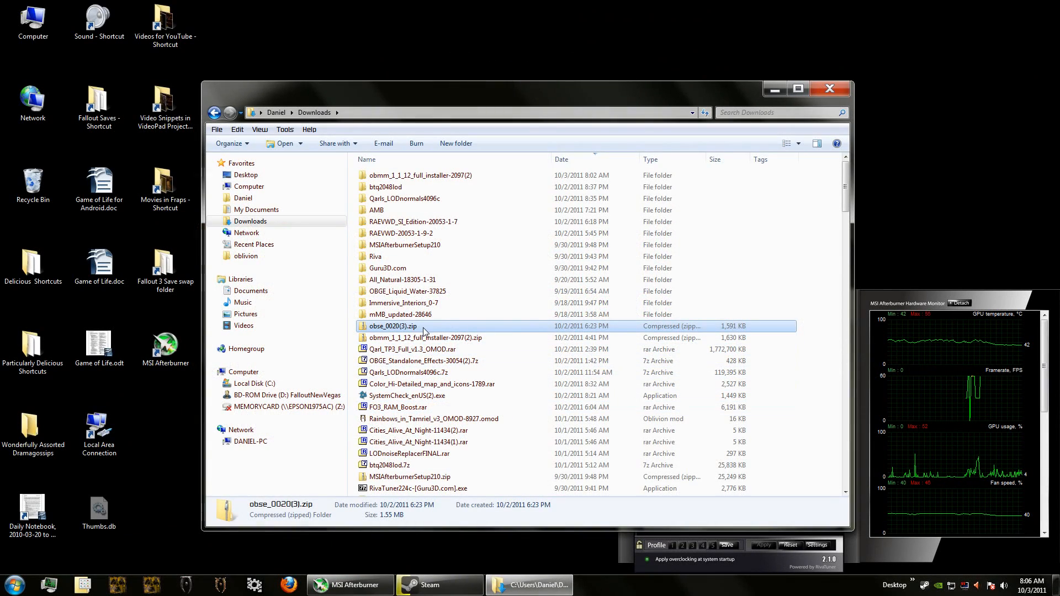
pyautogui.moveTo(424, 332)
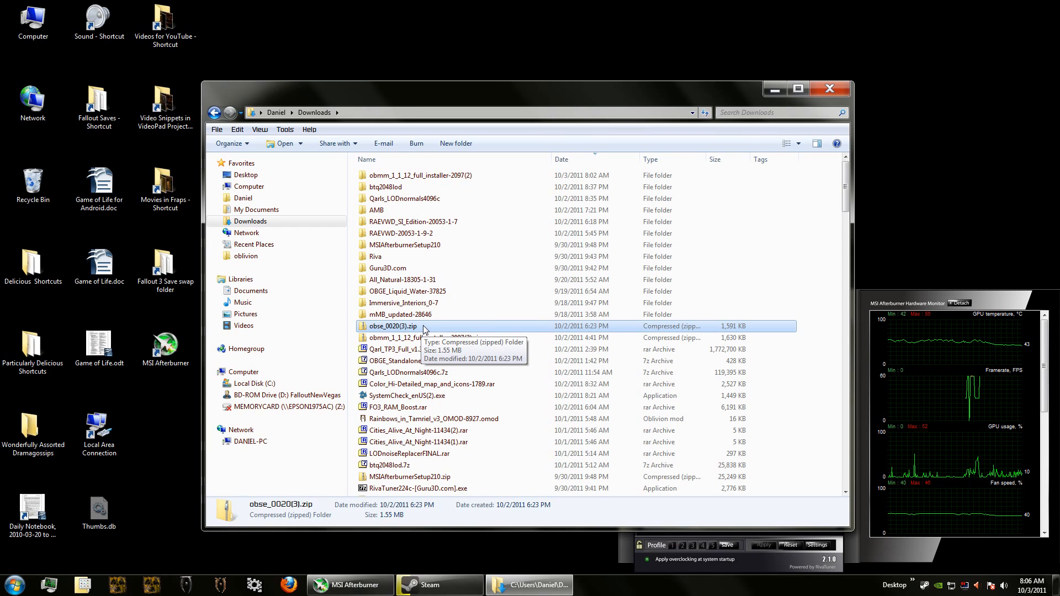
# Extract obse_0020(3).zip into its own obse_0020(3) folder in Downloads via Extract All
pyautogui.rightClick(393, 325)
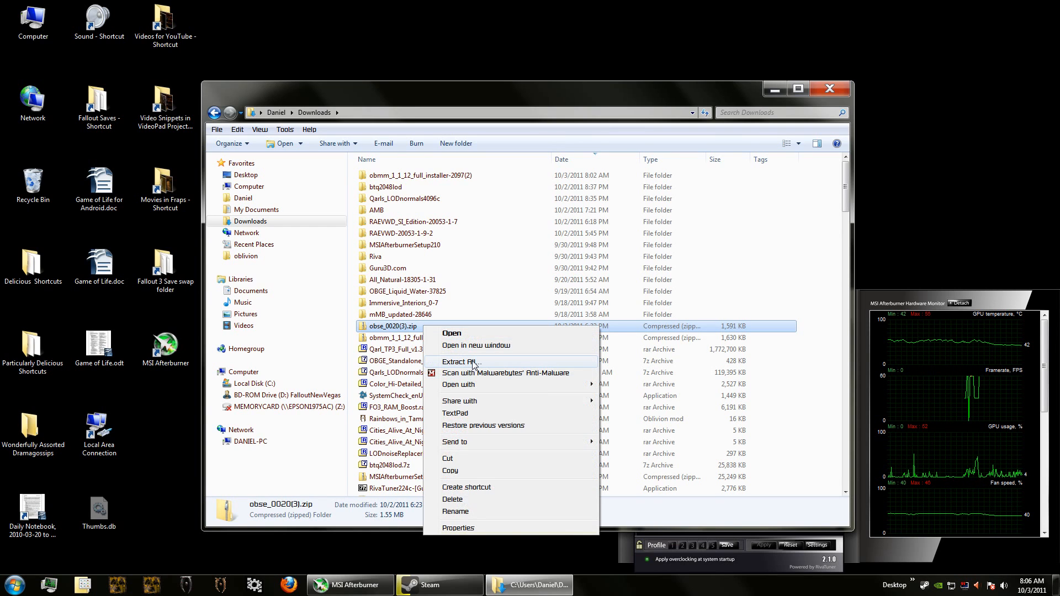
pyautogui.click(459, 361)
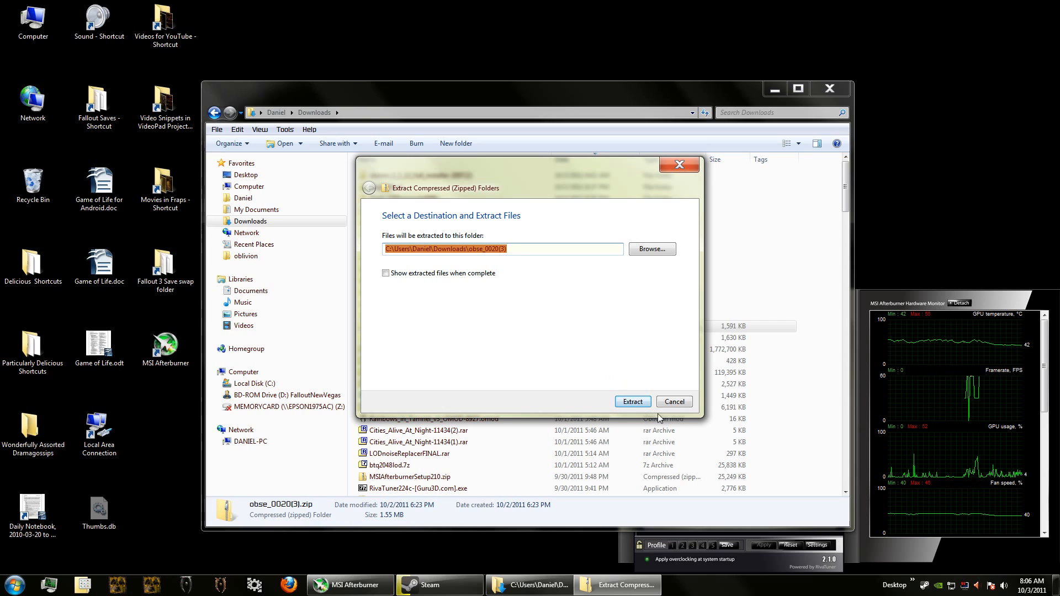
pyautogui.click(633, 402)
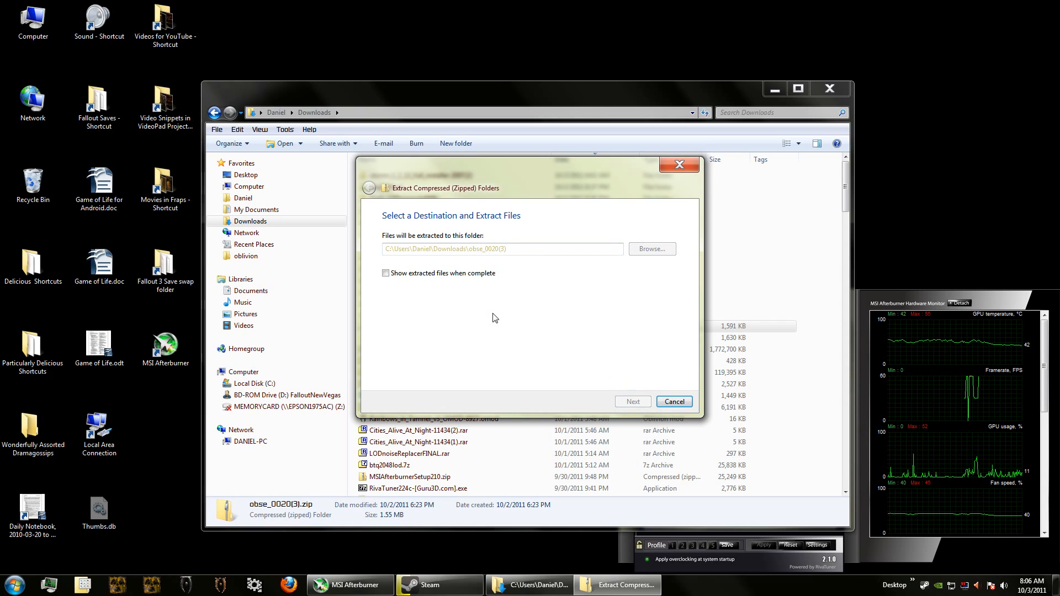
pyautogui.click(633, 402)
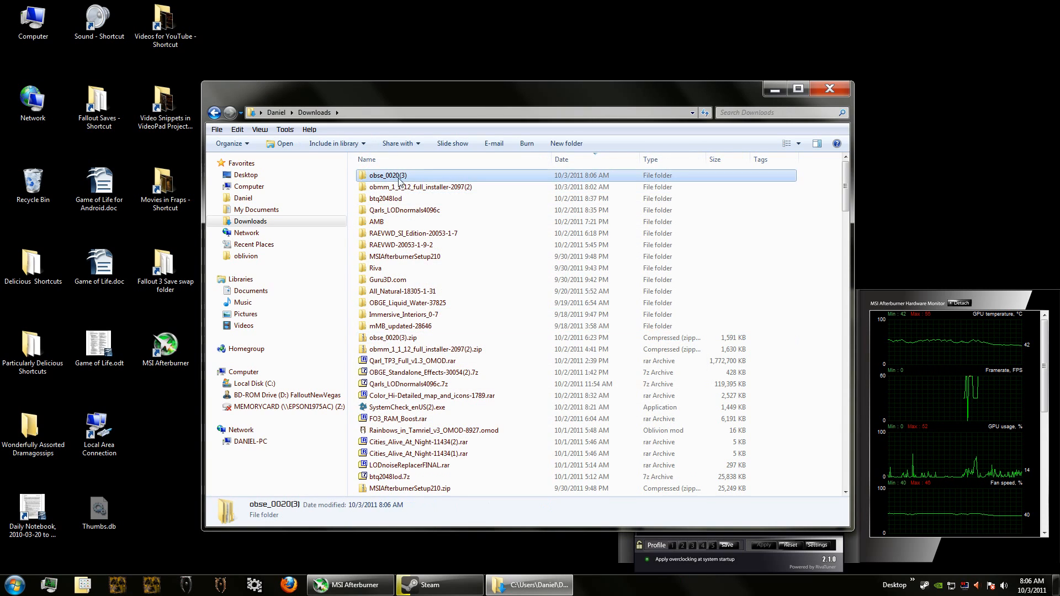
# Open obse_readme.txt from the extracted obse_0020(3)\obse_0020 folder
pyautogui.doubleClick(386, 175)
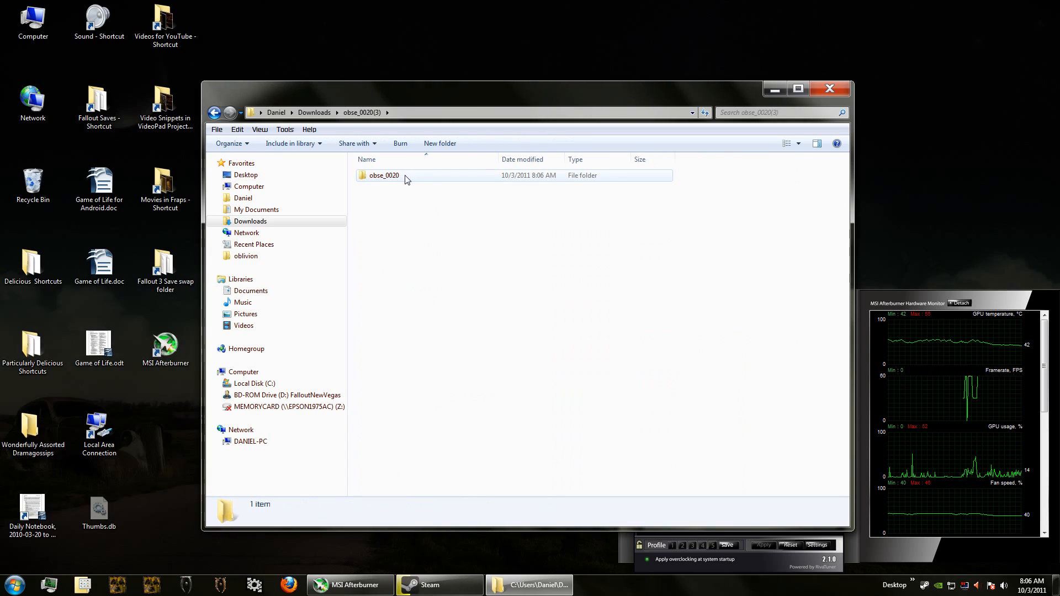
pyautogui.doubleClick(384, 174)
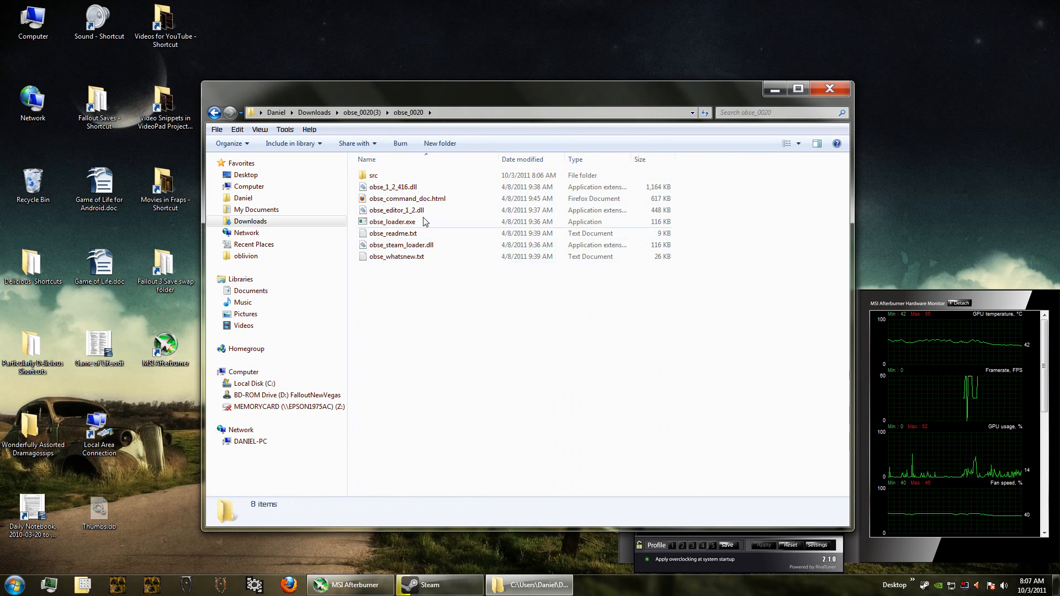
pyautogui.click(396, 257)
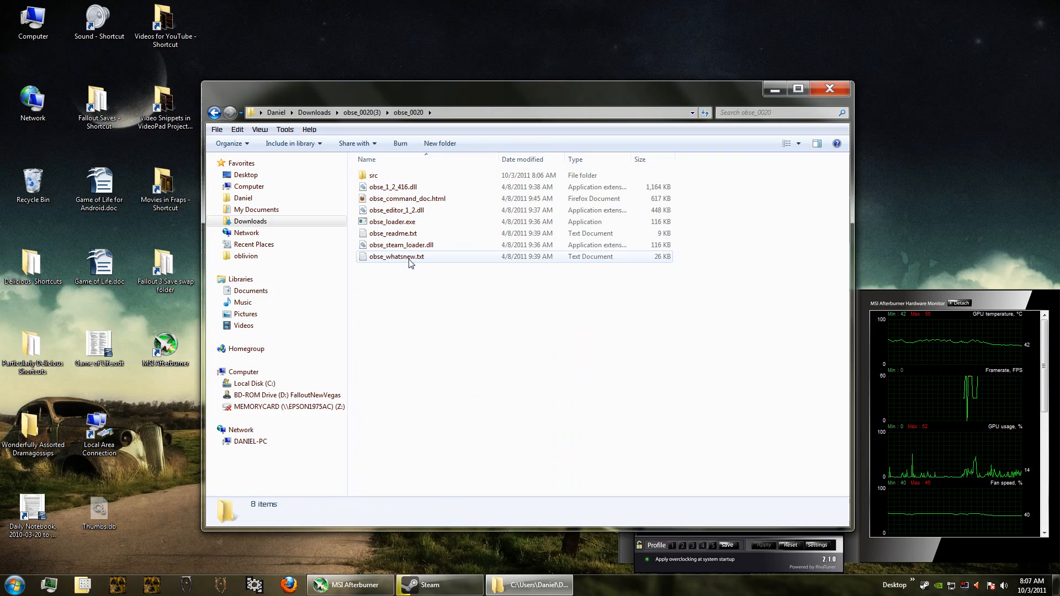
pyautogui.doubleClick(393, 233)
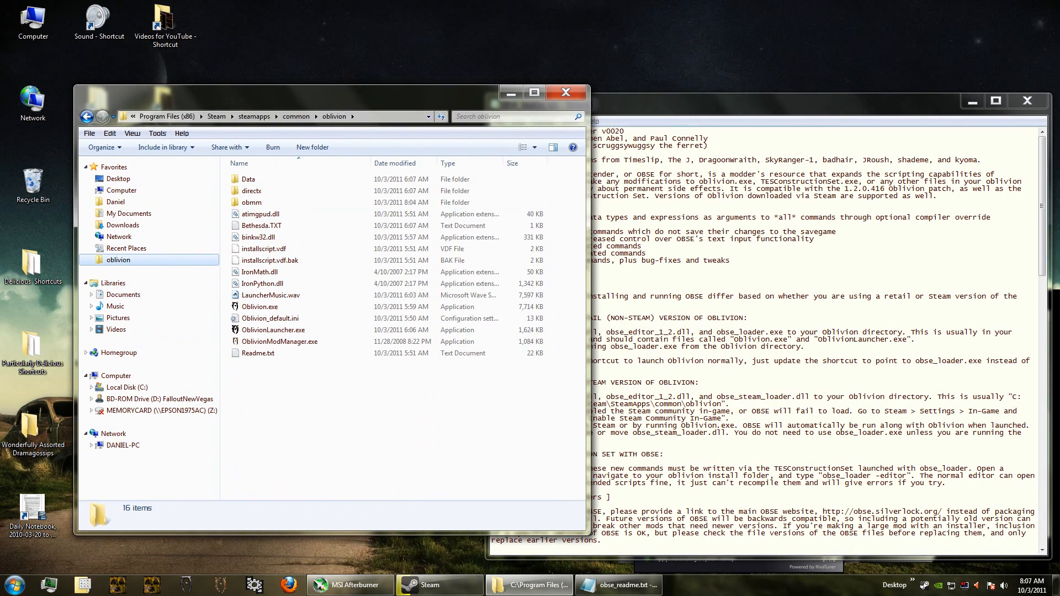
pyautogui.moveTo(305, 124)
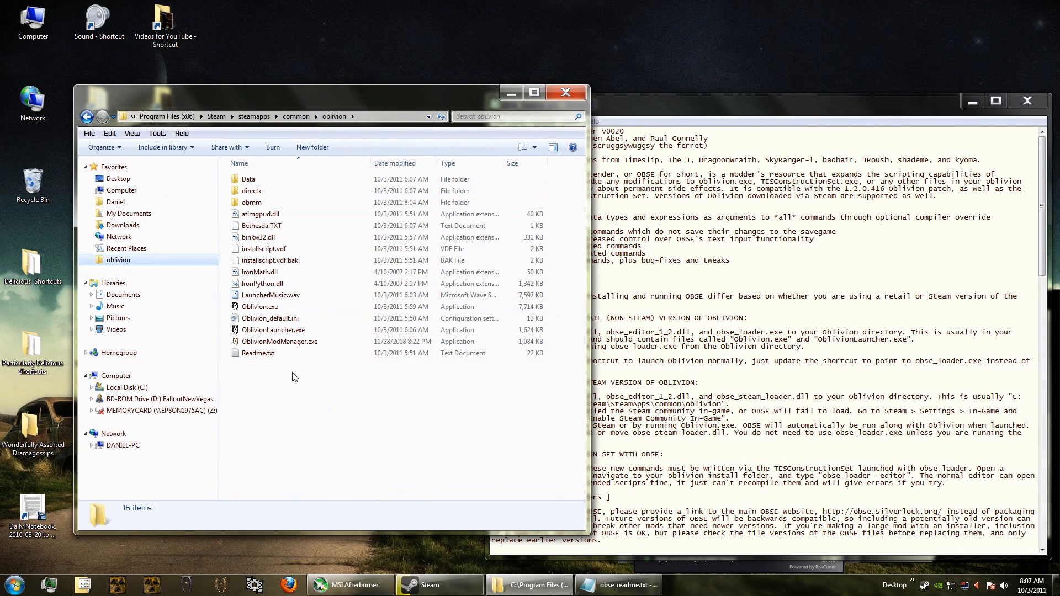
# Return to the Downloads folder listing OBGE_Core-30054-3-0-1.7z
pyautogui.click(252, 190)
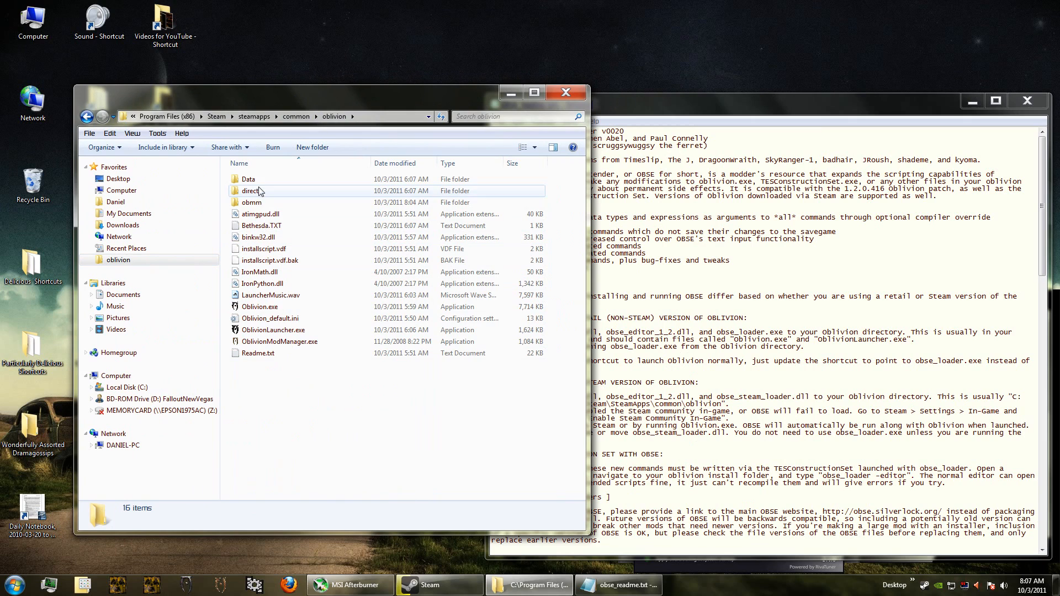
pyautogui.moveTo(279, 280)
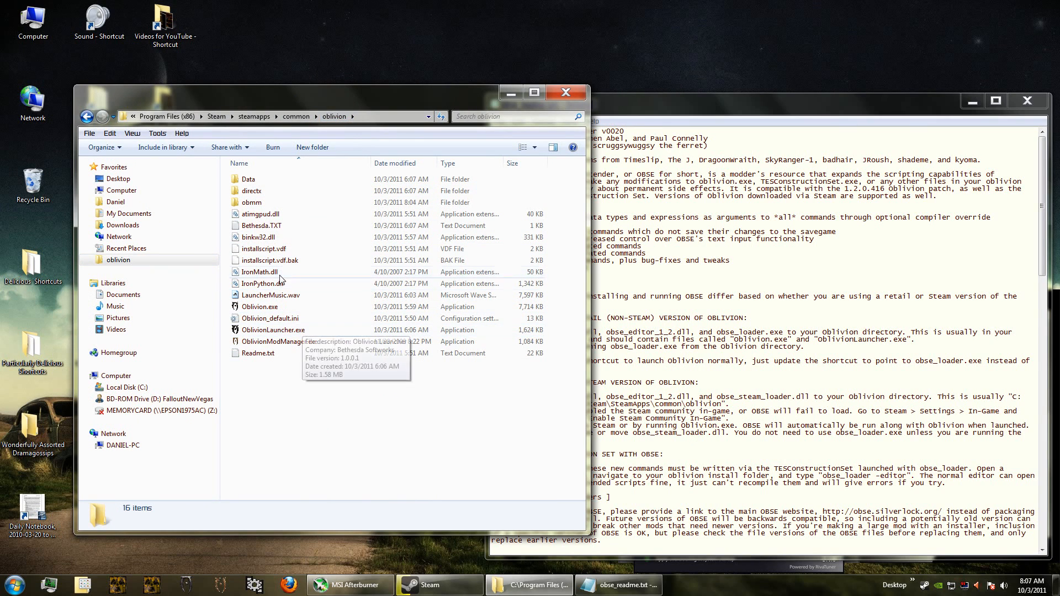
pyautogui.moveTo(280, 309)
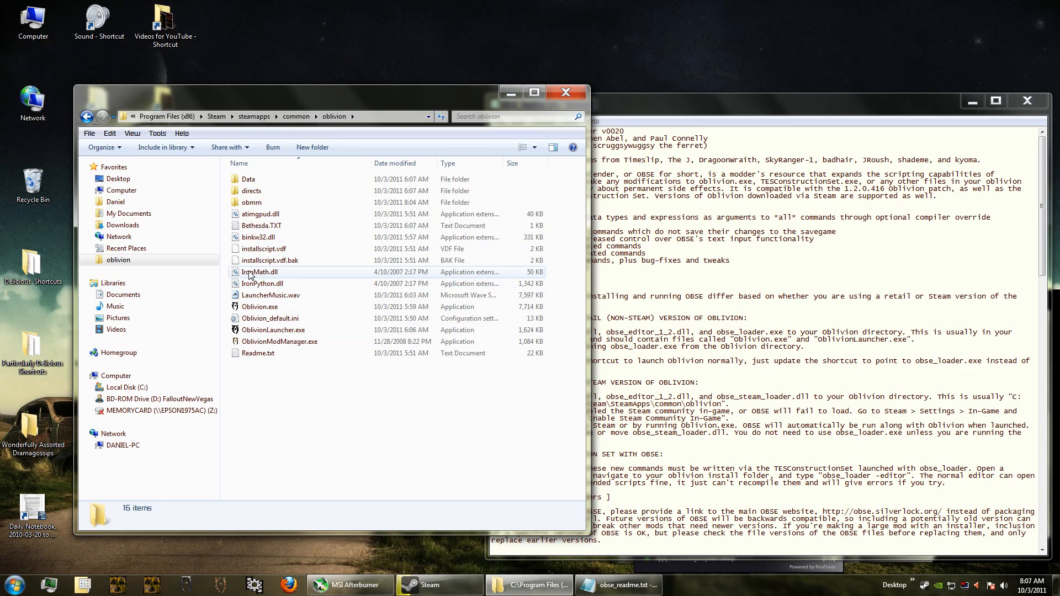
pyautogui.moveTo(257, 236)
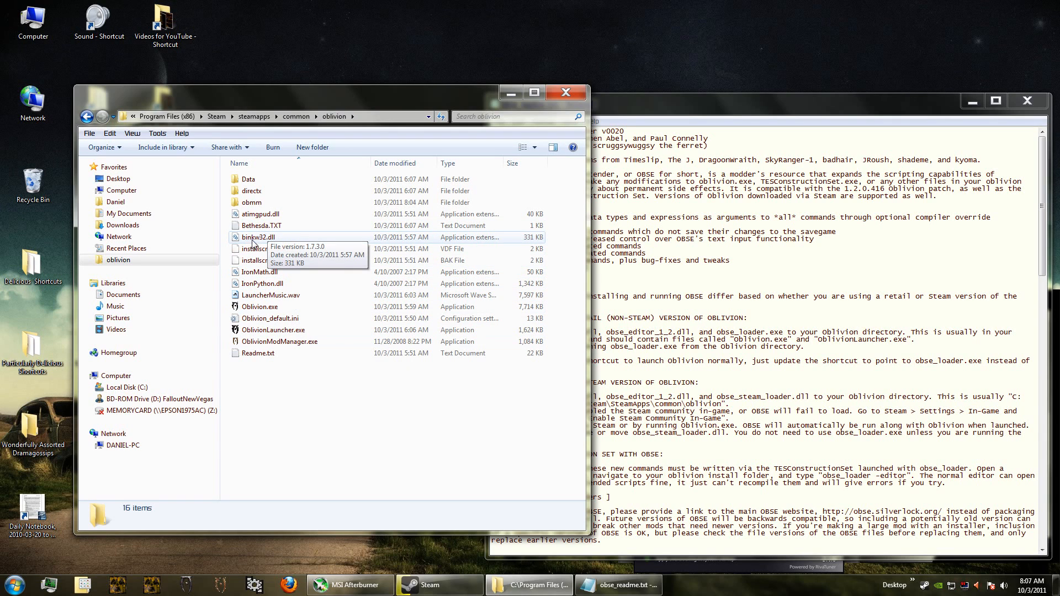
pyautogui.moveTo(426, 421)
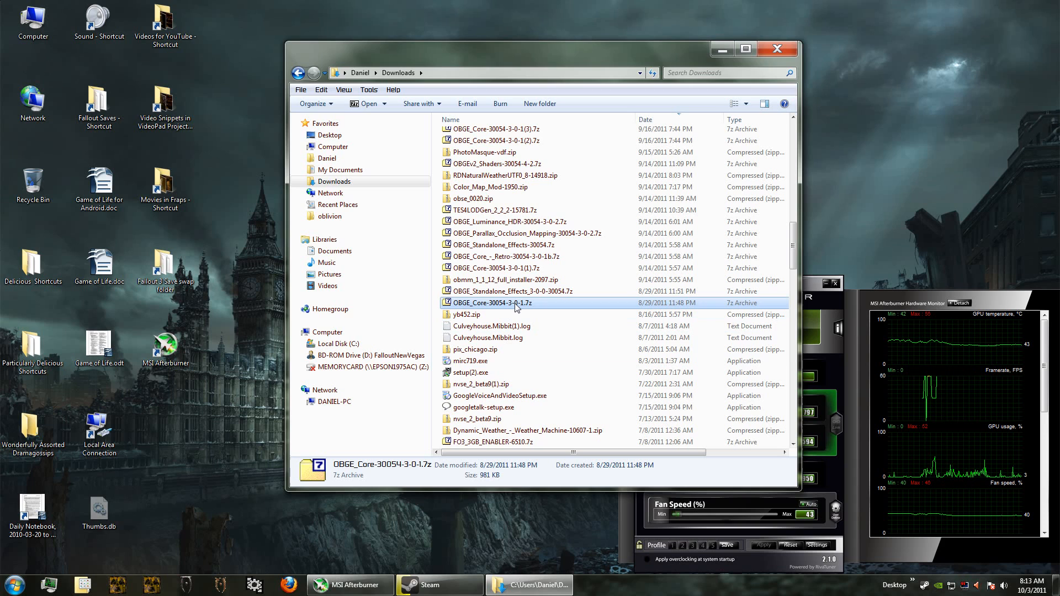
pyautogui.moveTo(514, 307)
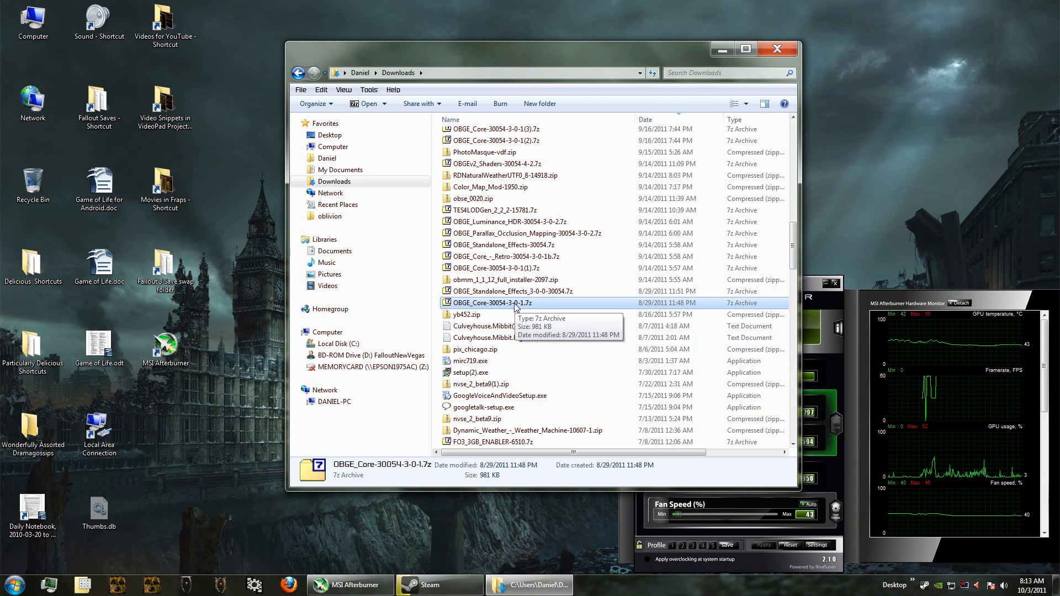
pyautogui.moveTo(530, 308)
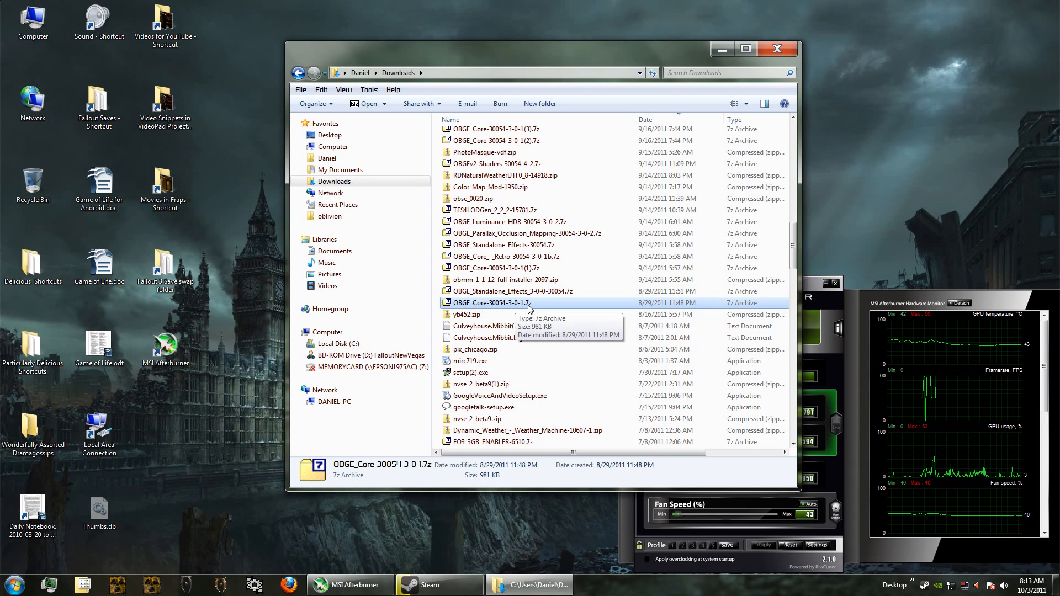
# Open OBGE_Core-30054-3-0-1.7z in 7-Zip and extract it to an OBGE_Core-30054-3-0-1 folder
pyautogui.rightClick(492, 302)
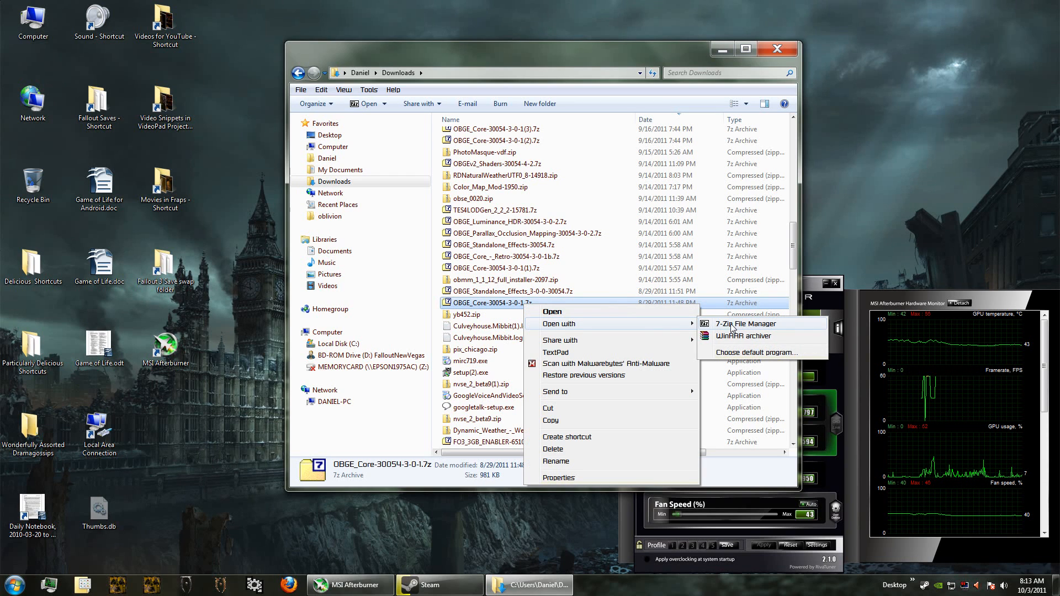
pyautogui.click(747, 323)
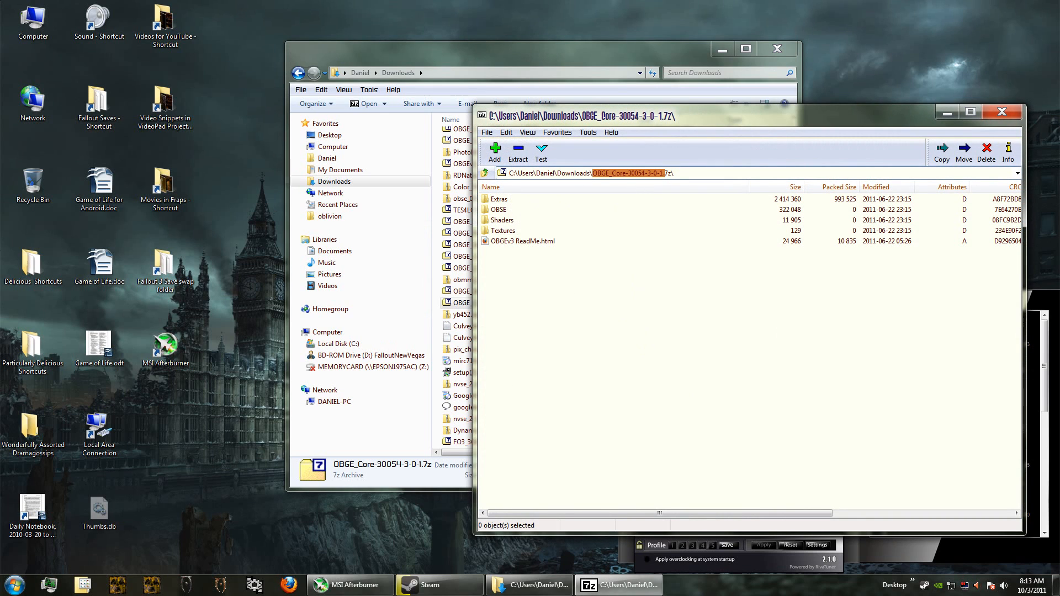
pyautogui.click(941, 151)
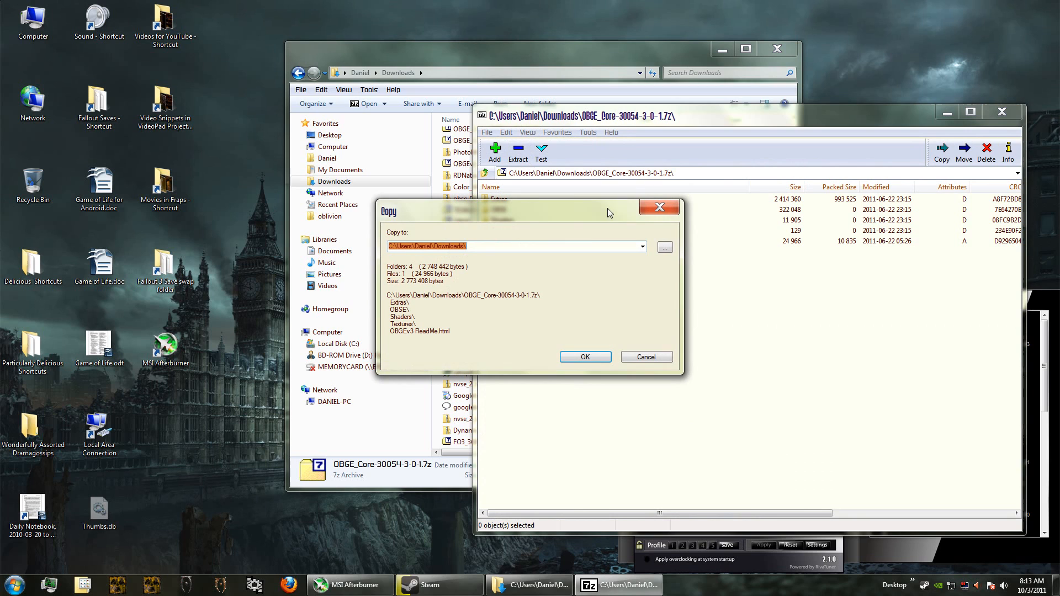
pyautogui.write('OBGE_Core-30054-3-0-1')
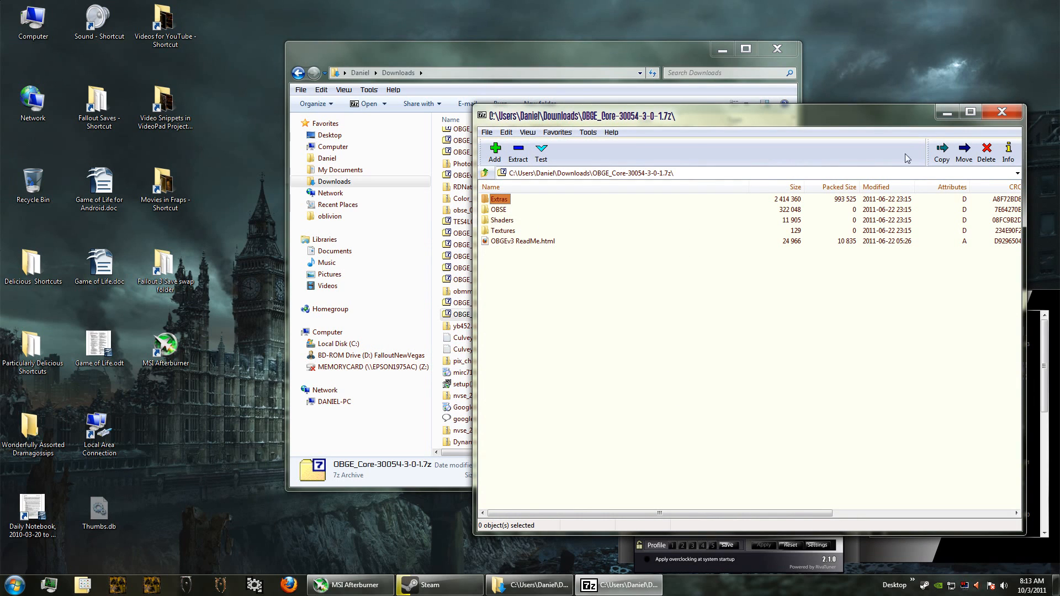
pyautogui.moveTo(1001, 113)
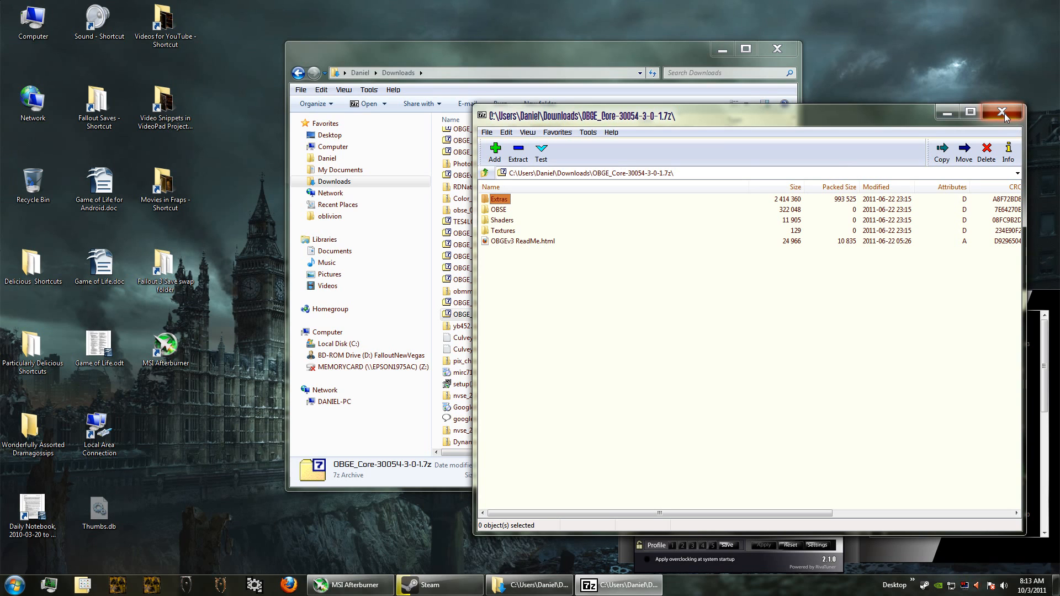
# Open OBGEv3 ReadMe.html from the extracted OBGE_Core-30054-3-0-1 folder in Firefox
pyautogui.click(1000, 113)
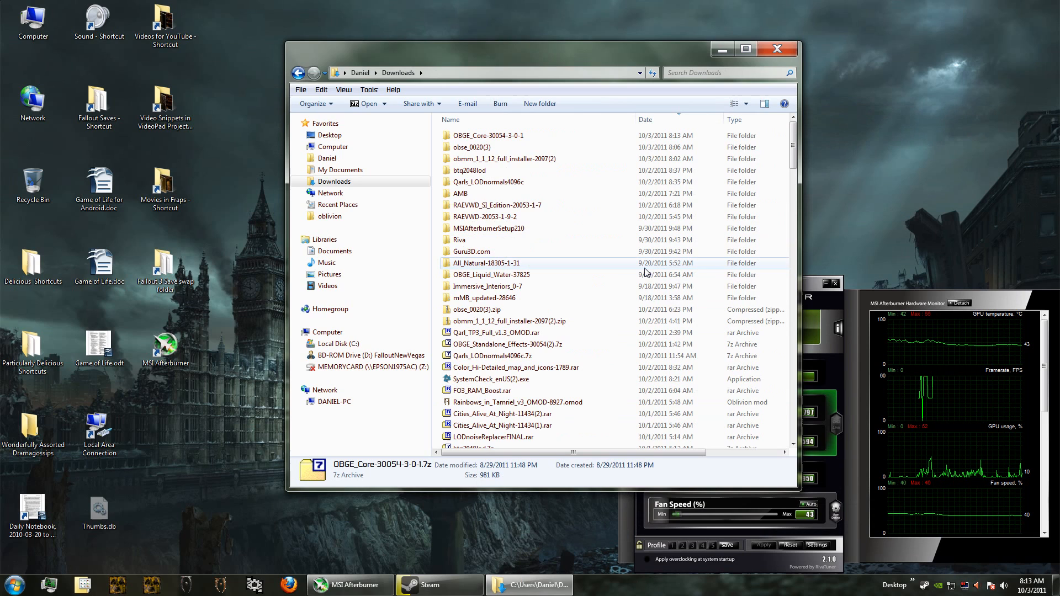
pyautogui.click(488, 134)
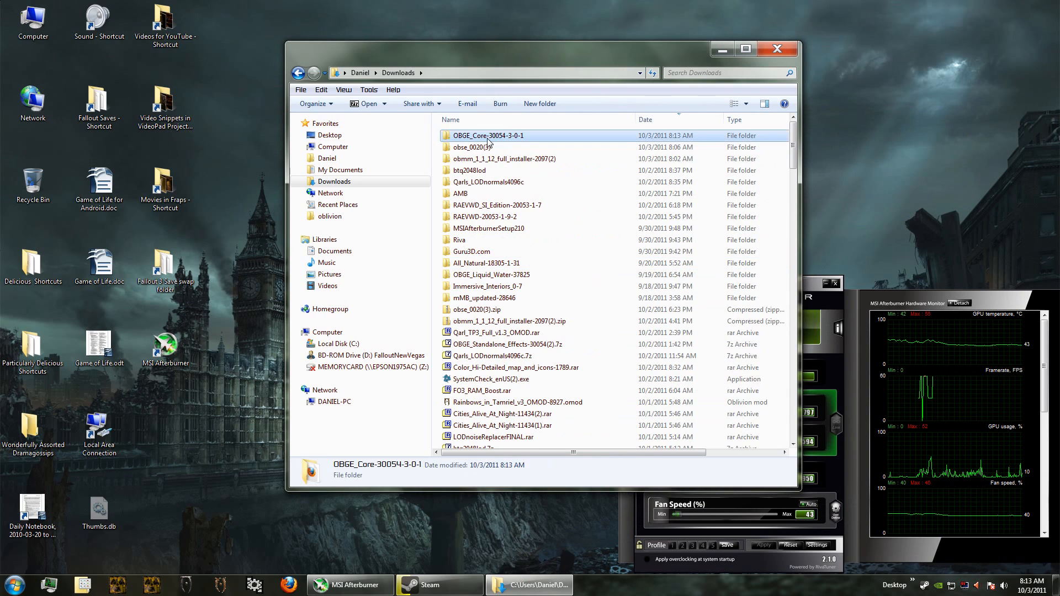
pyautogui.doubleClick(487, 135)
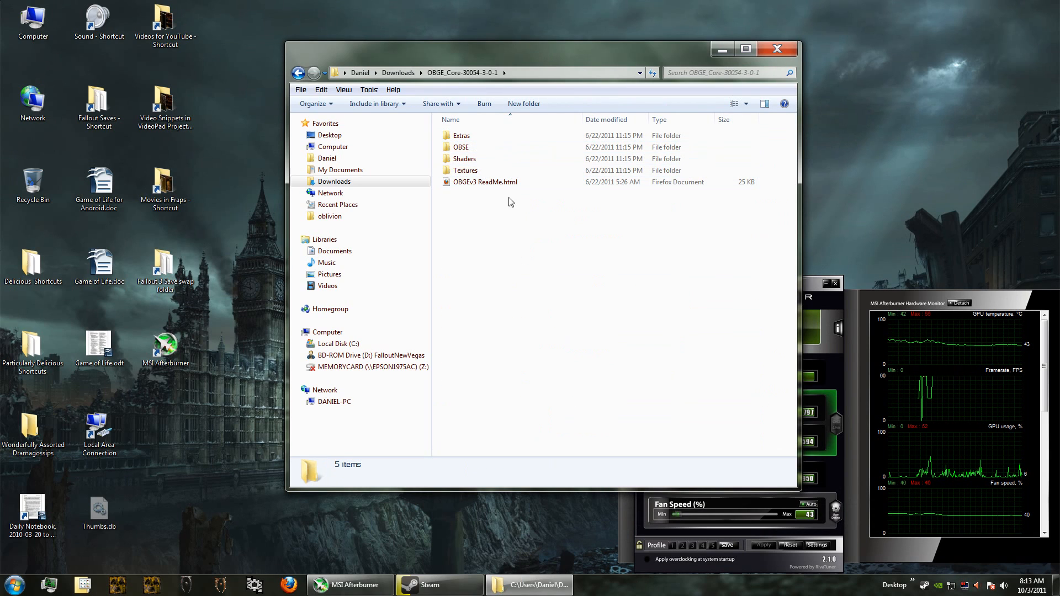
pyautogui.click(481, 185)
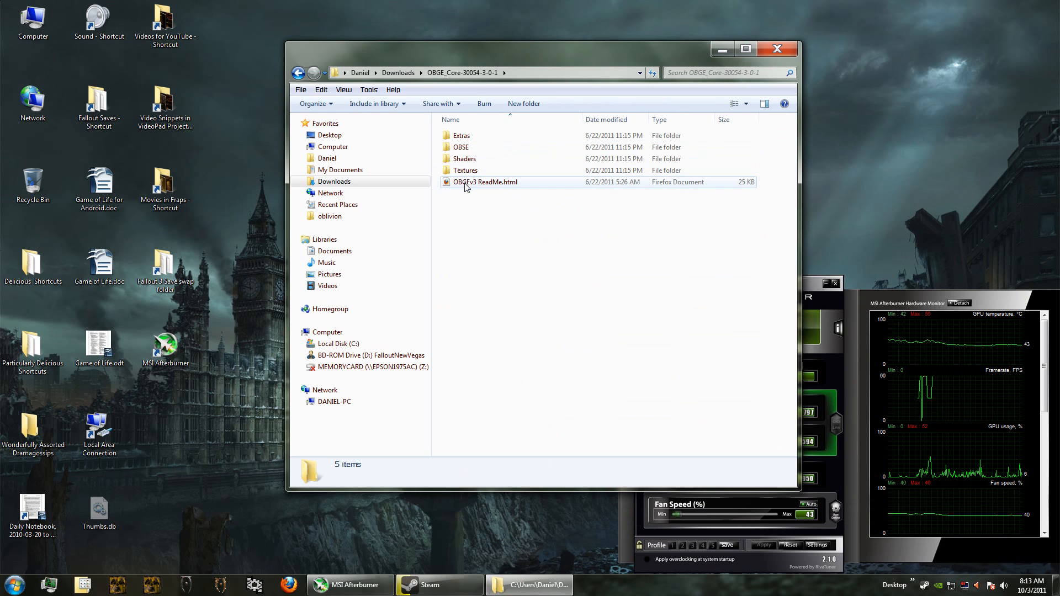
pyautogui.doubleClick(484, 182)
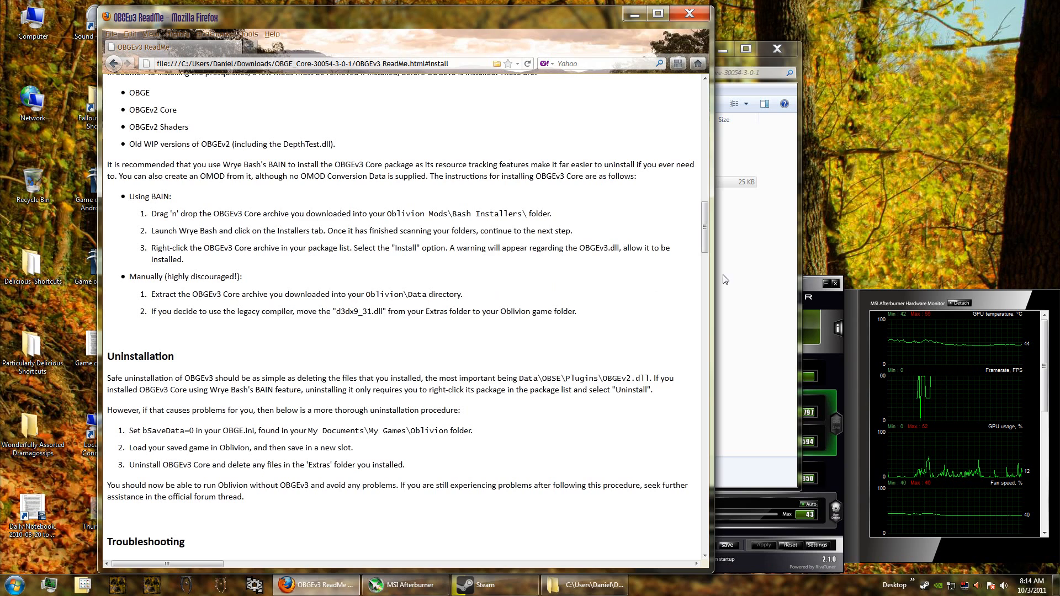
# Merge all five extracted OBGE Core items into Oblivion's Data folder, then browse back to Downloads
pyautogui.click(590, 585)
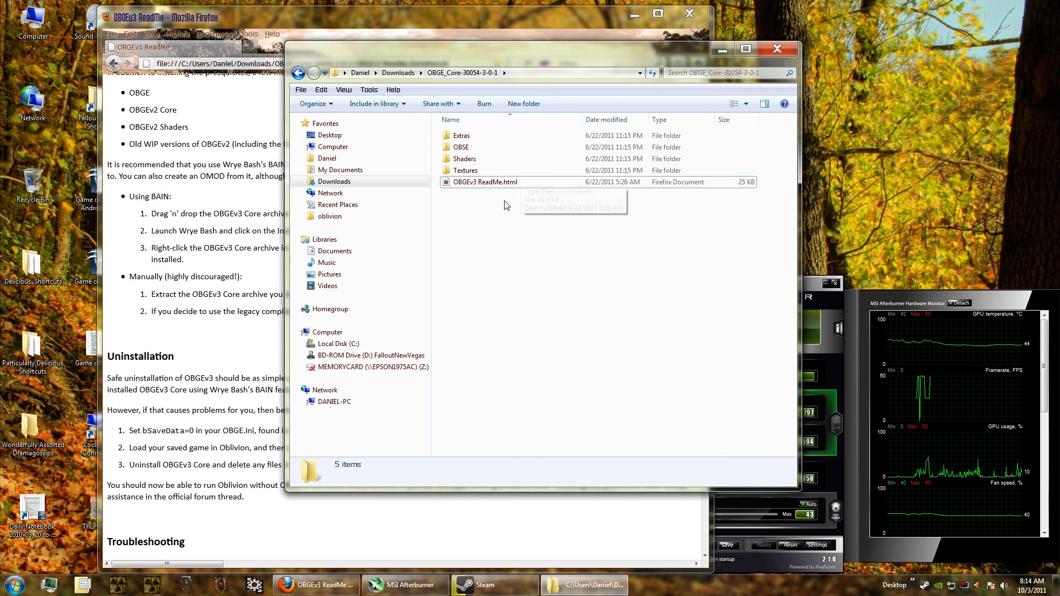
pyautogui.press('ctrl+a')
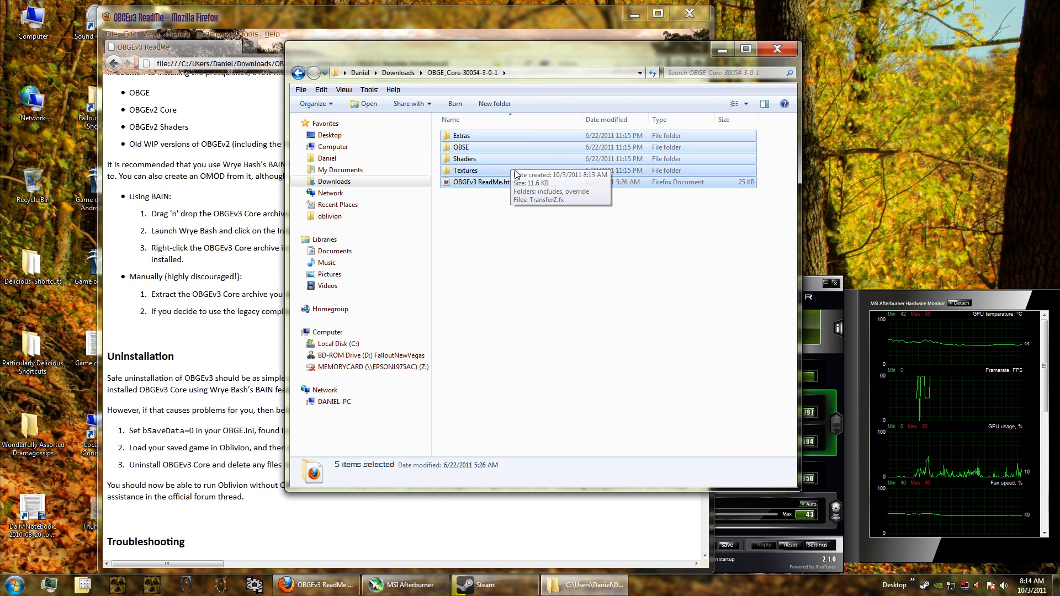
pyautogui.moveTo(448, 562)
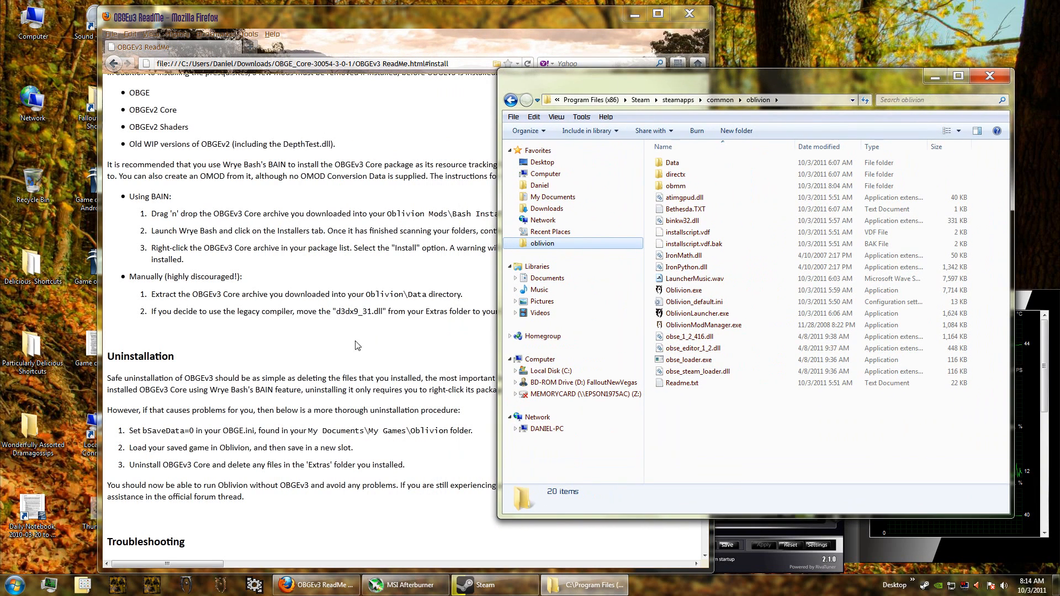
pyautogui.doubleClick(672, 163)
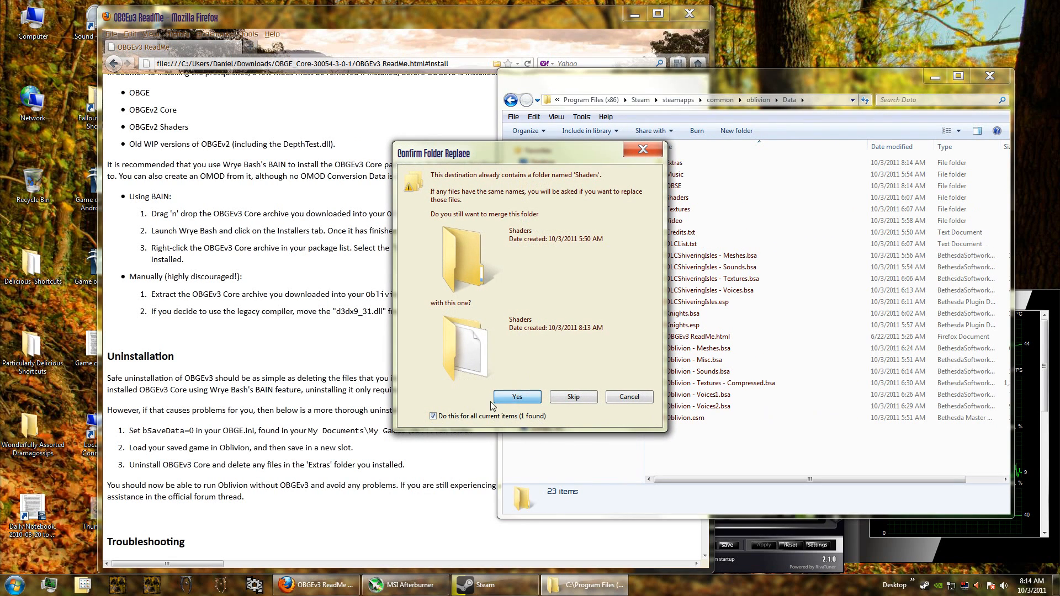
pyautogui.click(517, 396)
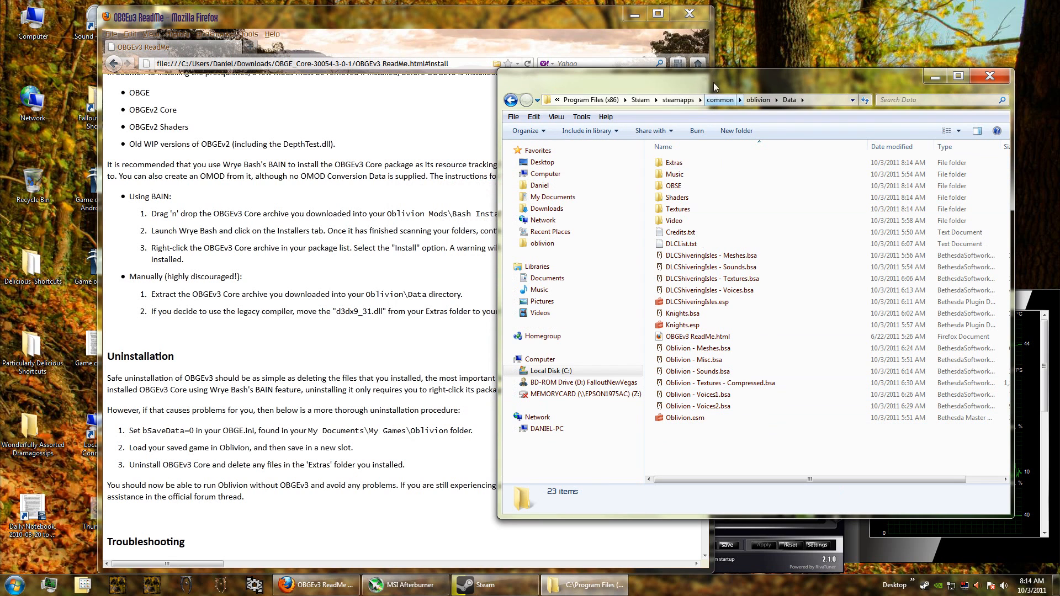
pyautogui.moveTo(713, 86); pyautogui.dragTo(662, 74)
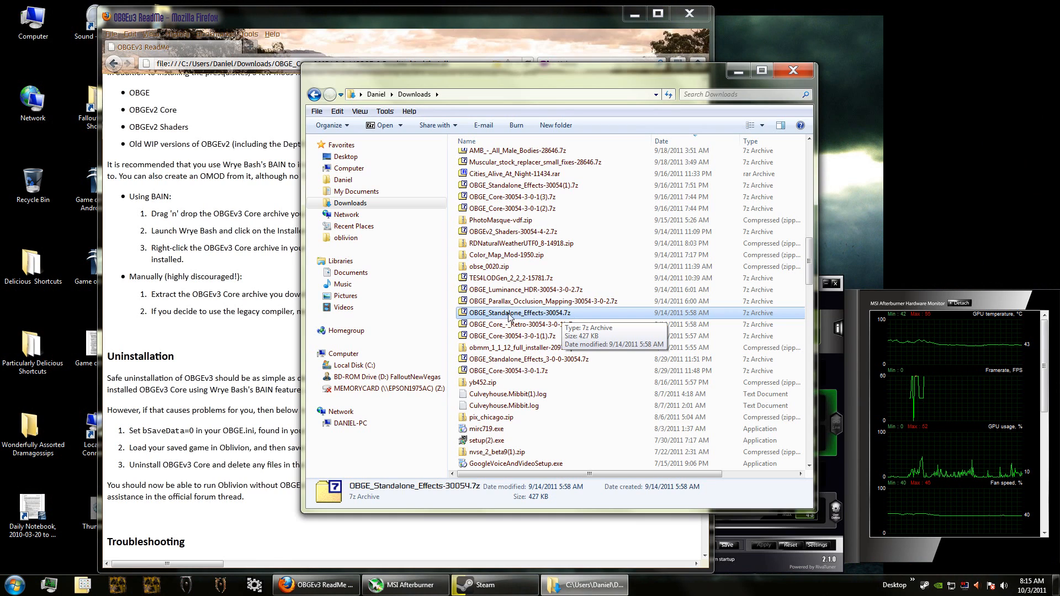
pyautogui.moveTo(541, 316)
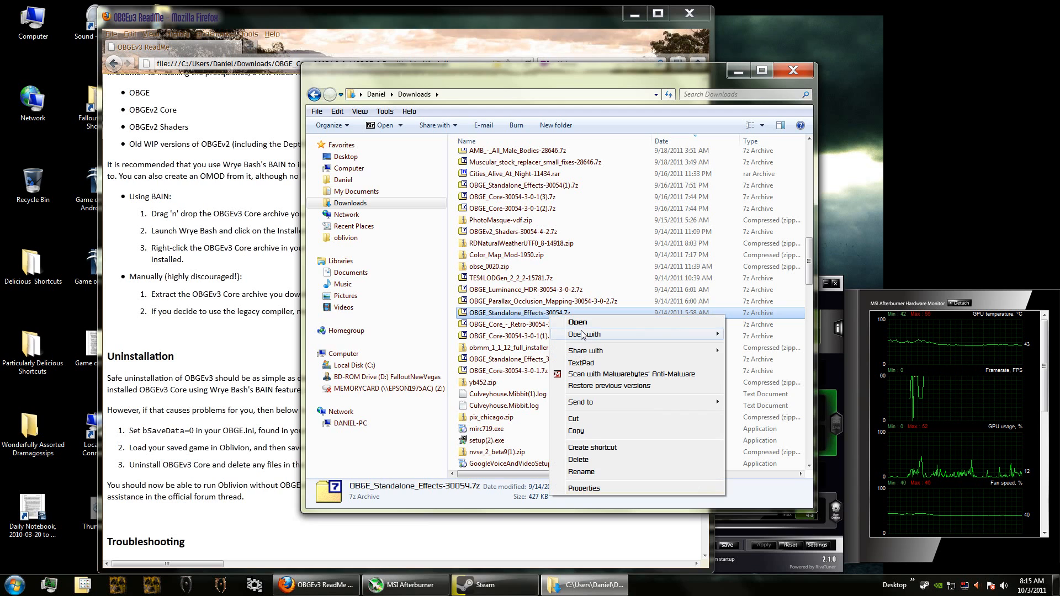
# Extract OBGE_Standalone_Effects-30054.7z into Downloads with 7-Zip and open the new folder
pyautogui.click(578, 323)
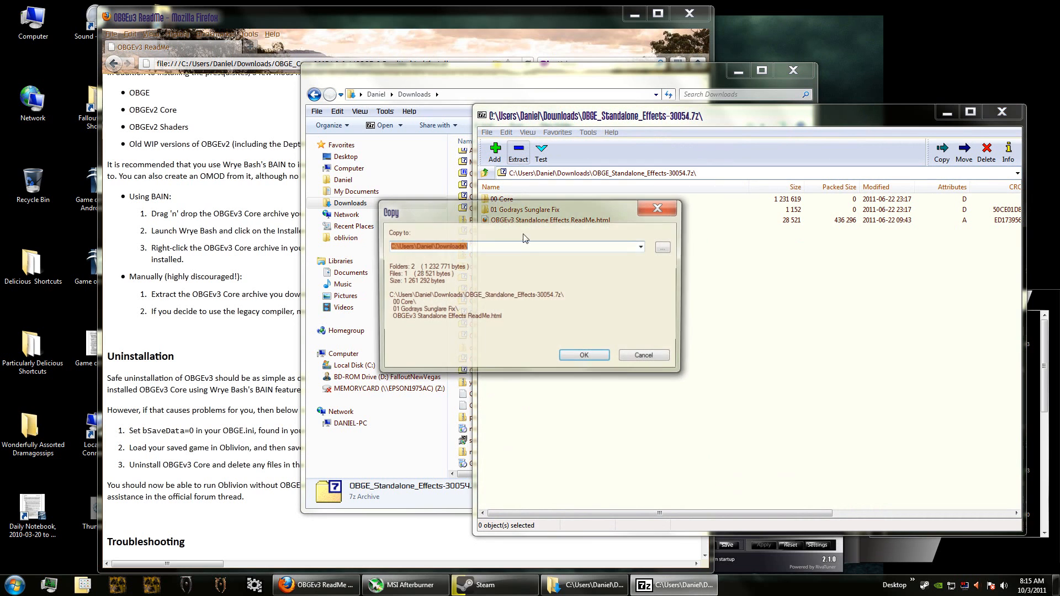
pyautogui.click(584, 356)
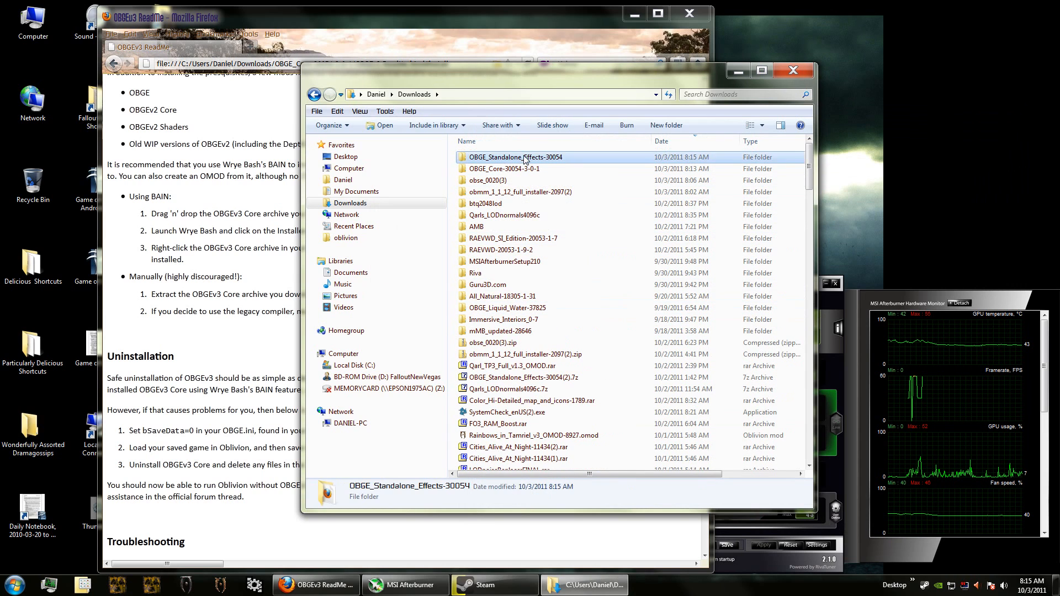
pyautogui.doubleClick(516, 156)
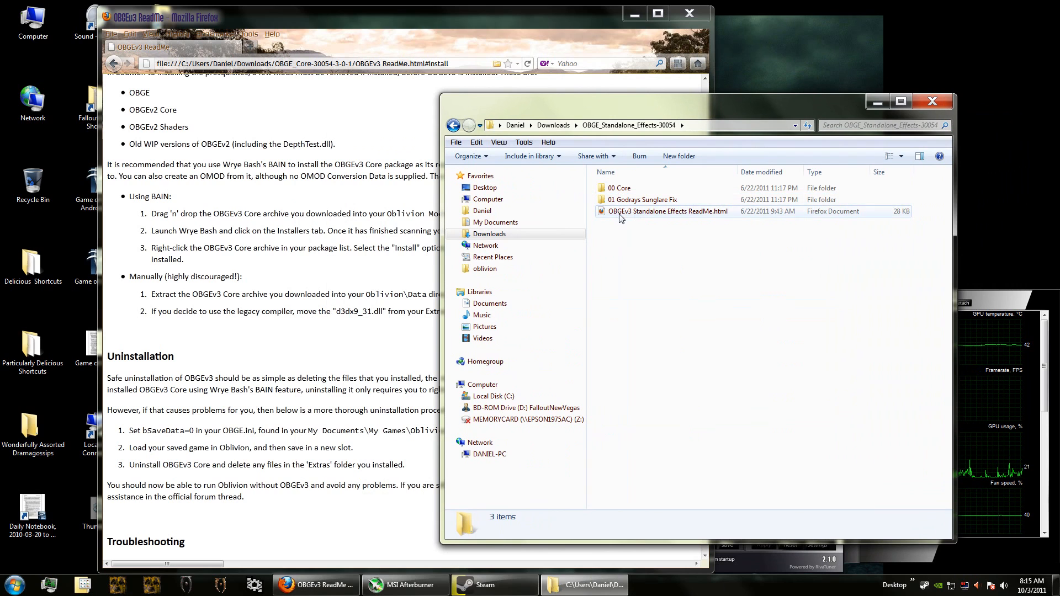
# Open OBGEv3 Standalone Effects ReadMe.html in Firefox and read its shader effects list
pyautogui.doubleClick(669, 211)
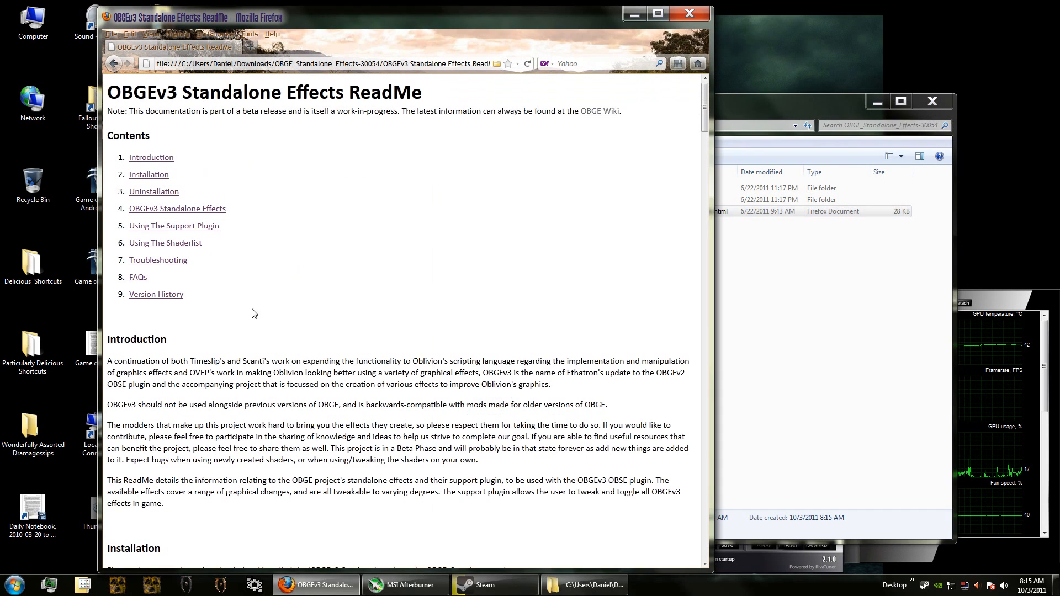
pyautogui.scroll(-3)
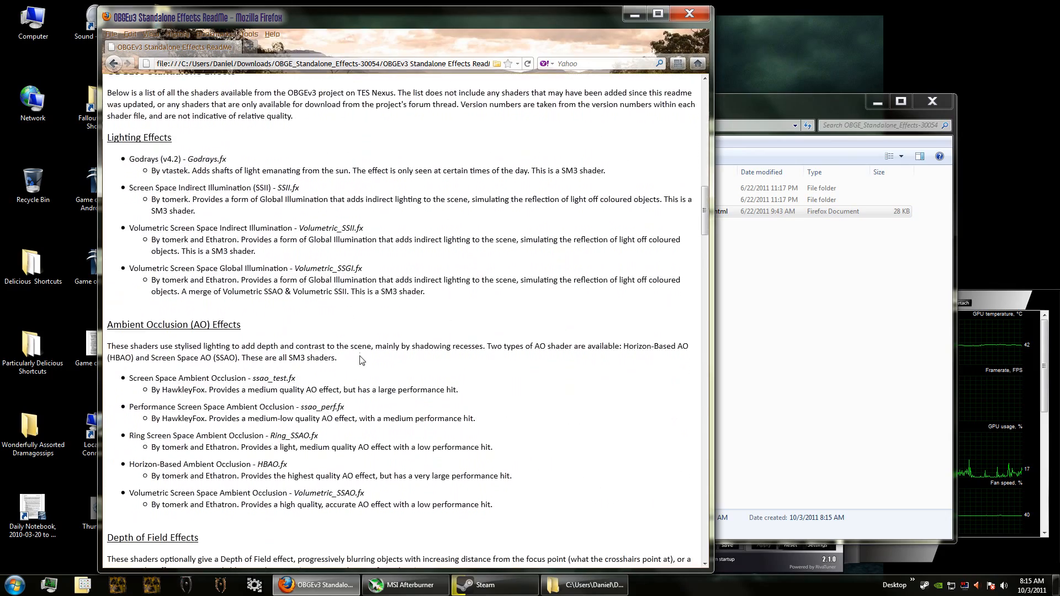
pyautogui.scroll(-3)
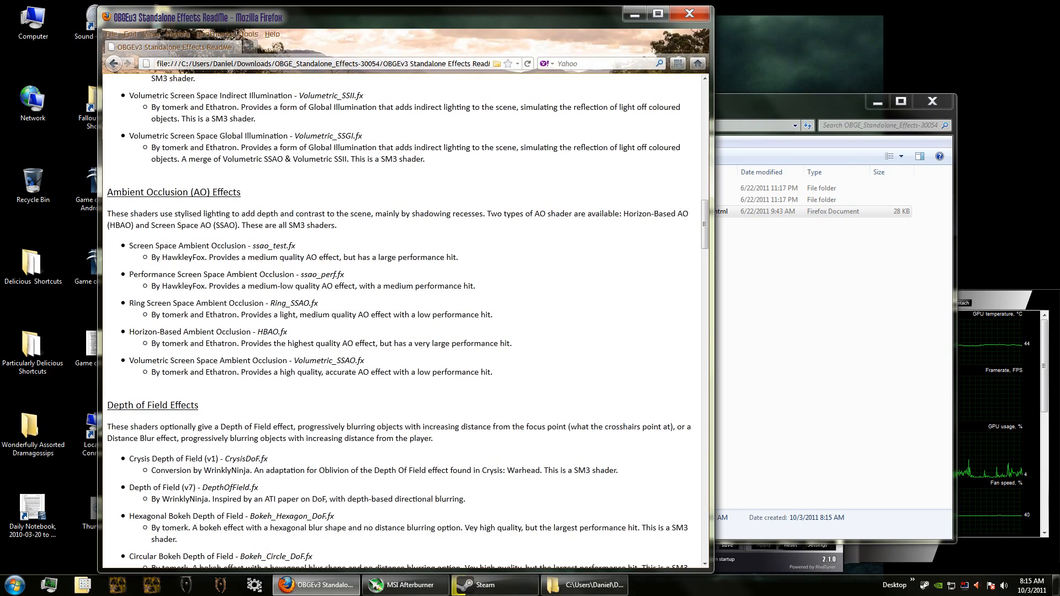
pyautogui.scroll(3)
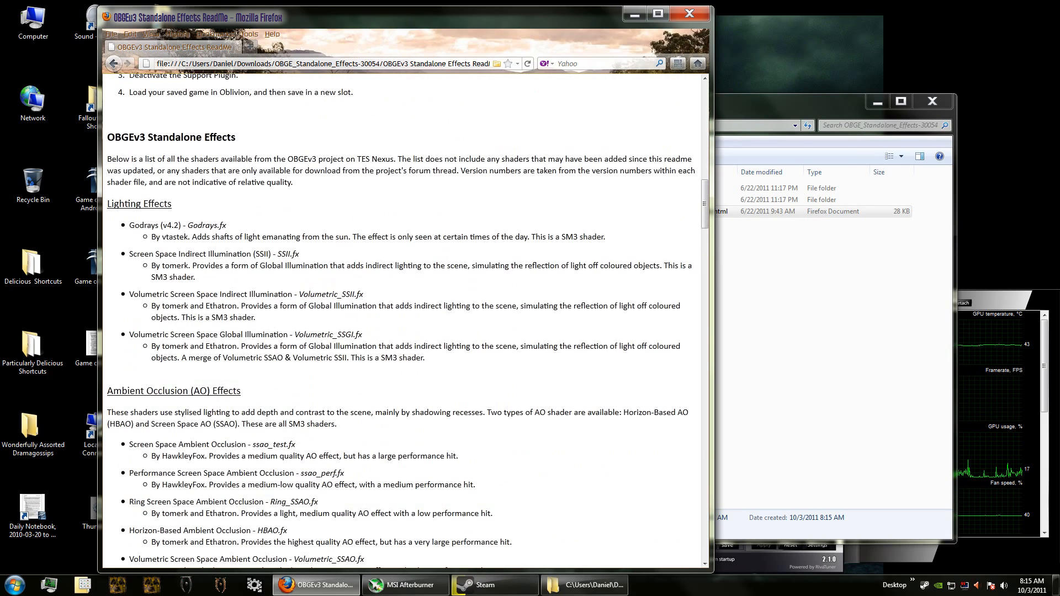
pyautogui.scroll(-3)
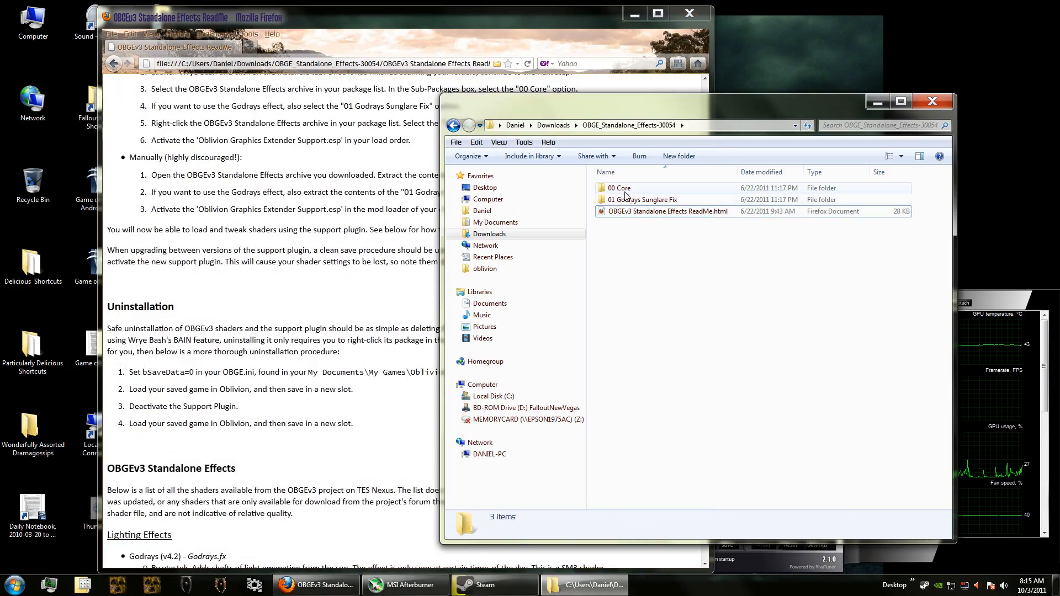
# Merge the 00 Core Meshes, Shaders, Textures and support plugin into Oblivion's Data folder
pyautogui.doubleClick(620, 188)
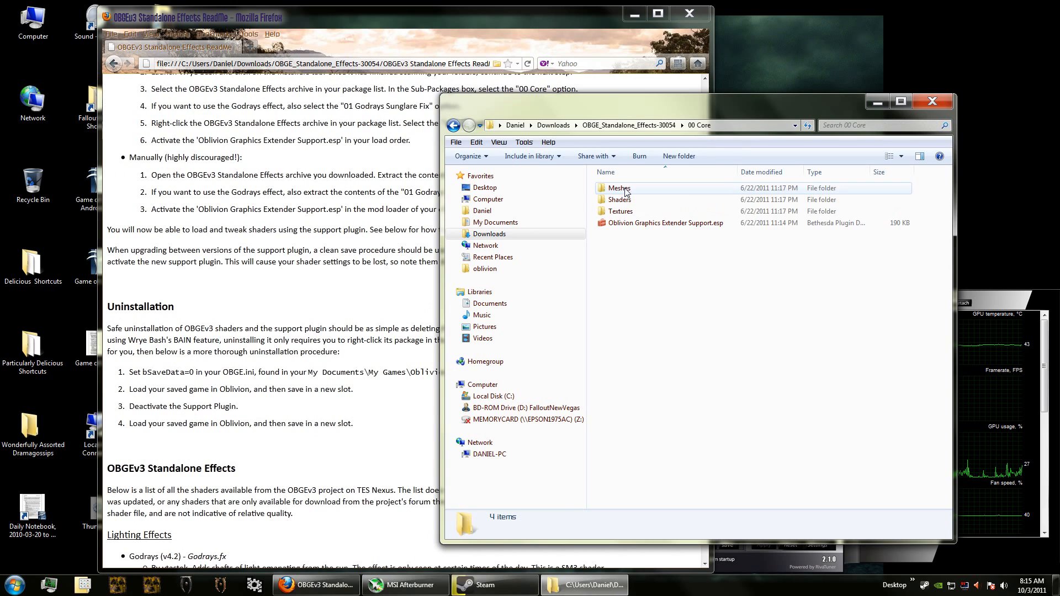
pyautogui.click(719, 269)
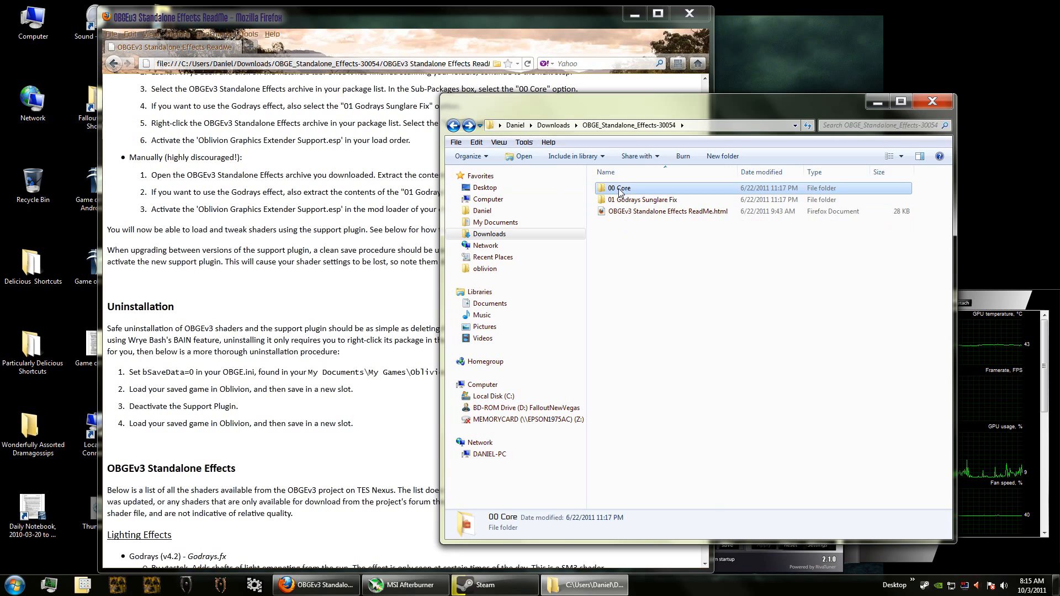
pyautogui.doubleClick(618, 188)
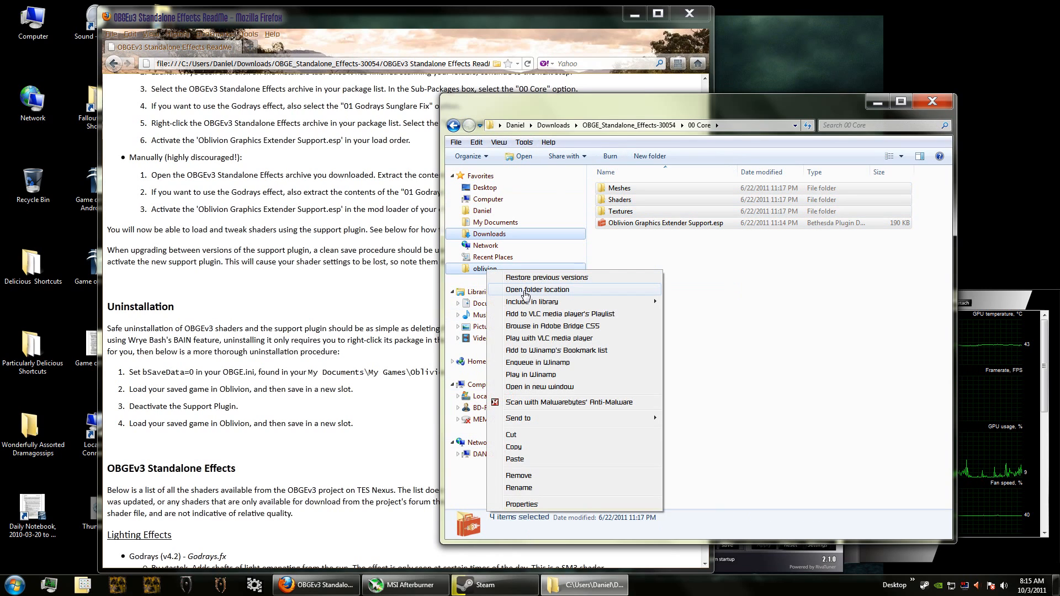
pyautogui.click(538, 289)
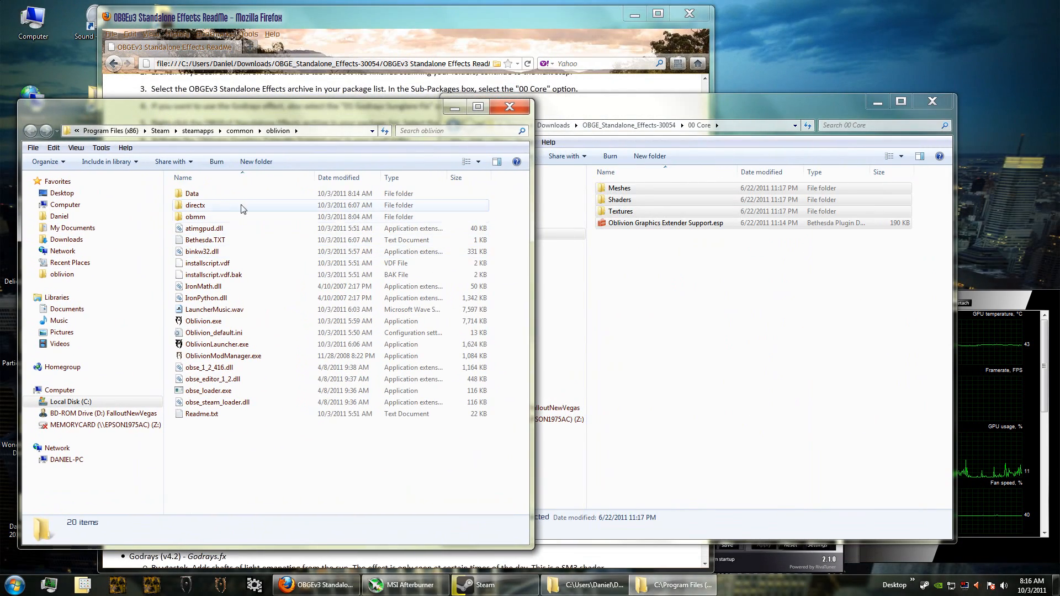
pyautogui.doubleClick(192, 193)
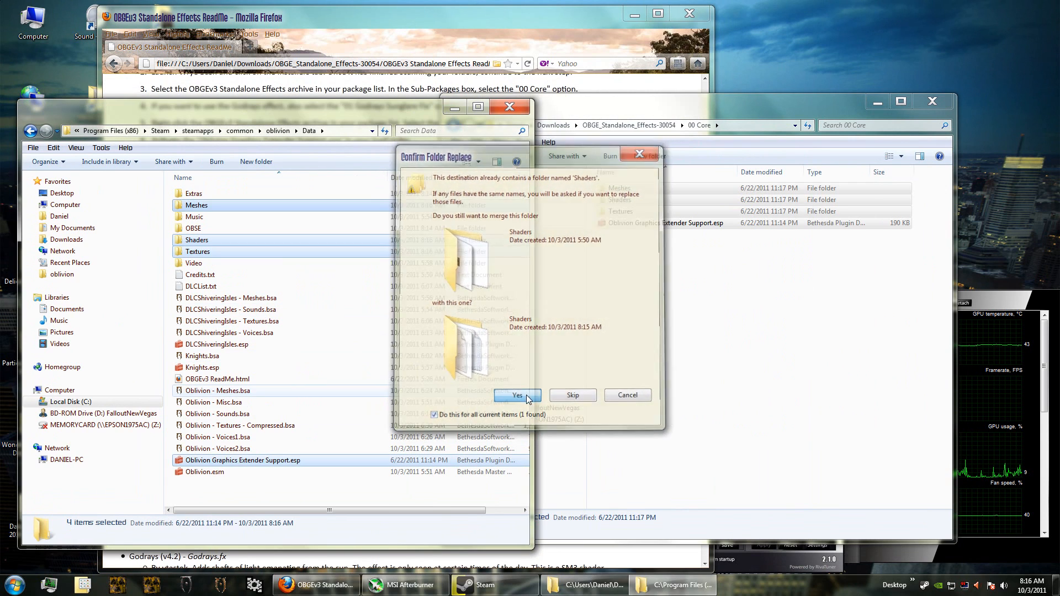
pyautogui.click(516, 395)
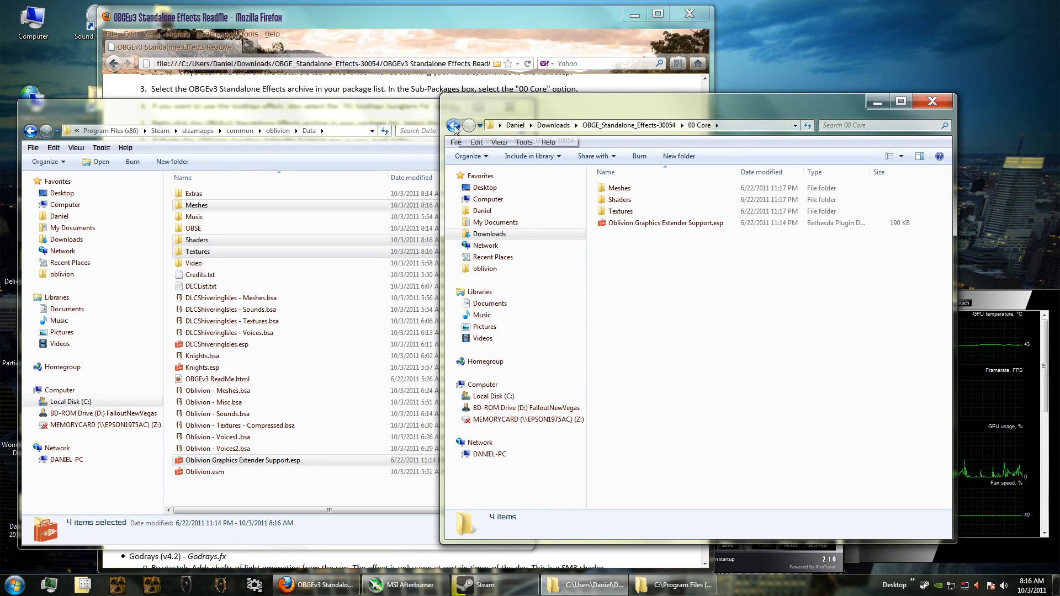
# Merge the 01 Godrays Sunglare Fix Textures folder into Oblivion's Data folder
pyautogui.click(454, 125)
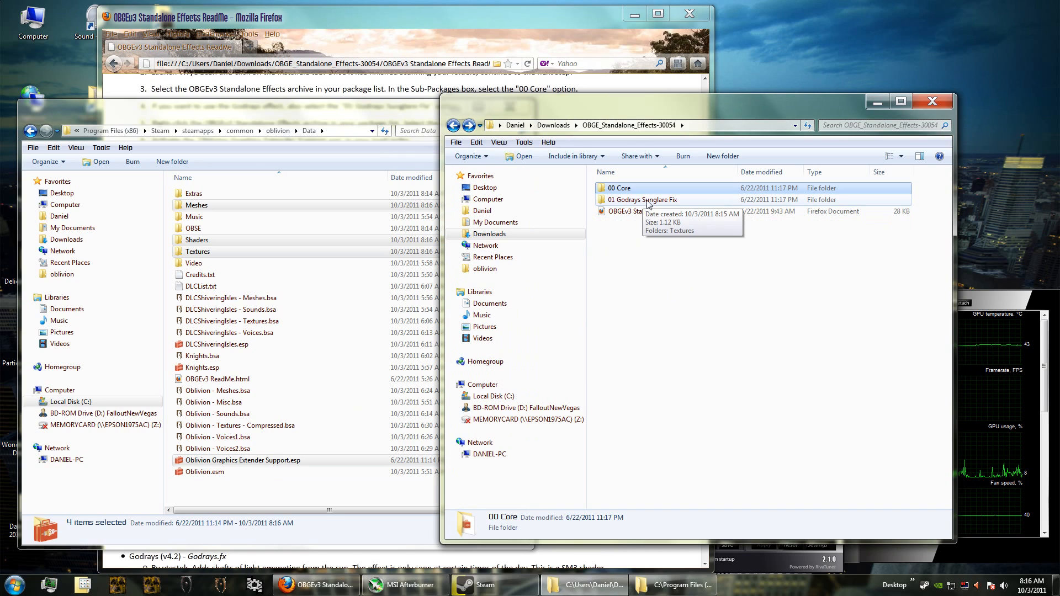
pyautogui.doubleClick(643, 200)
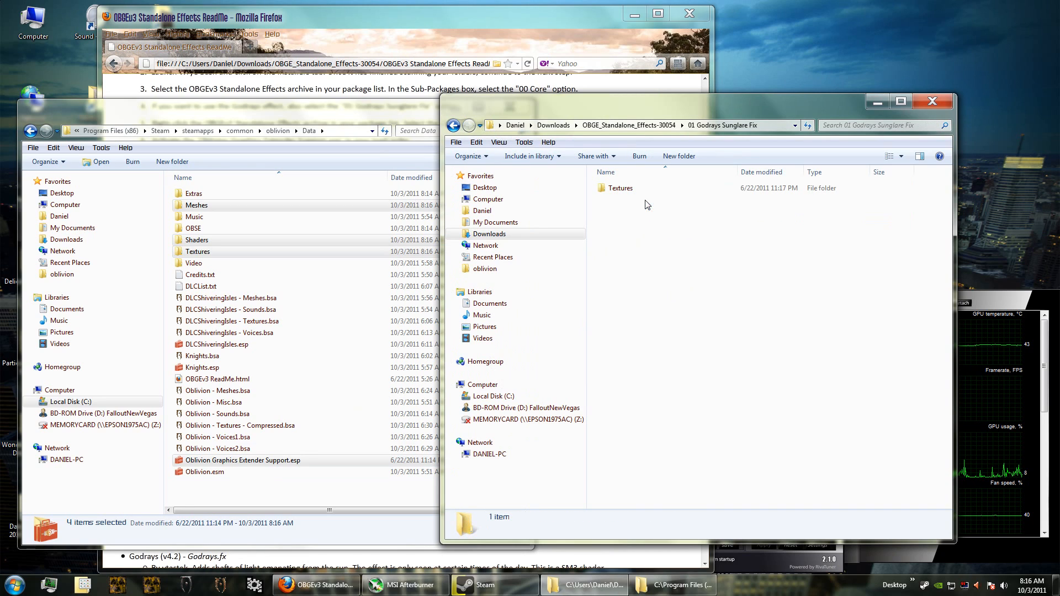
pyautogui.click(619, 188)
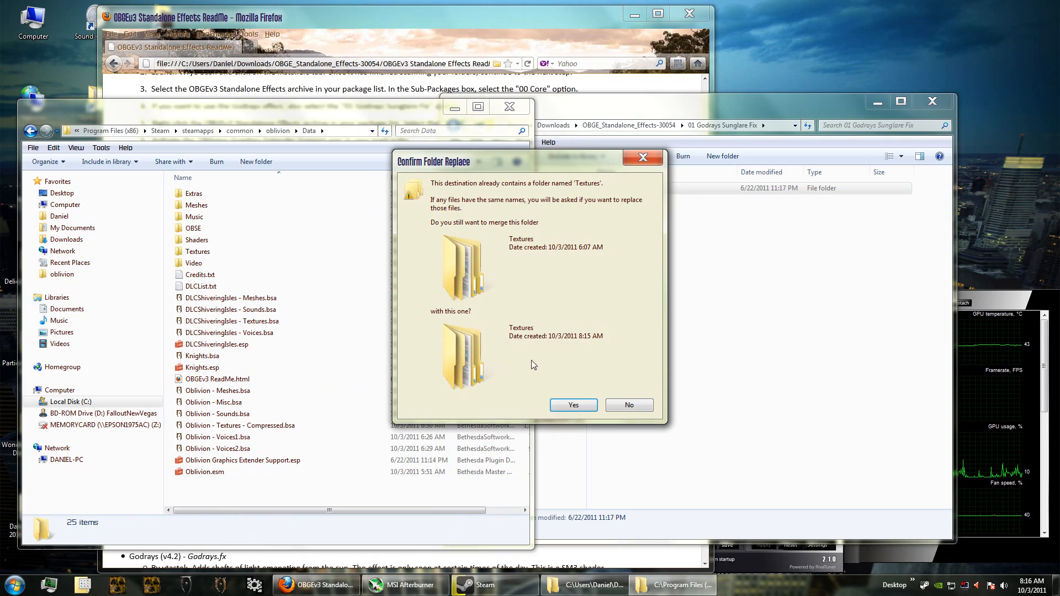
pyautogui.click(573, 405)
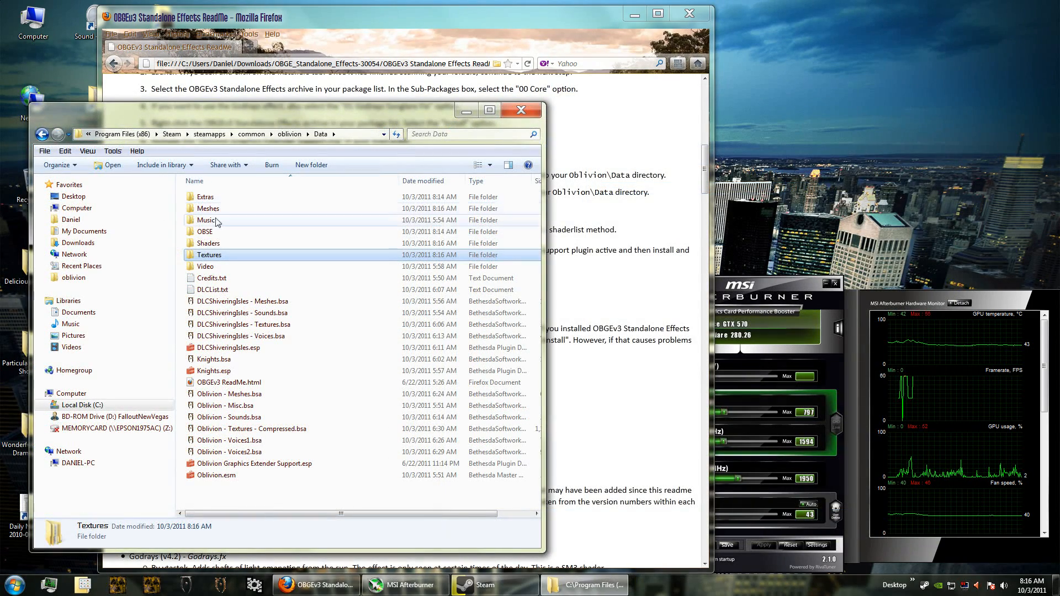
# Browse into Data\Shaders and scroll to the installed .fx files and shaderlist.txt
pyautogui.click(208, 243)
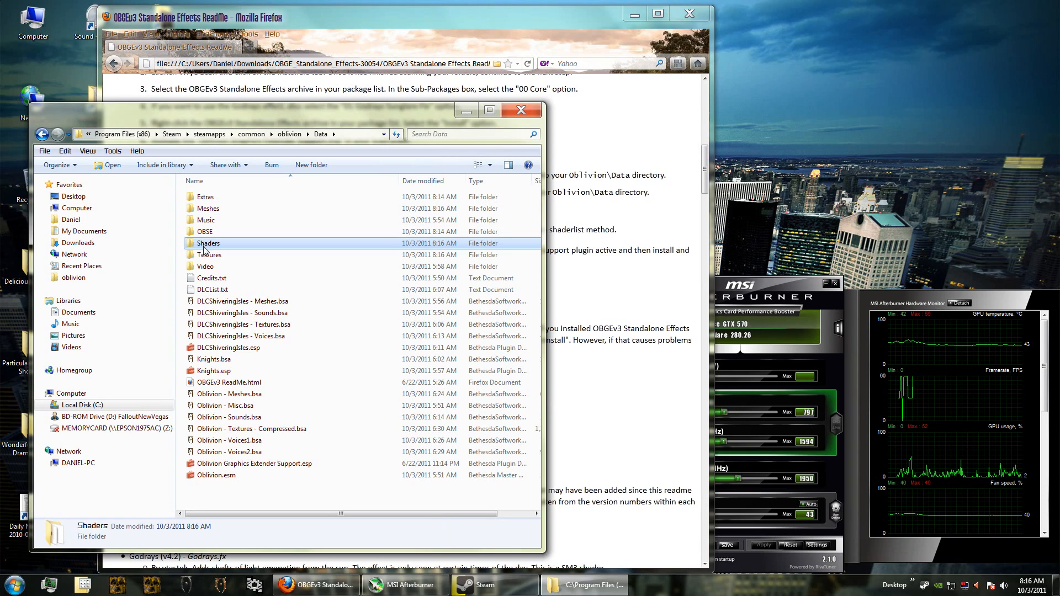
pyautogui.moveTo(208, 244)
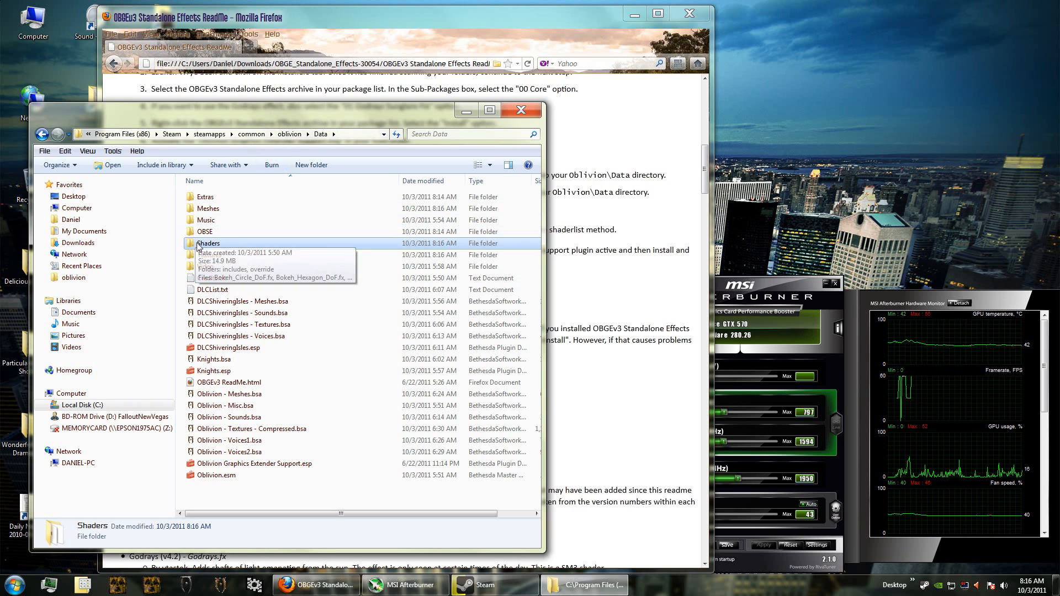
pyautogui.doubleClick(208, 243)
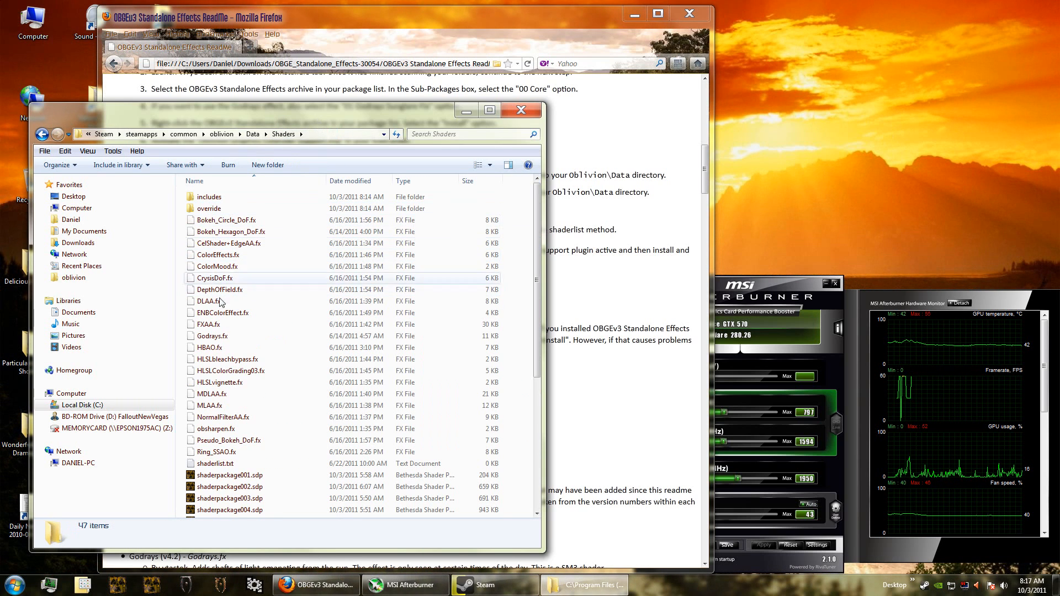
pyautogui.moveTo(284, 393)
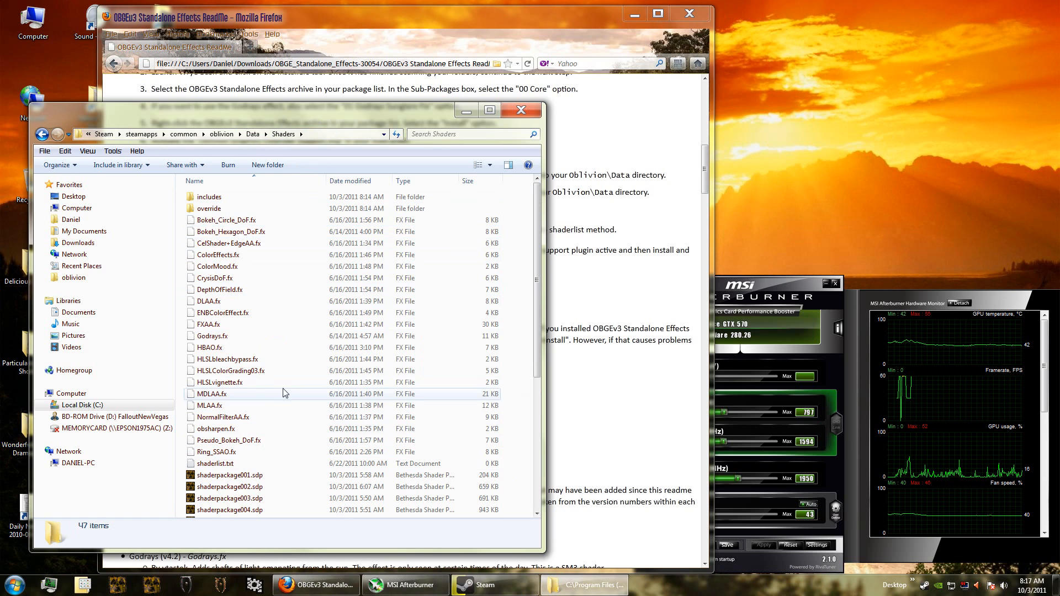
pyautogui.scroll(-3)
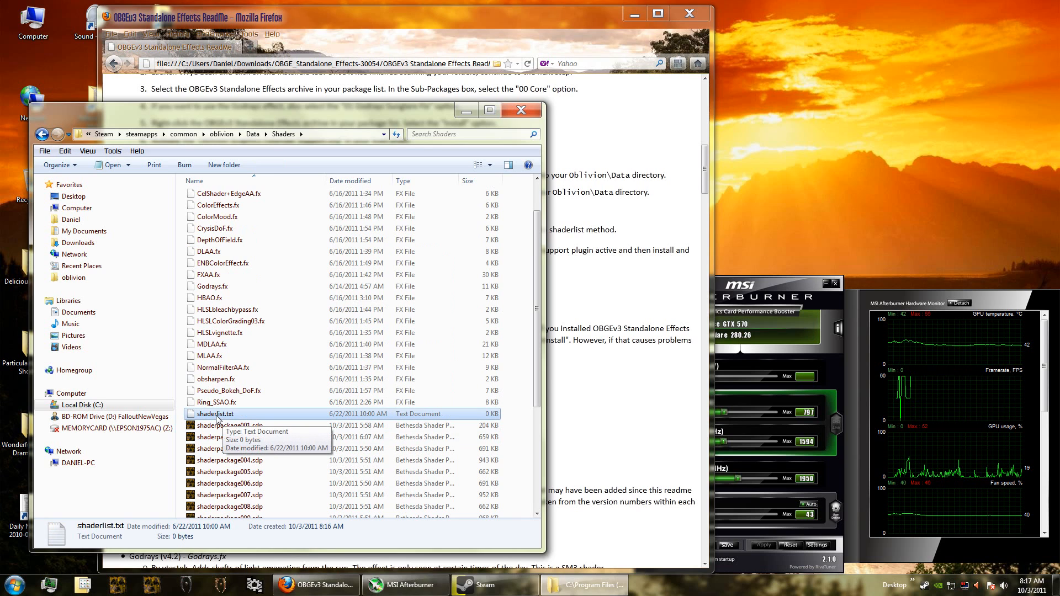
# Edit shaderlist.txt to list Godrays.fx and volumetric_SSAO, then save and close it
pyautogui.doubleClick(214, 415)
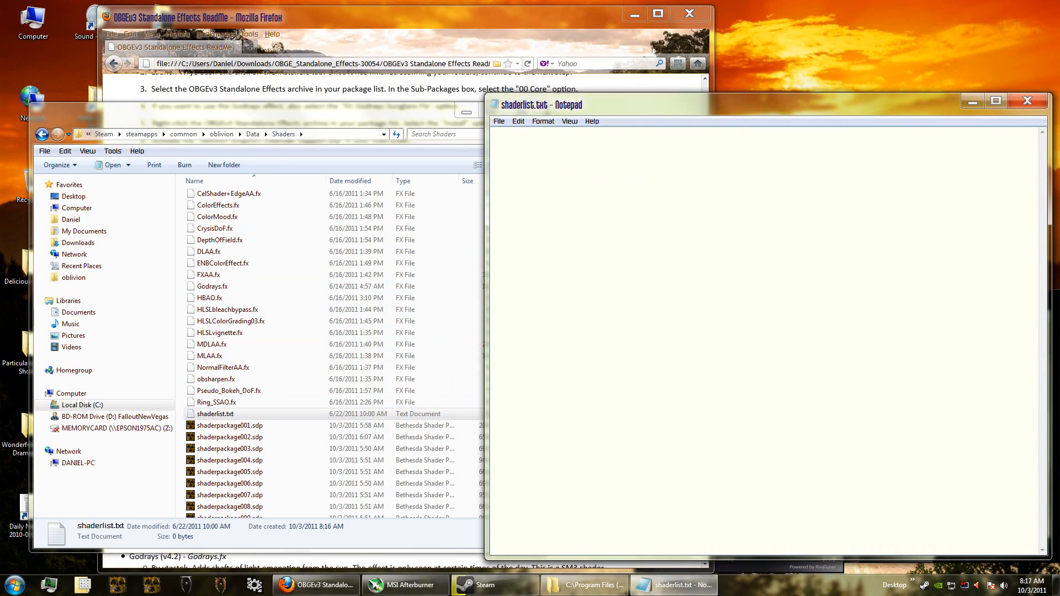
pyautogui.write('Go')
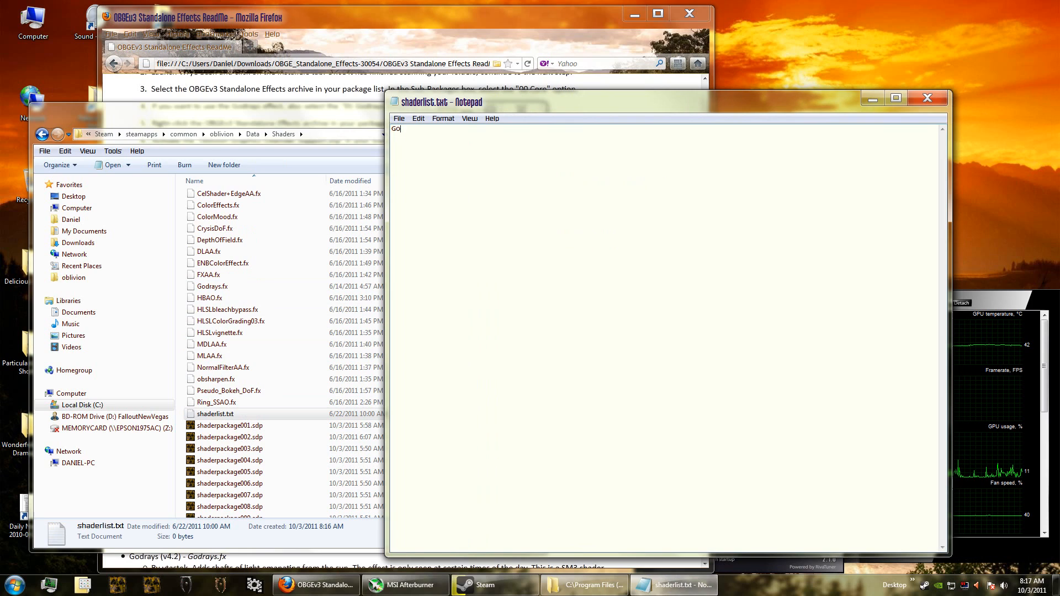
pyautogui.write('drays.fx')
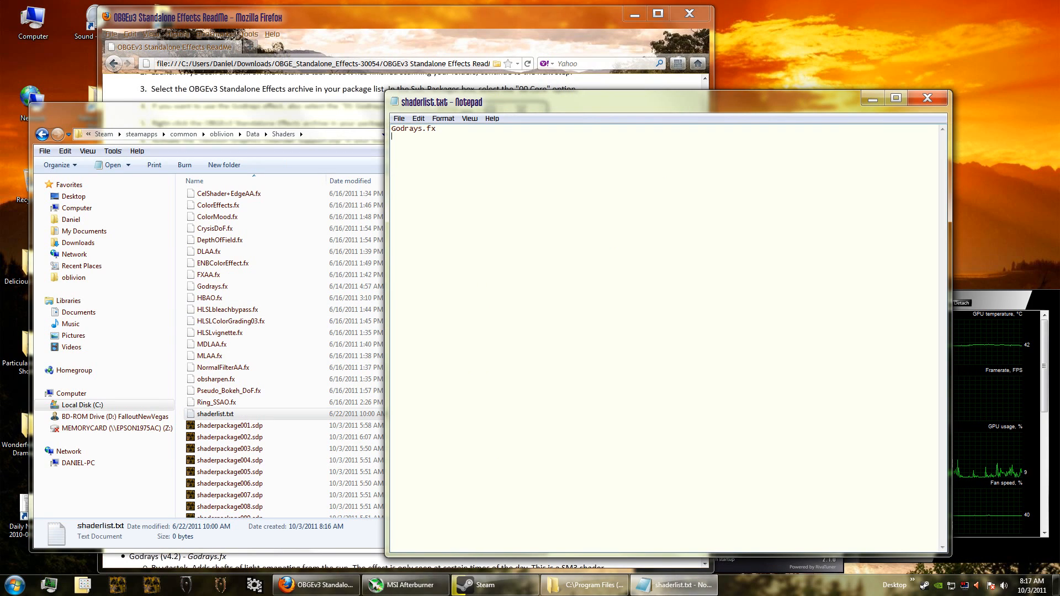
pyautogui.write('volumetro')
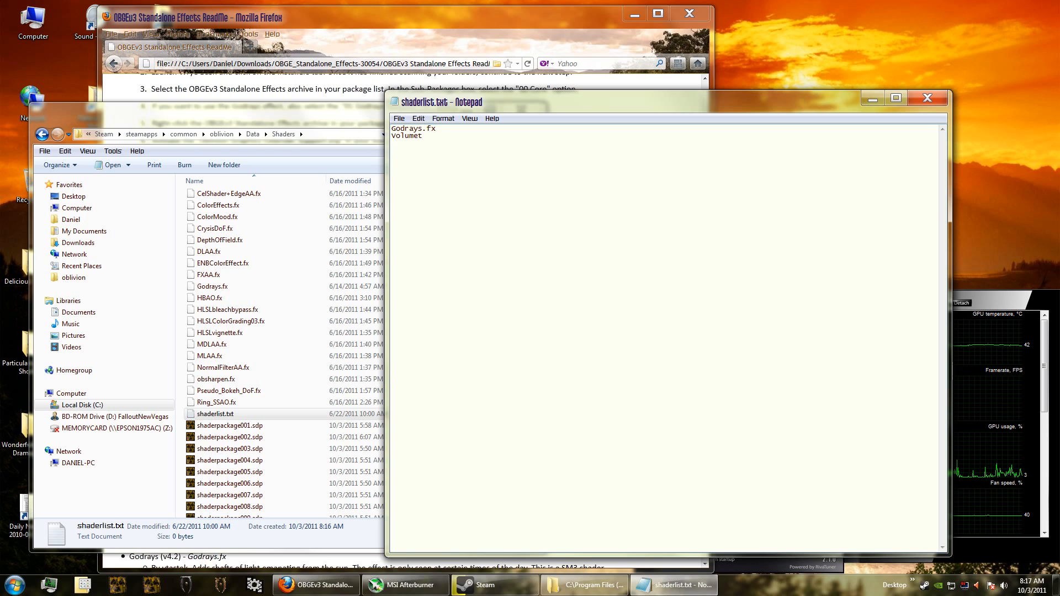
pyautogui.write('ric')
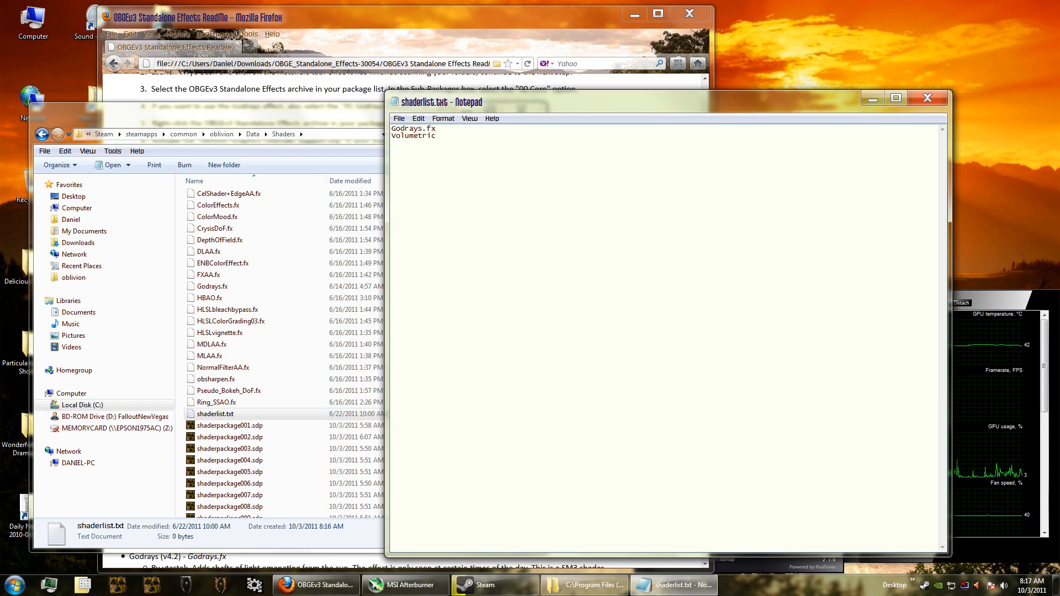
pyautogui.write('_SSAO.')
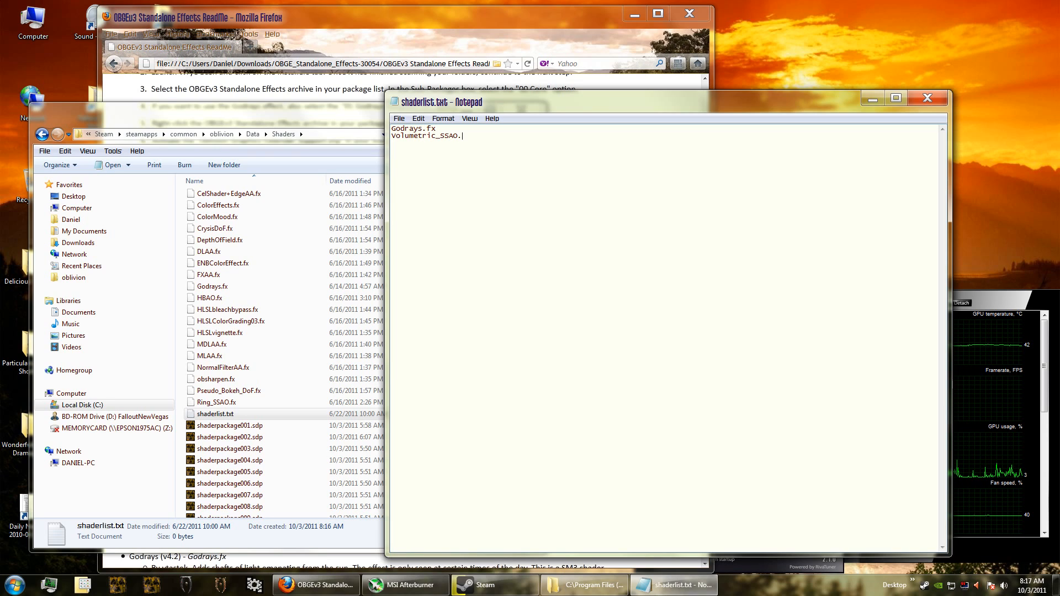
pyautogui.click(399, 118)
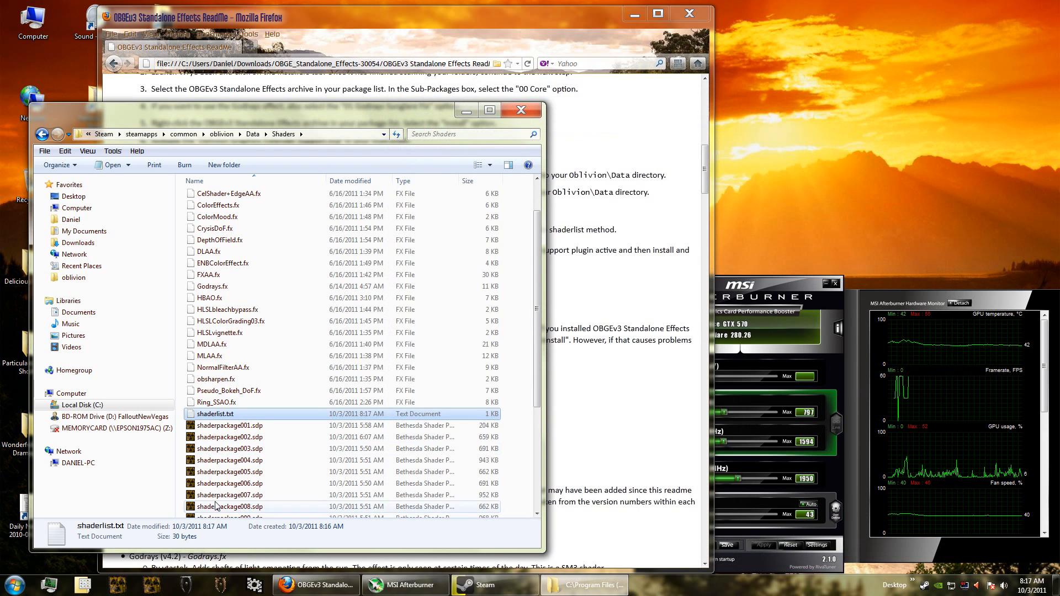
# Launch Oblivion Mod Manager to check the Graphics Extender Support plugin is active
pyautogui.scroll(-3)
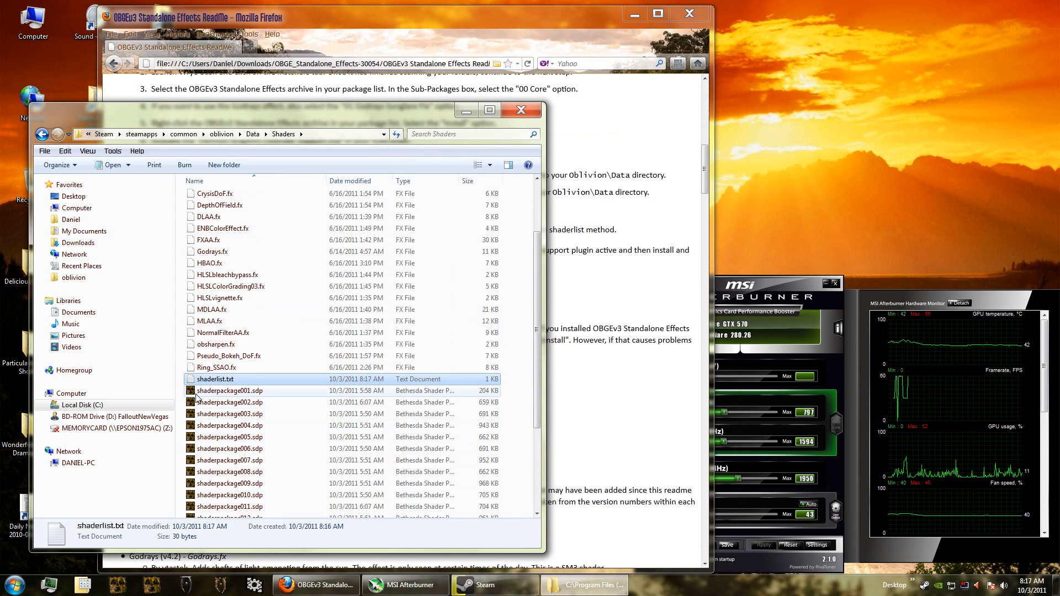
pyautogui.doubleClick(216, 379)
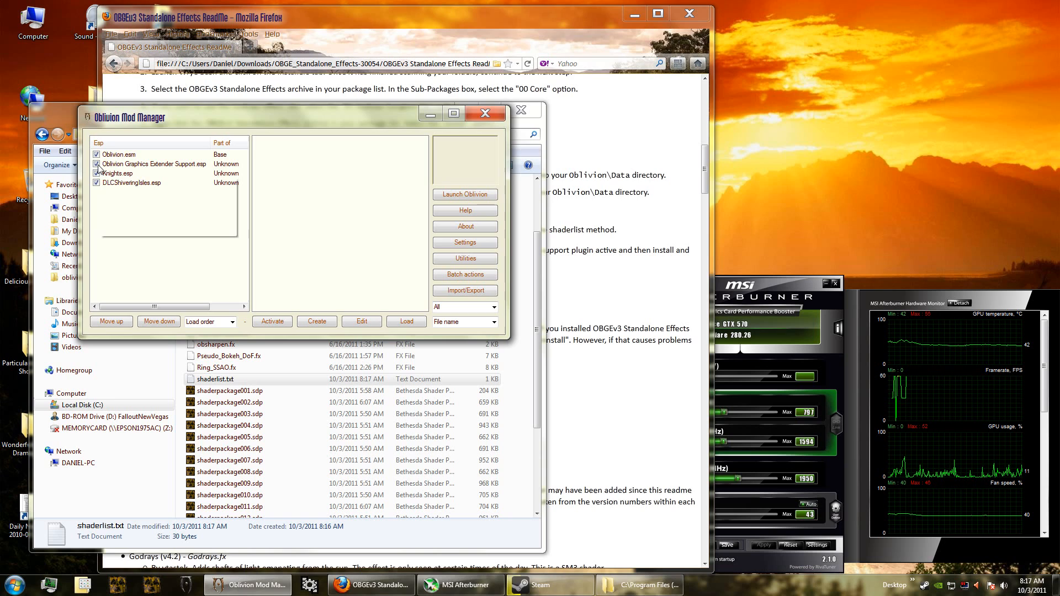
pyautogui.moveTo(141, 165)
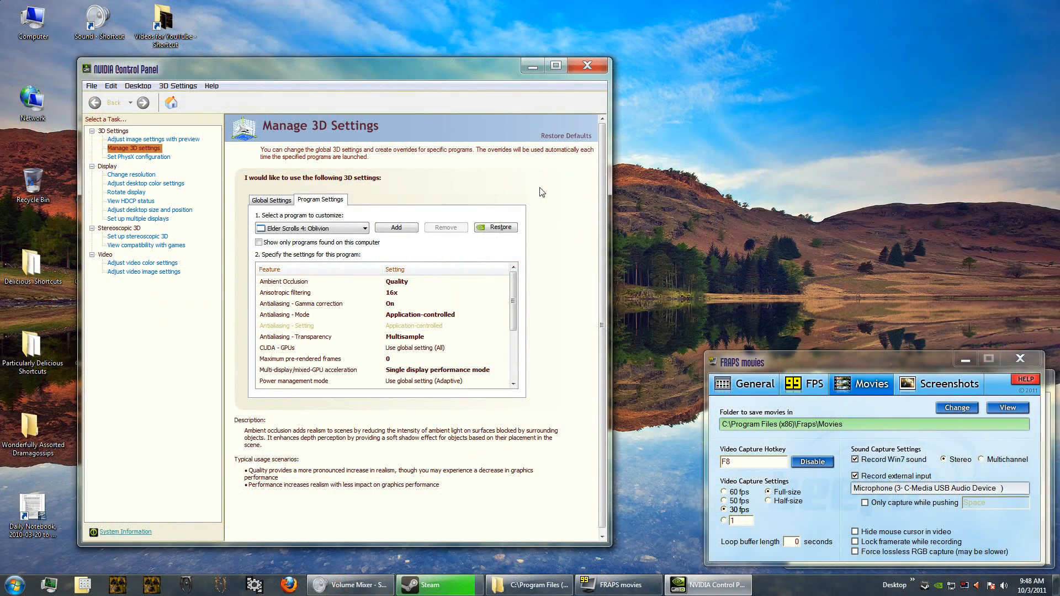
pyautogui.moveTo(562, 237)
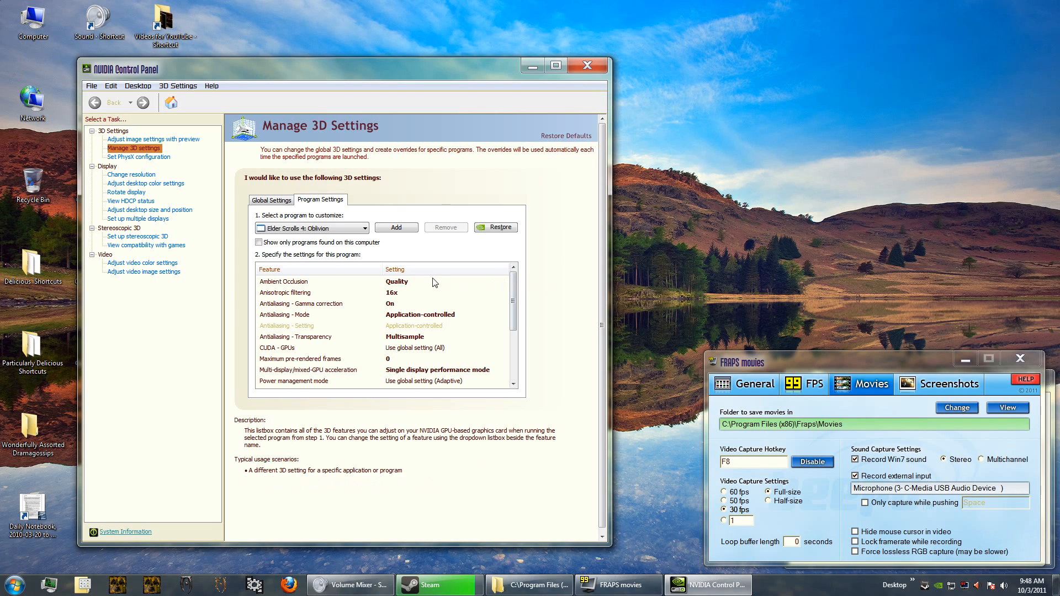
pyautogui.moveTo(394, 289)
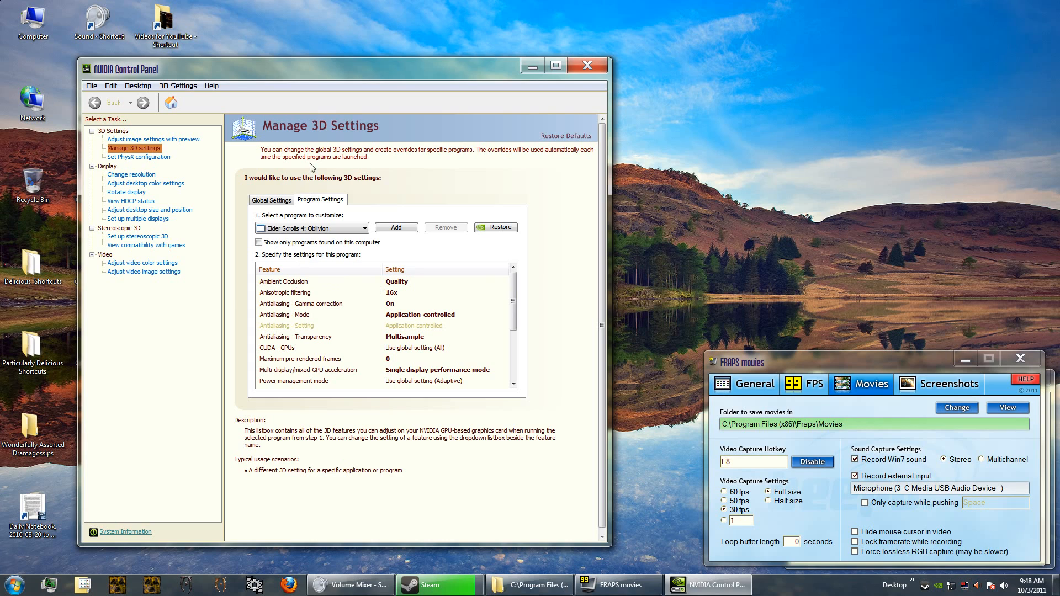
pyautogui.moveTo(351, 134)
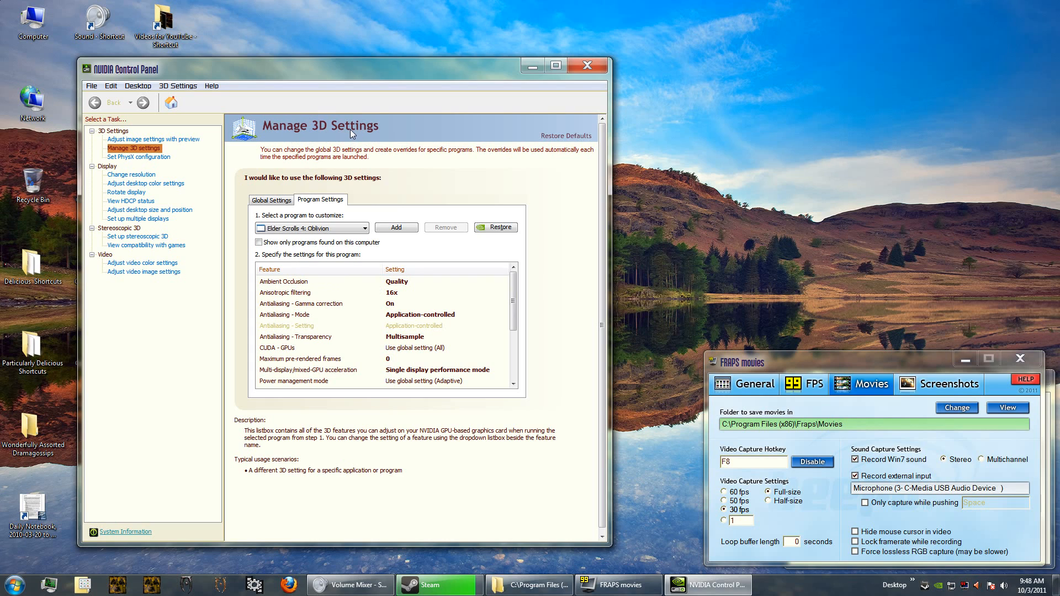
pyautogui.moveTo(167, 85)
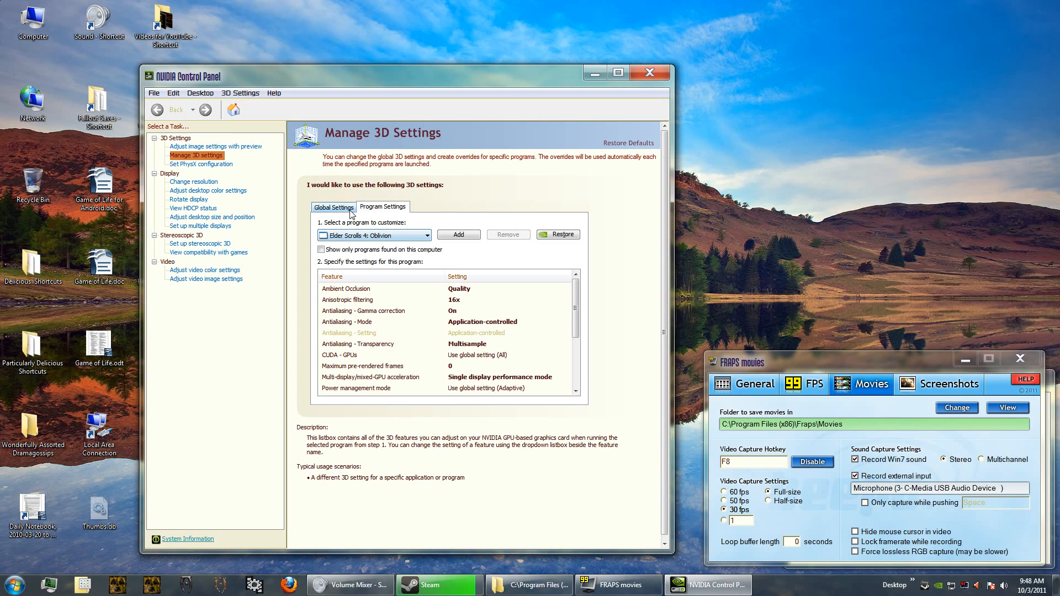
pyautogui.click(333, 208)
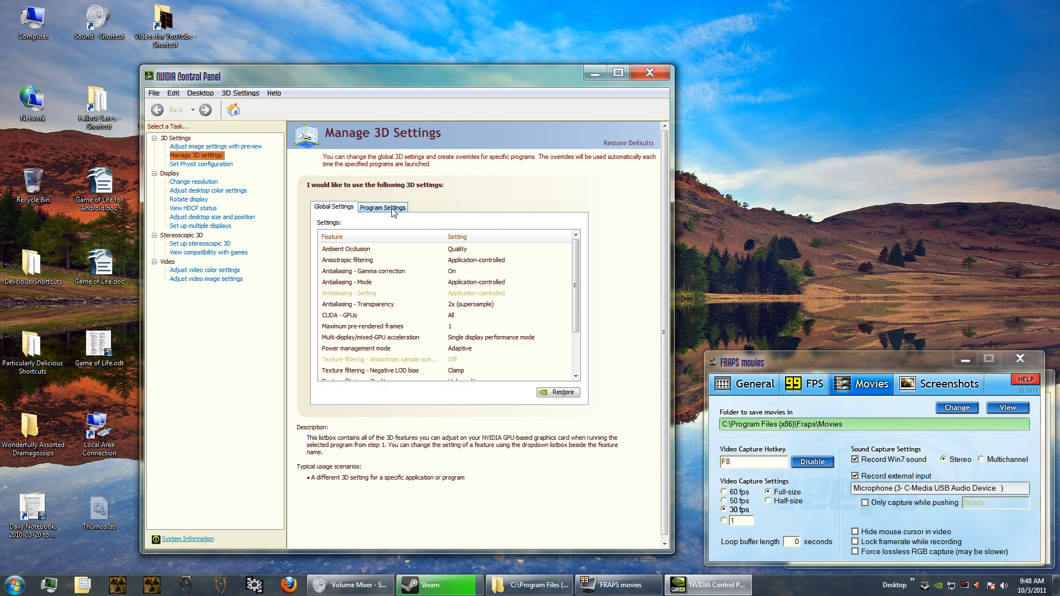
pyautogui.click(382, 208)
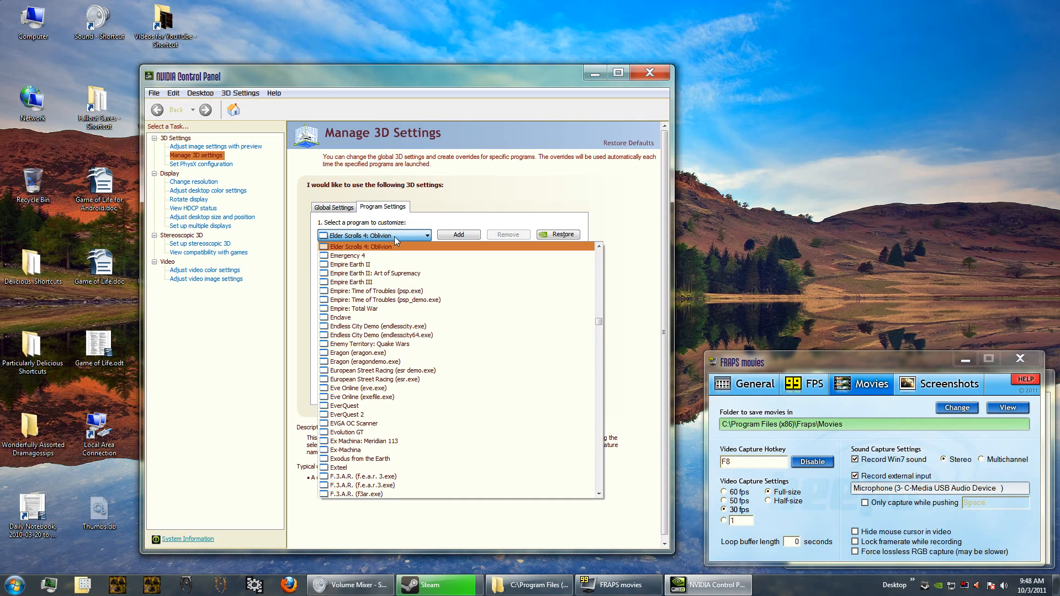
pyautogui.moveTo(379, 252)
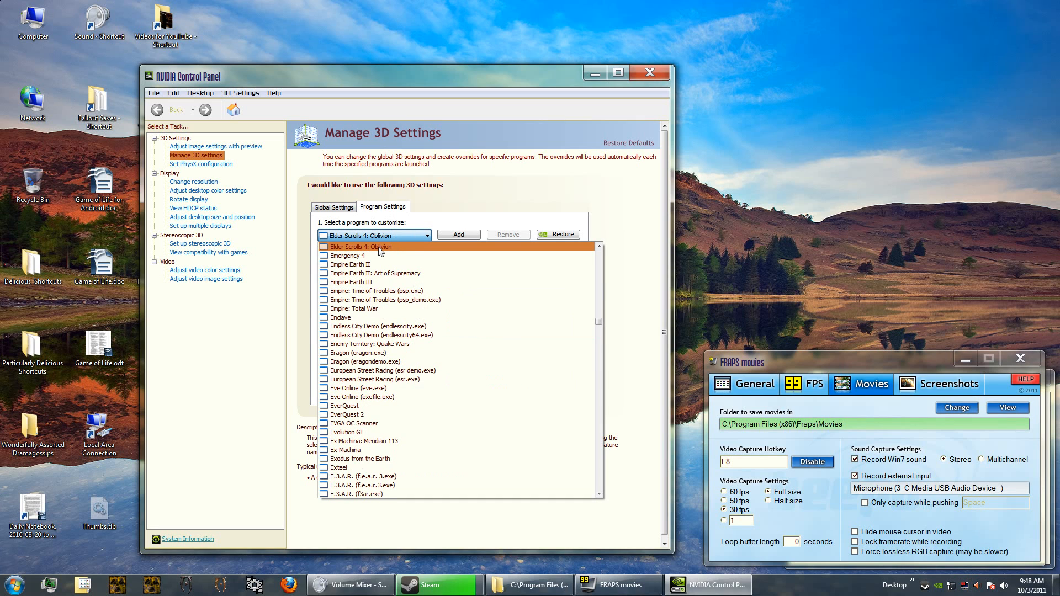
pyautogui.click(360, 247)
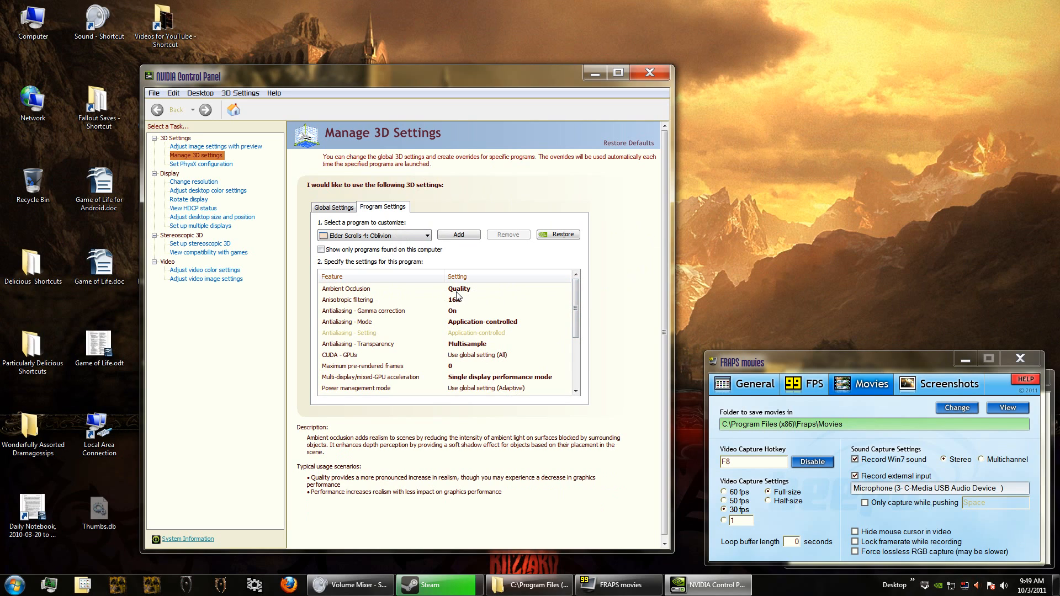
pyautogui.moveTo(472, 293)
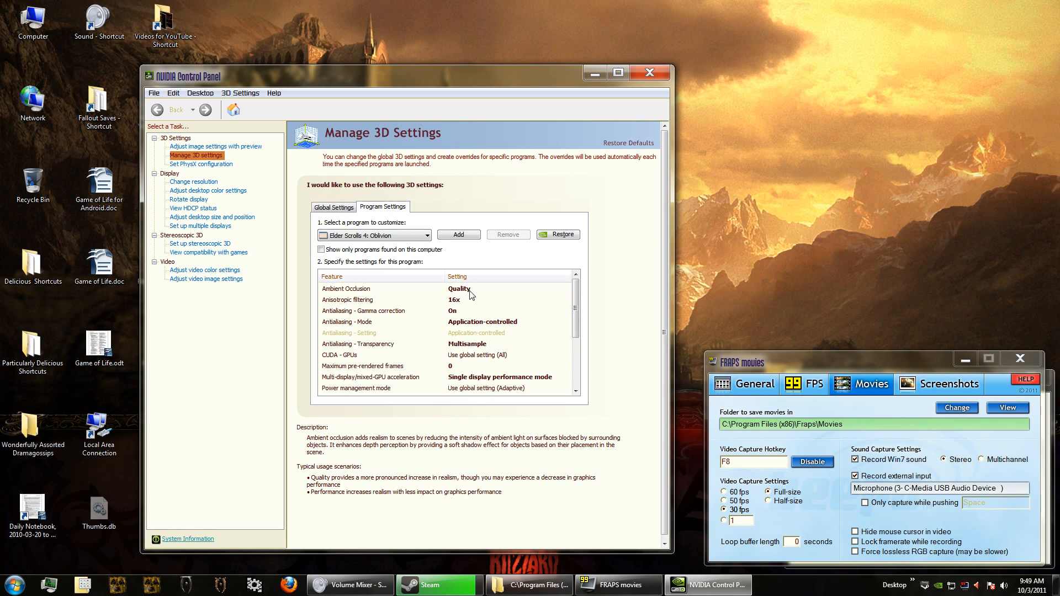
pyautogui.moveTo(366, 300)
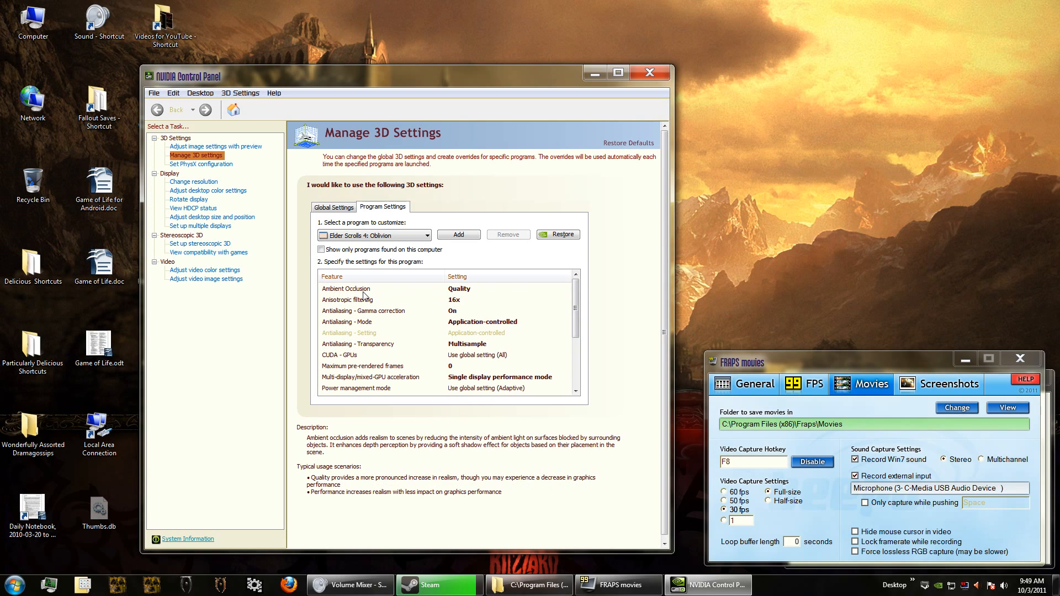
pyautogui.moveTo(417, 291)
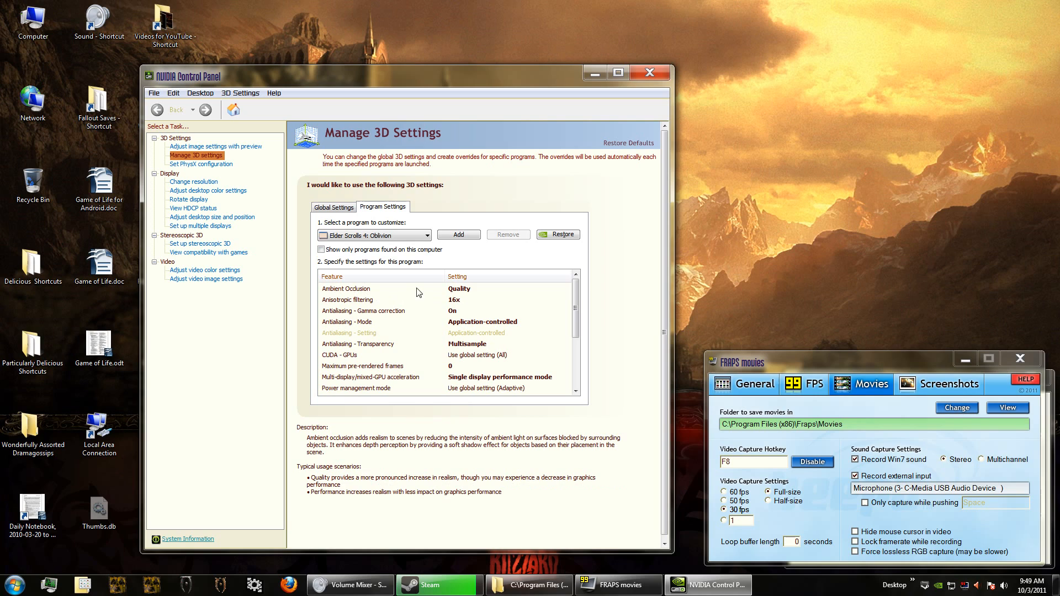
pyautogui.moveTo(550, 298)
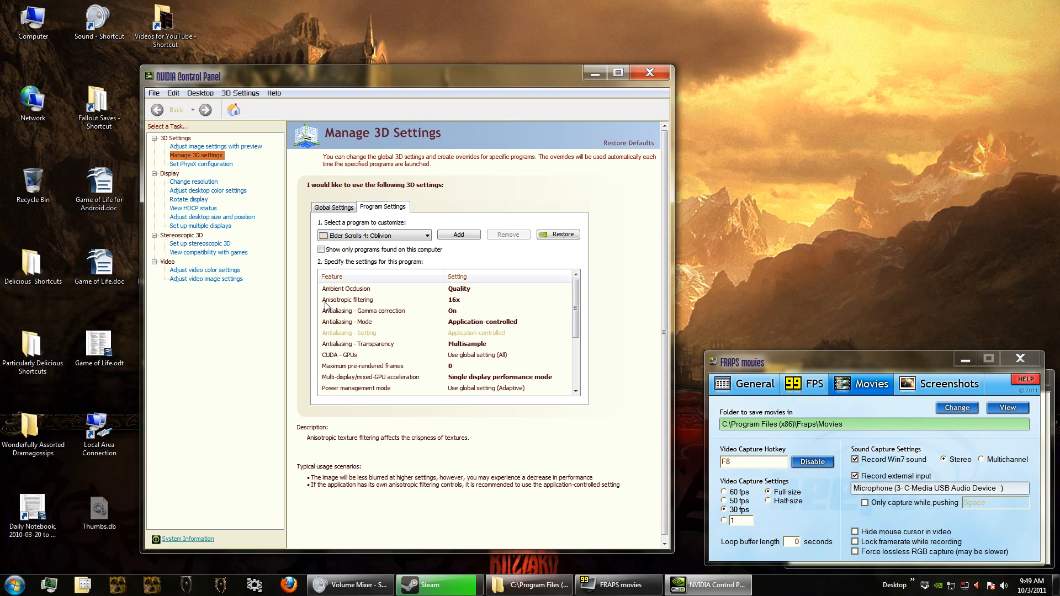
pyautogui.moveTo(418, 320)
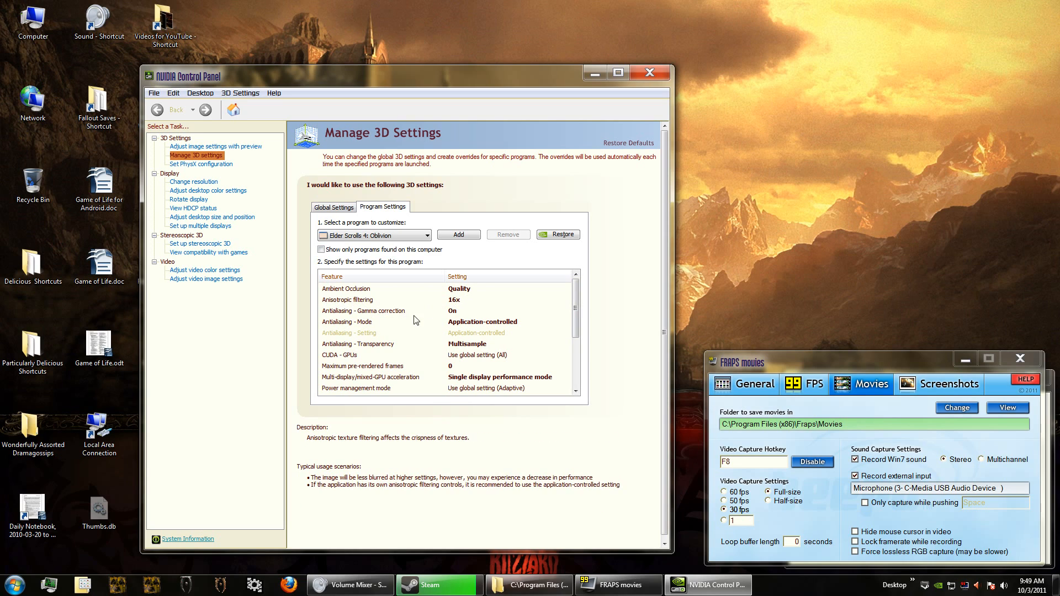
pyautogui.click(346, 322)
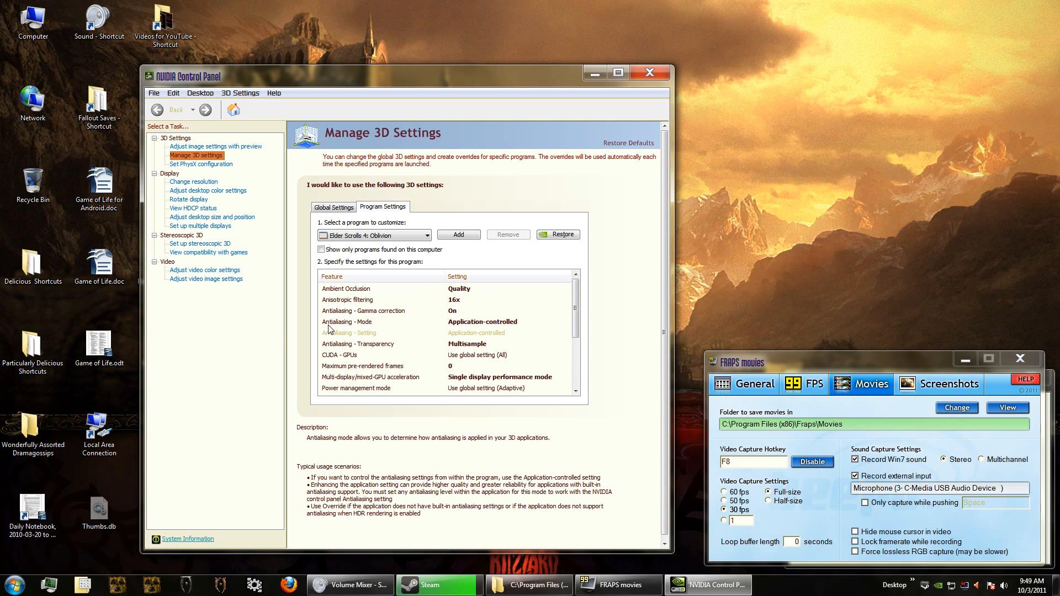
pyautogui.moveTo(440, 321)
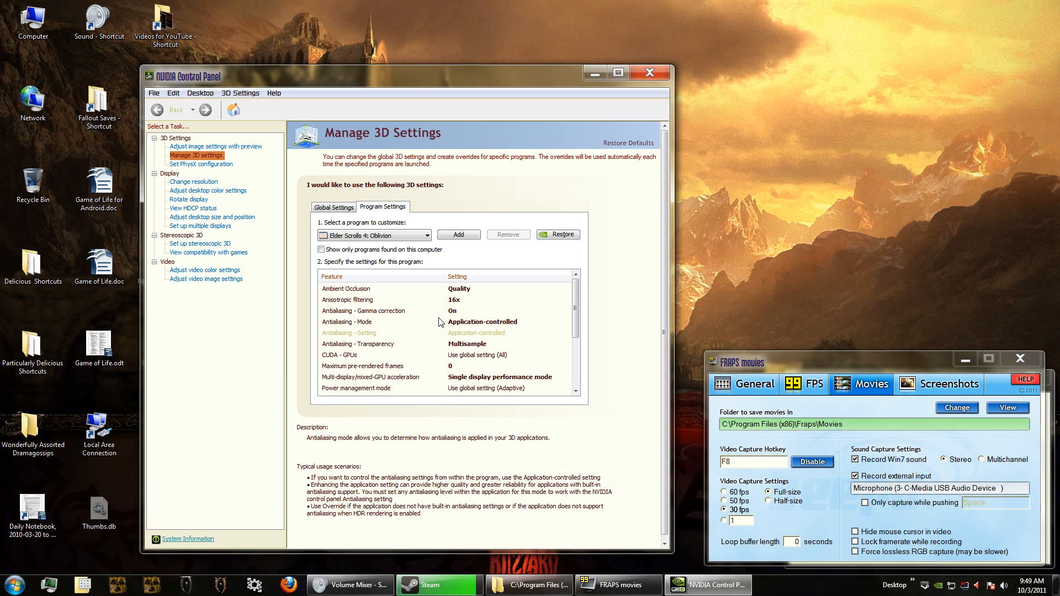
pyautogui.moveTo(482, 324)
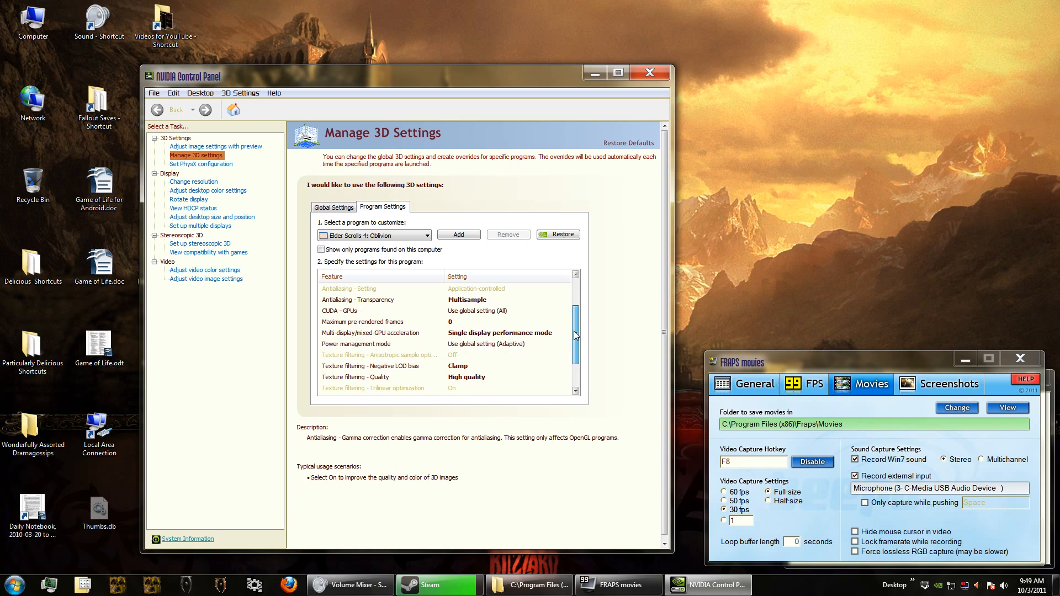
pyautogui.click(338, 312)
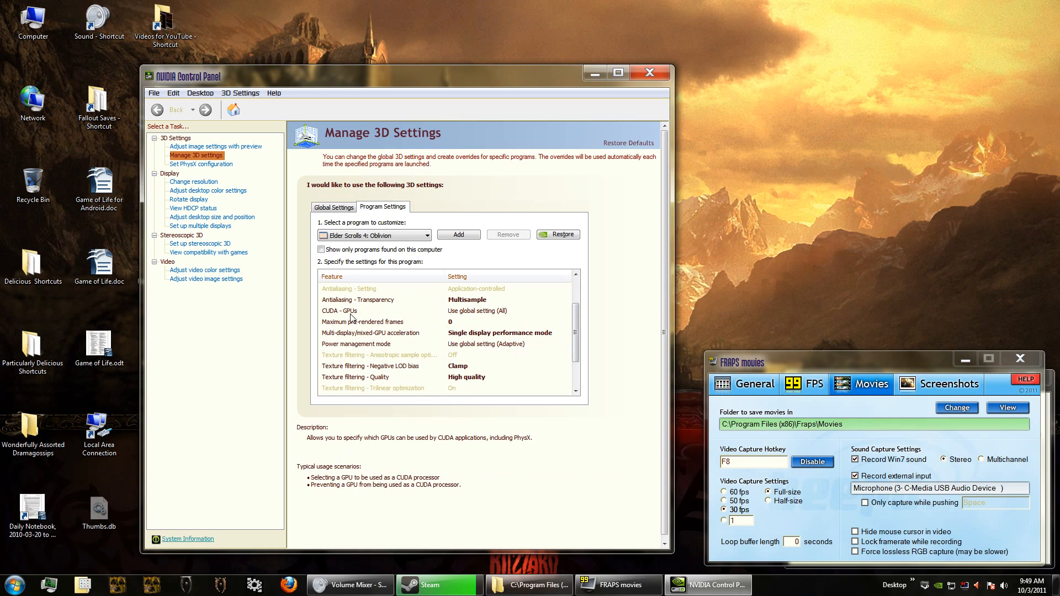
pyautogui.click(362, 321)
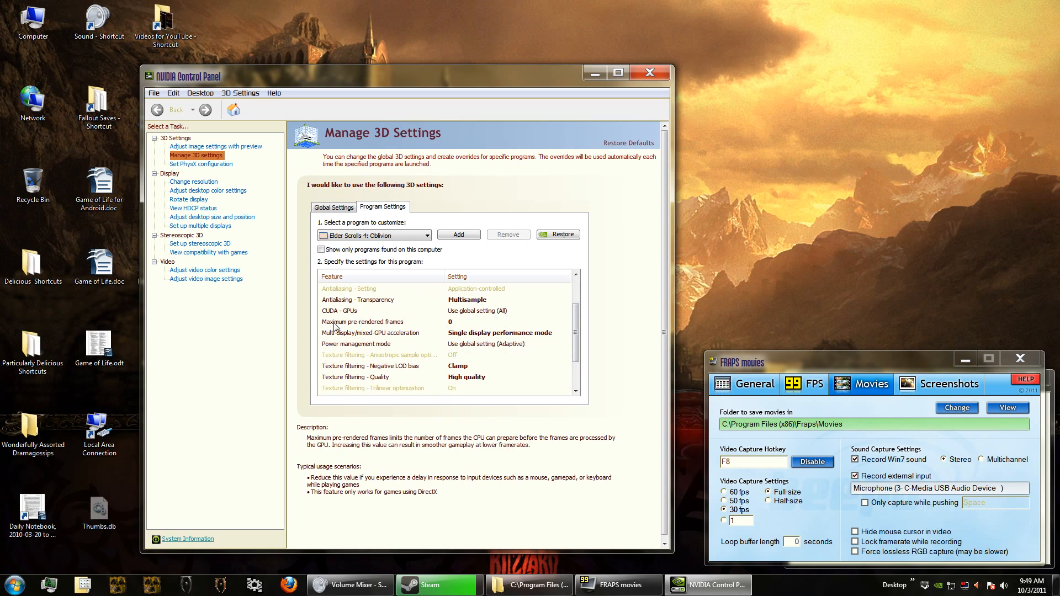
pyautogui.moveTo(466, 329)
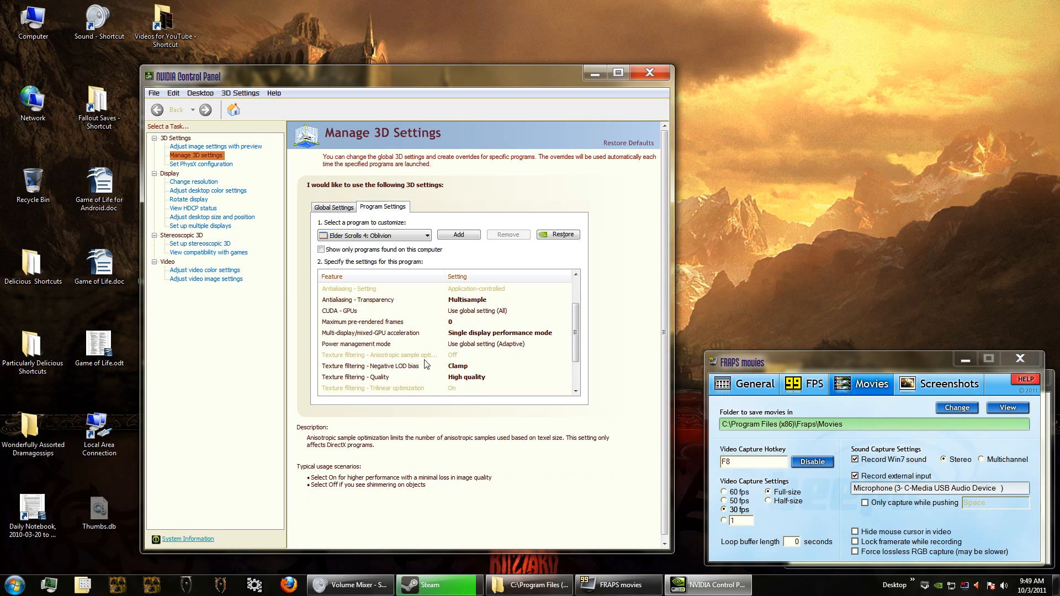
pyautogui.click(373, 377)
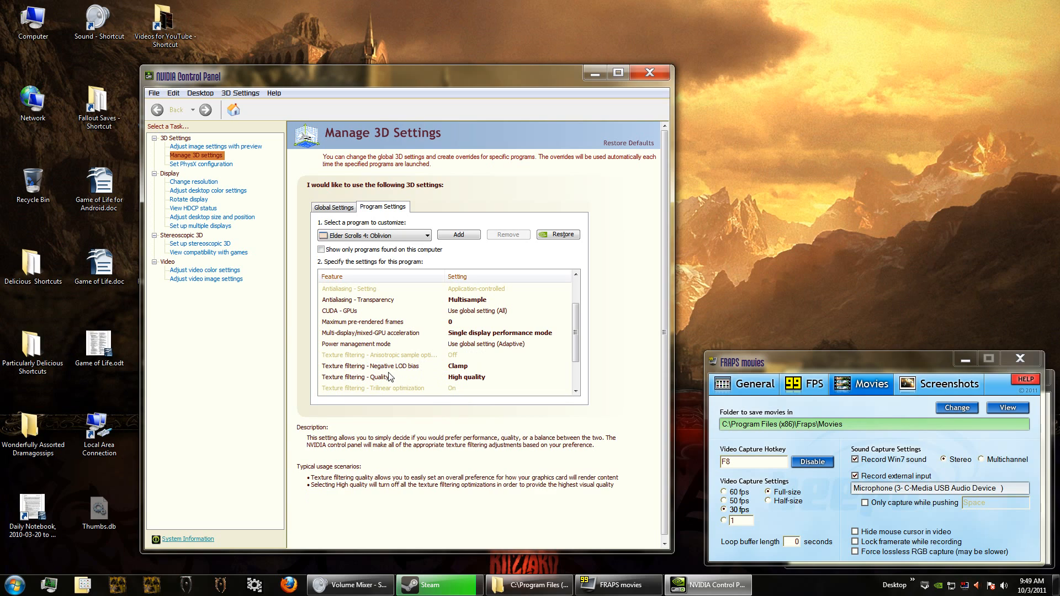
pyautogui.moveTo(362, 384)
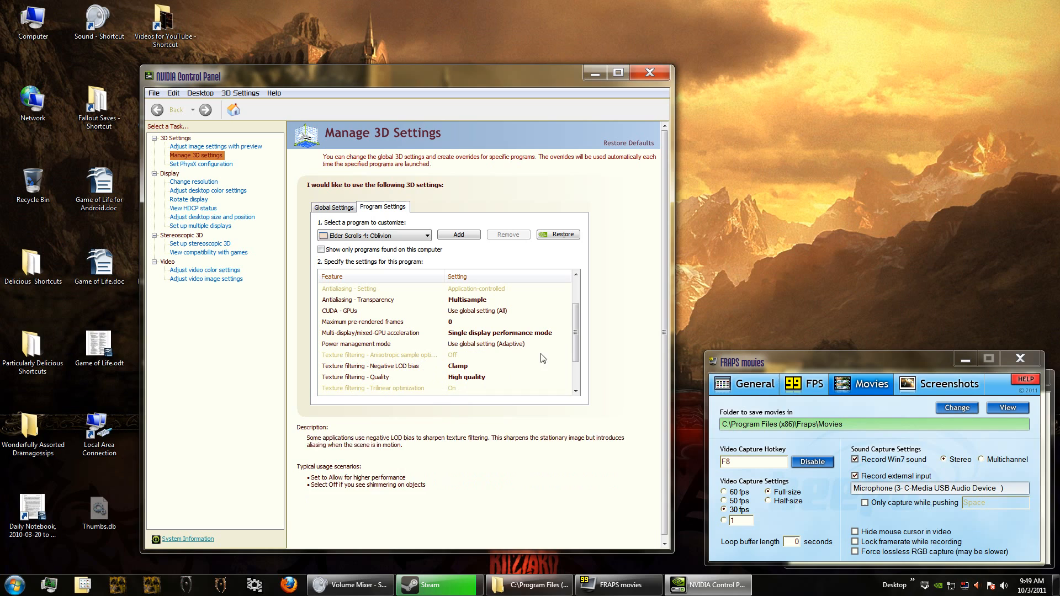
pyautogui.scroll(-3)
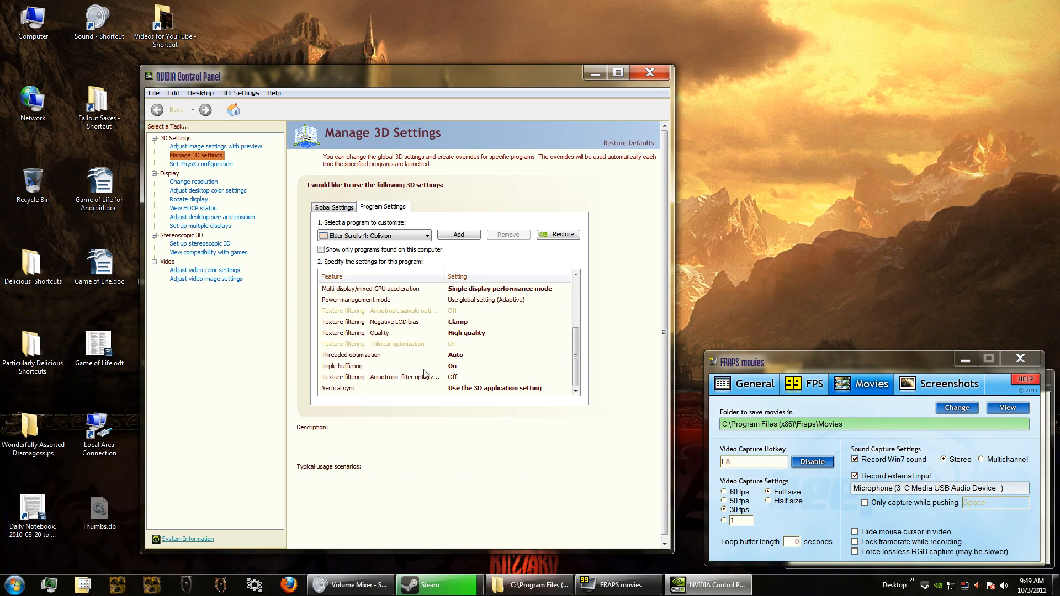
pyautogui.click(338, 388)
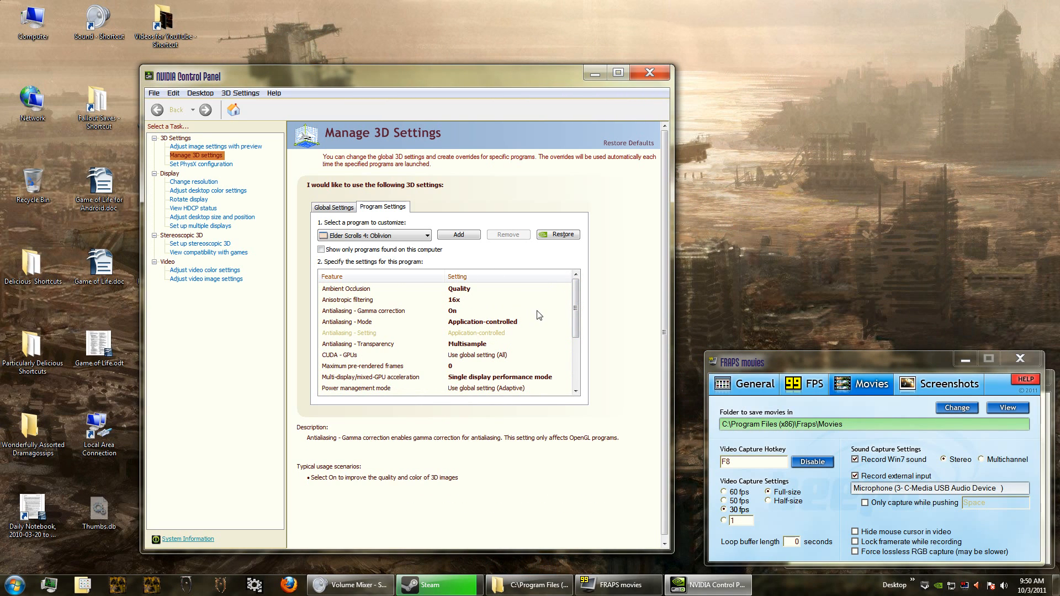
pyautogui.click(347, 290)
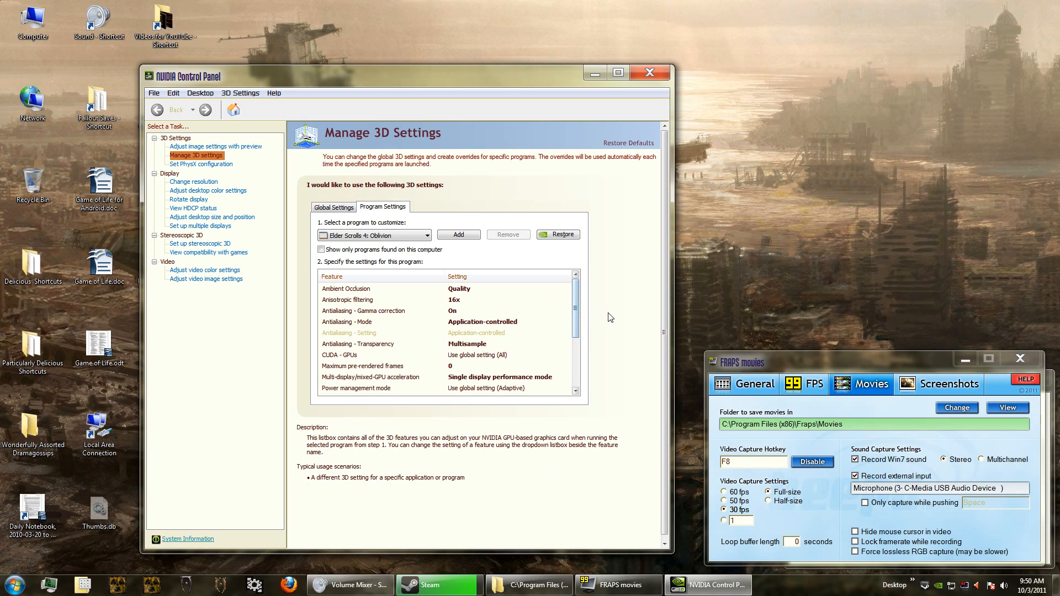
pyautogui.moveTo(504, 332)
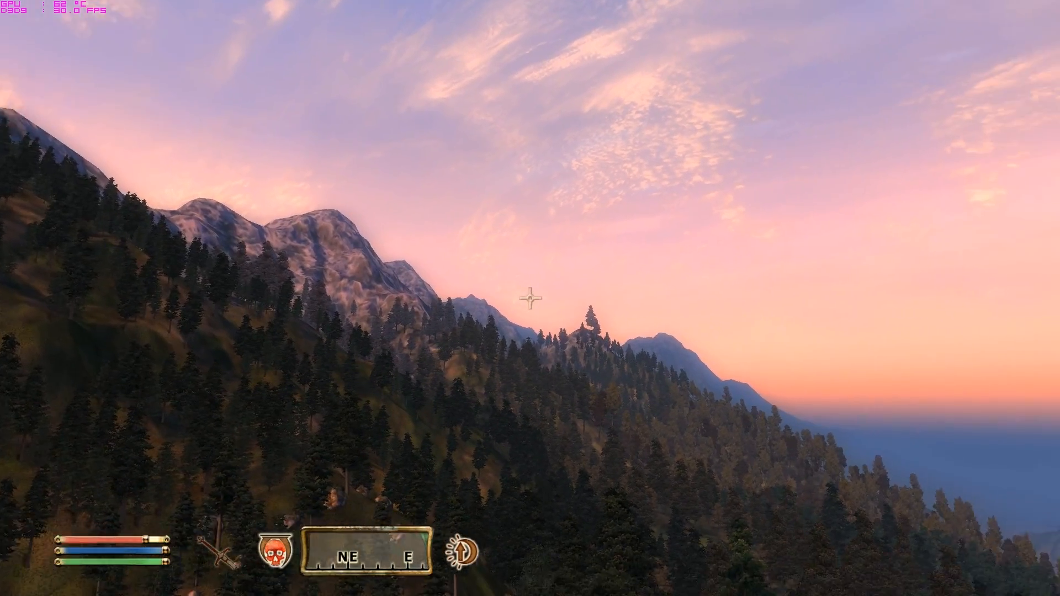
pyautogui.moveTo(532, 301)
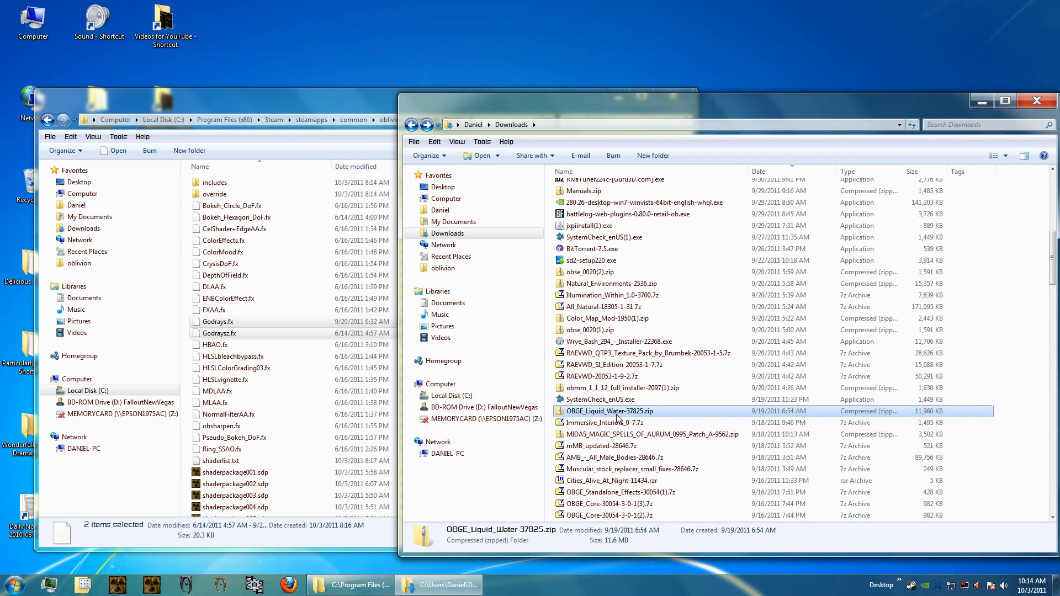
pyautogui.moveTo(616, 417)
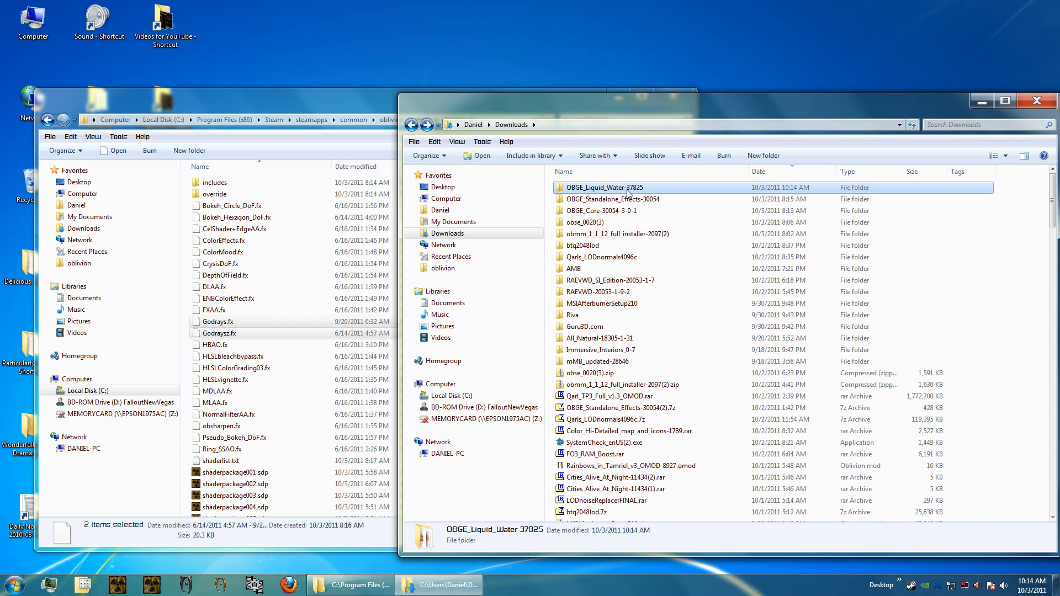
# Copy Liquid Water's Shaders, Textures and .esp into Data, merging Textures, and open its readme
pyautogui.doubleClick(603, 186)
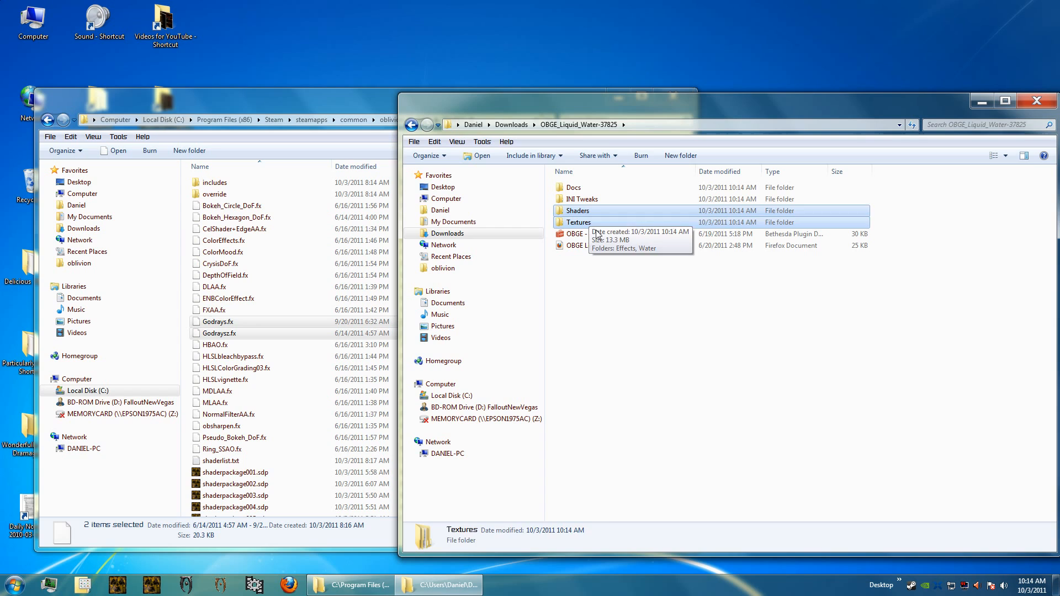
pyautogui.click(601, 235)
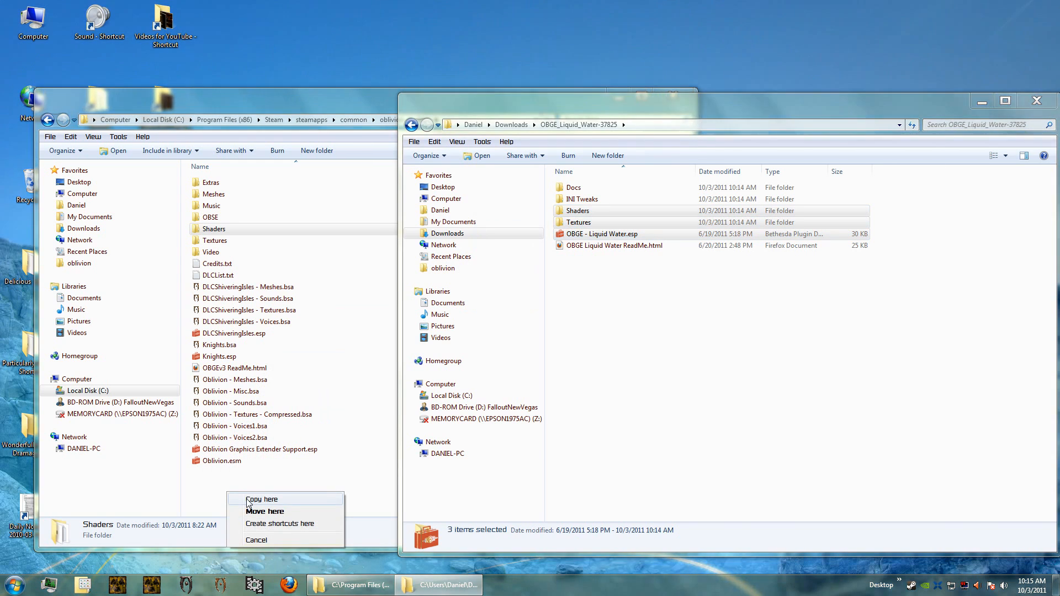
pyautogui.click(261, 499)
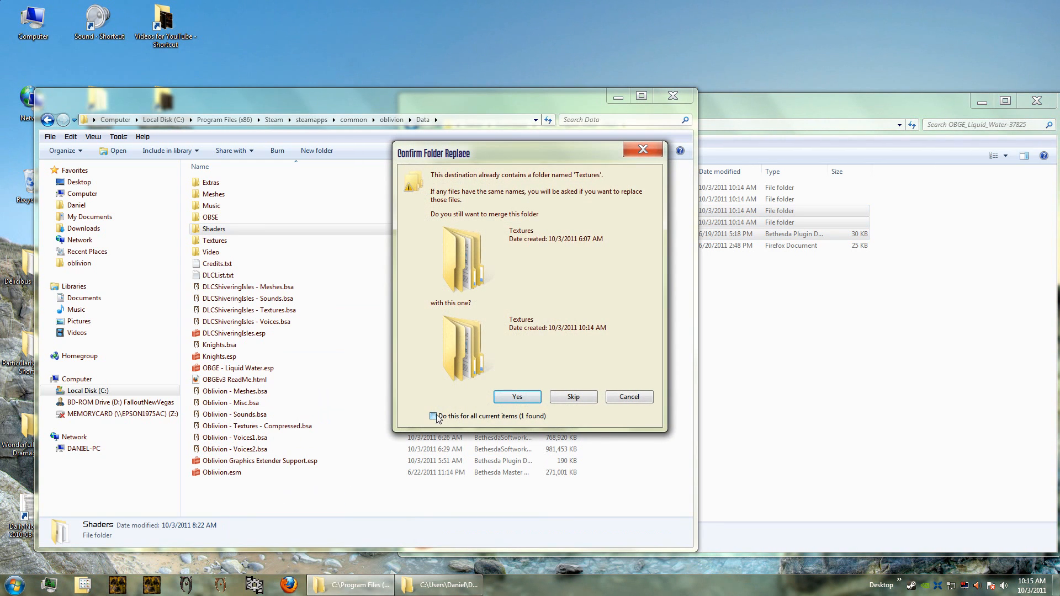
pyautogui.click(517, 396)
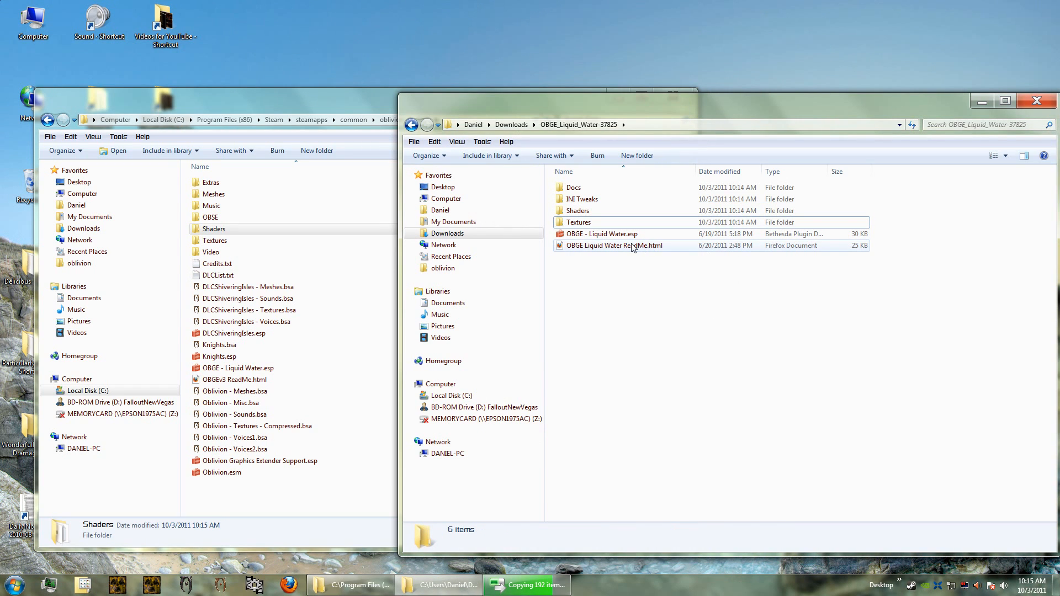
pyautogui.doubleClick(614, 245)
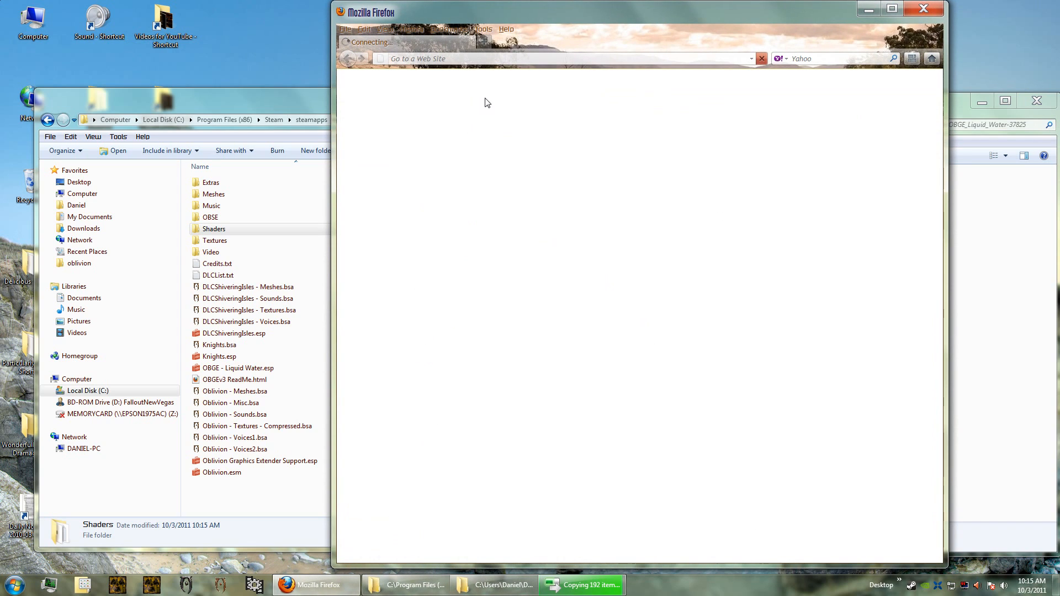
pyautogui.moveTo(553, 210)
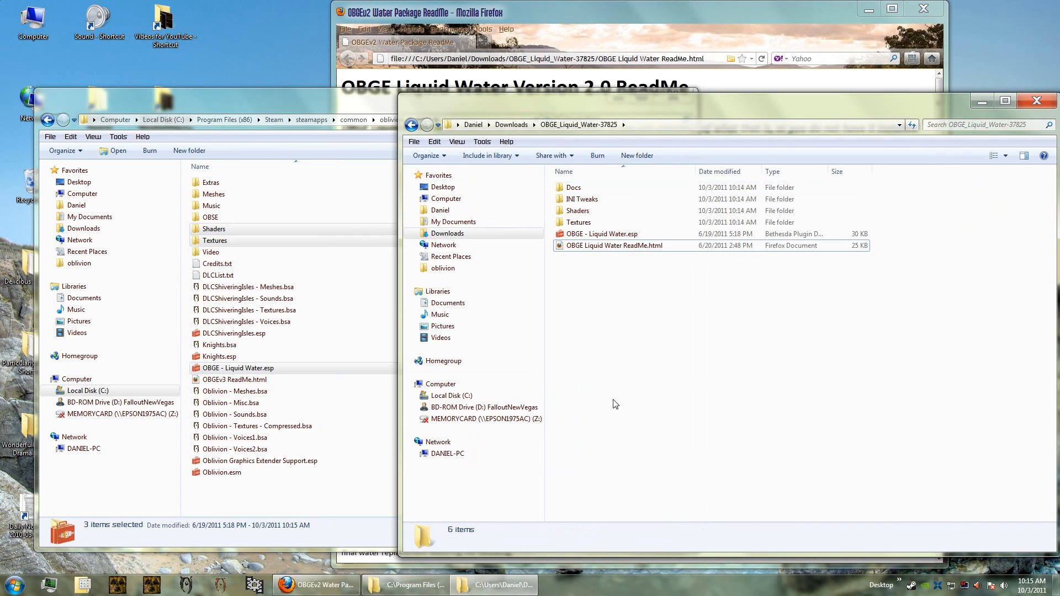
# Jump to the readme's Installation section, then return to the extracted Liquid Water folder
pyautogui.click(314, 583)
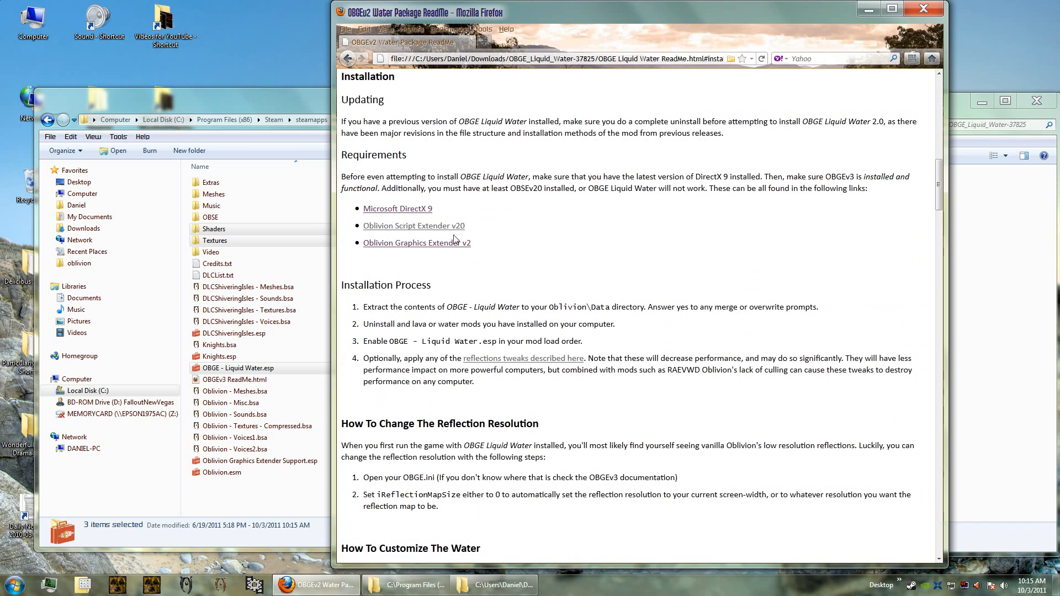
pyautogui.moveTo(421, 238)
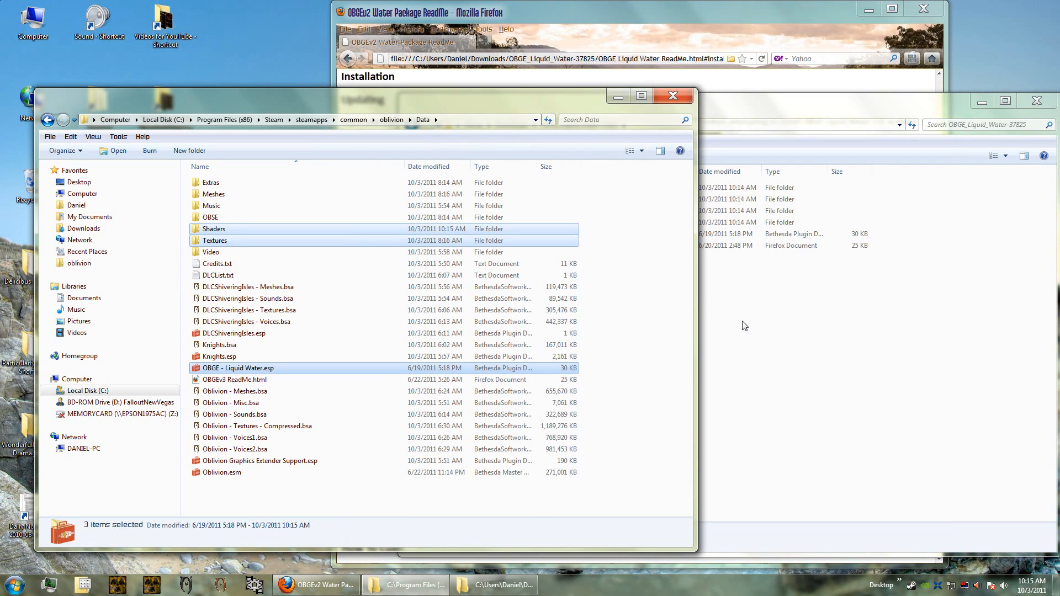
pyautogui.click(214, 229)
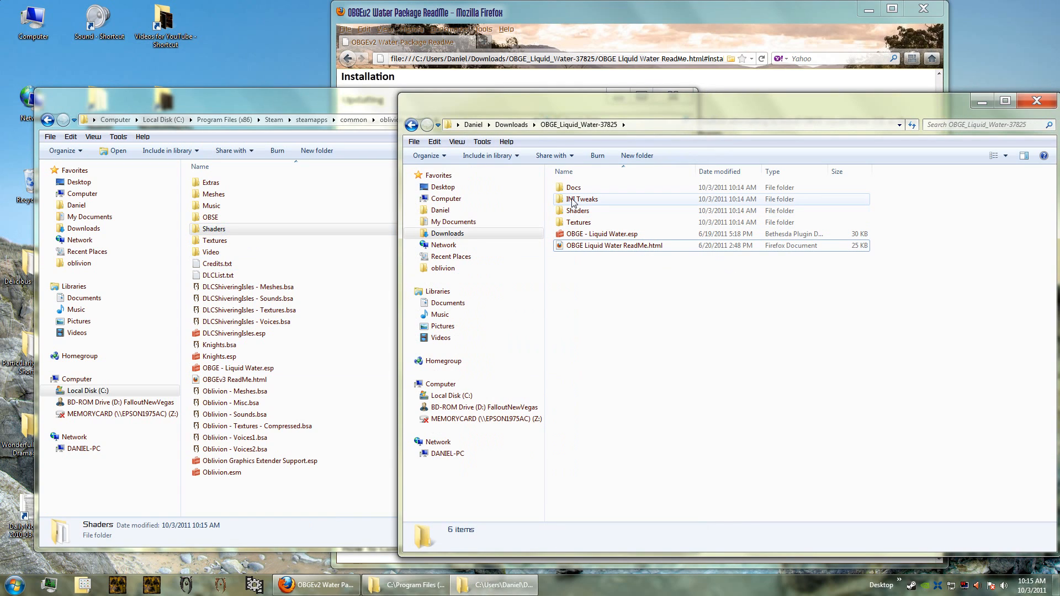
pyautogui.moveTo(581, 198)
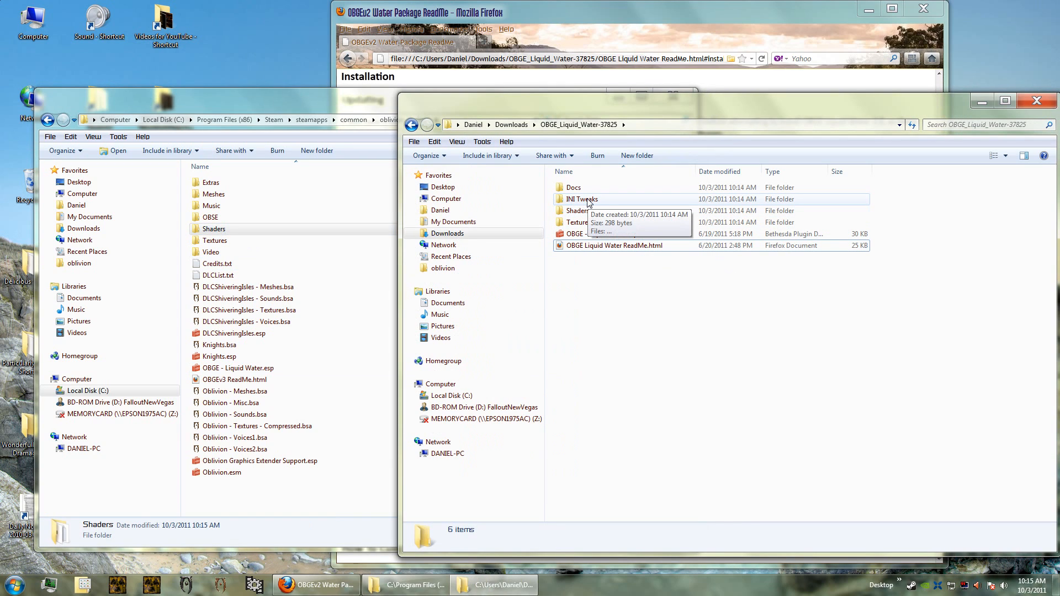
# View the Full Reflections INI tweak's bUseWaterReflections lines in Notepad, then close it
pyautogui.doubleClick(580, 199)
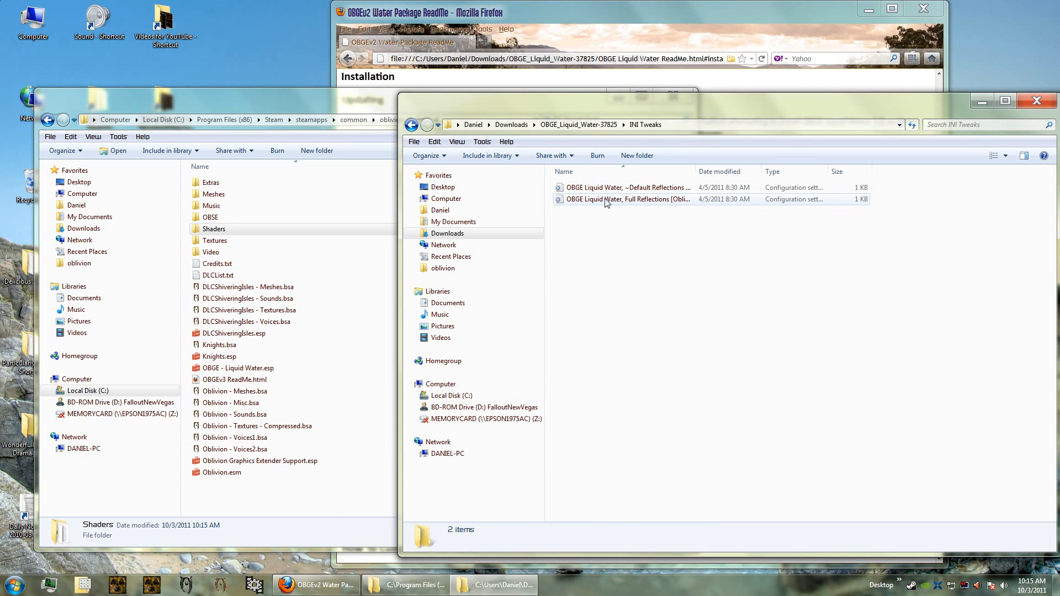
pyautogui.doubleClick(627, 199)
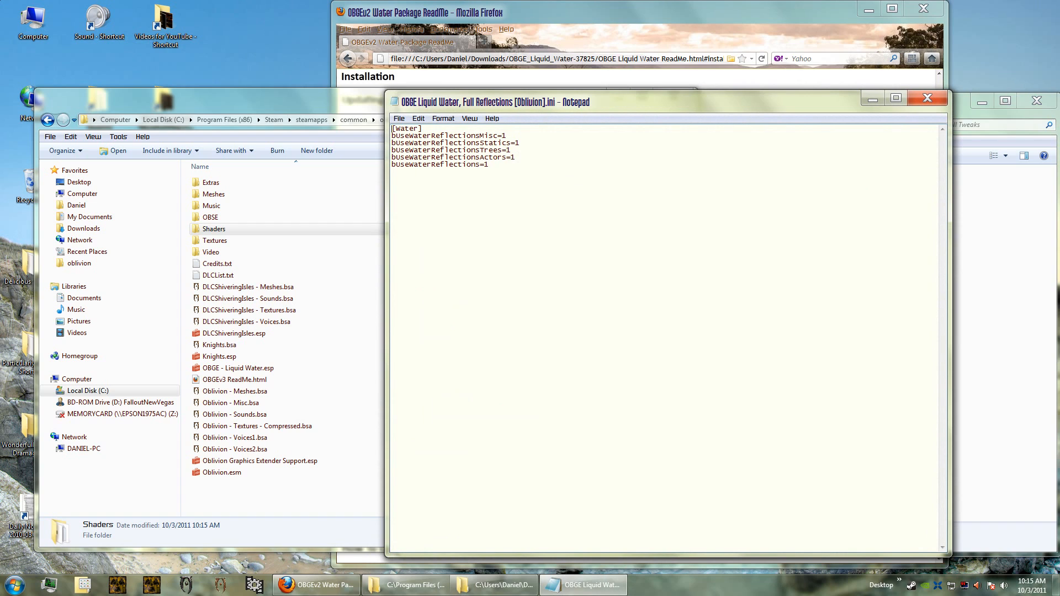
pyautogui.moveTo(391, 138); pyautogui.dragTo(505, 168)
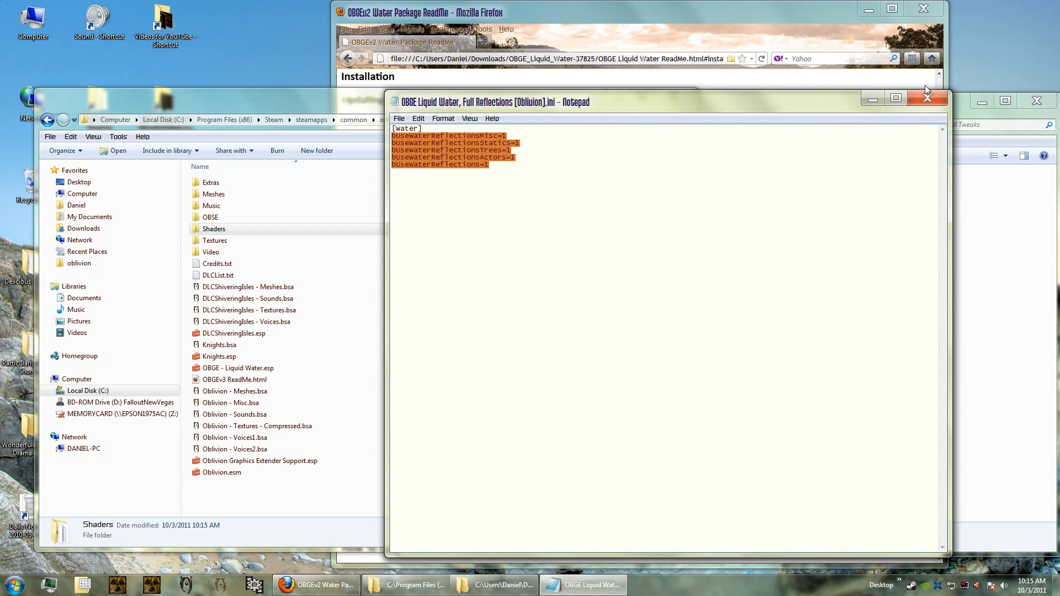
pyautogui.click(927, 97)
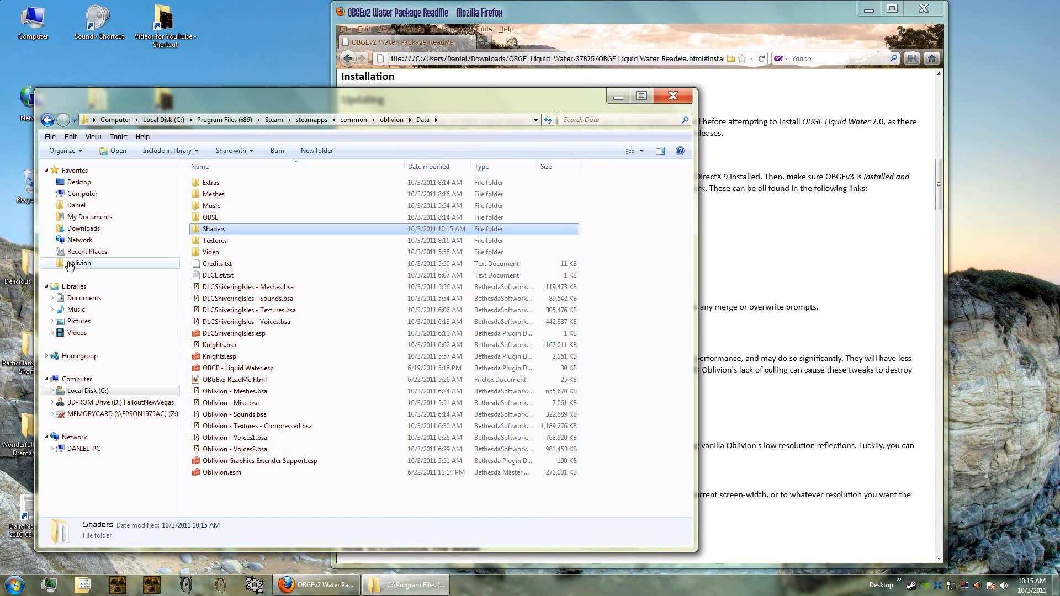
# Open My Games\Oblivion\Oblivion.ini with Edit from its context menu
pyautogui.click(89, 217)
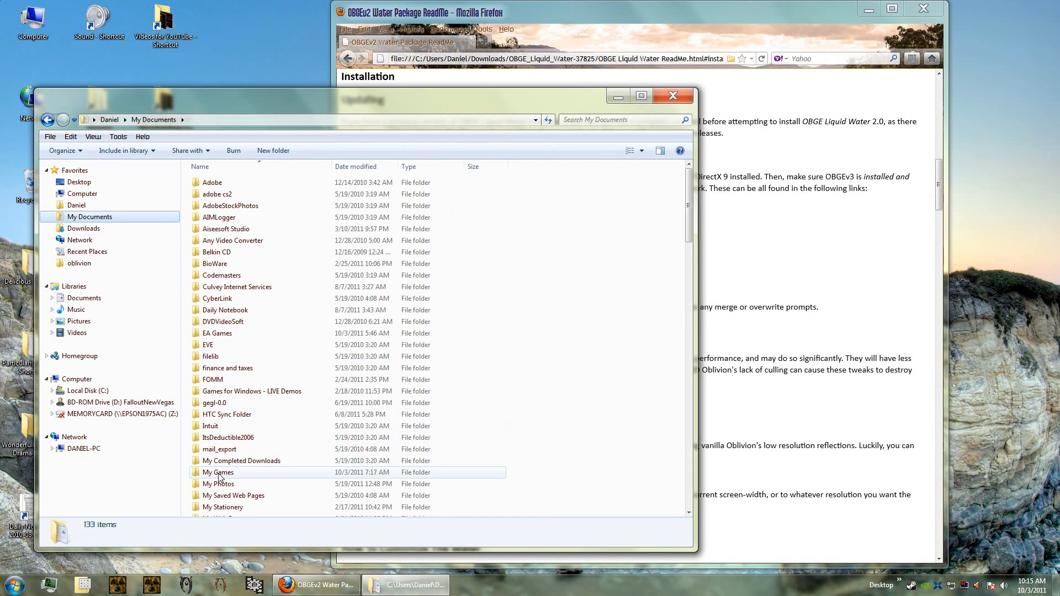
pyautogui.doubleClick(216, 472)
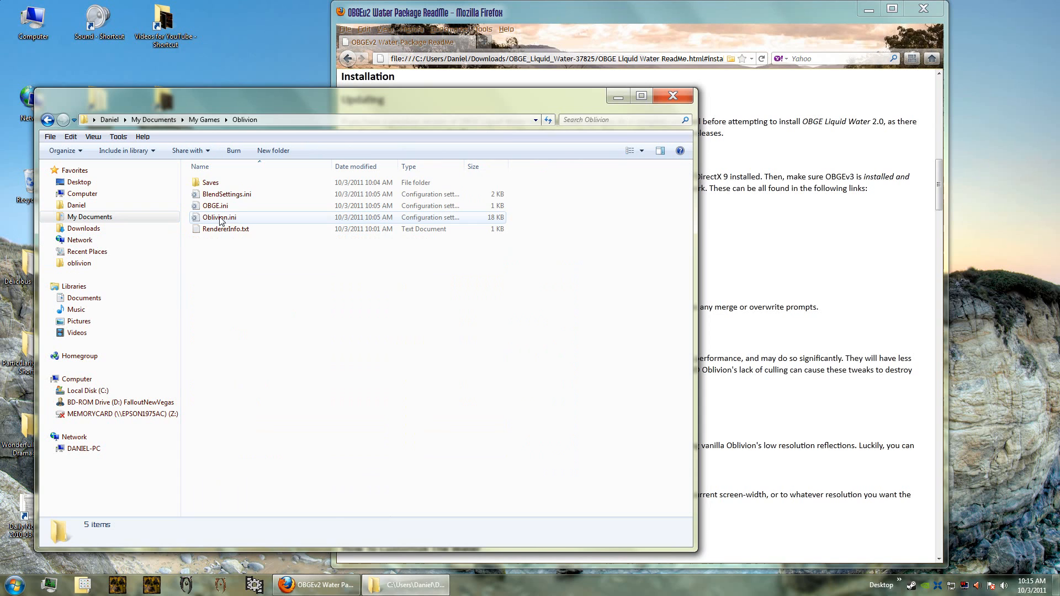
pyautogui.rightClick(219, 217)
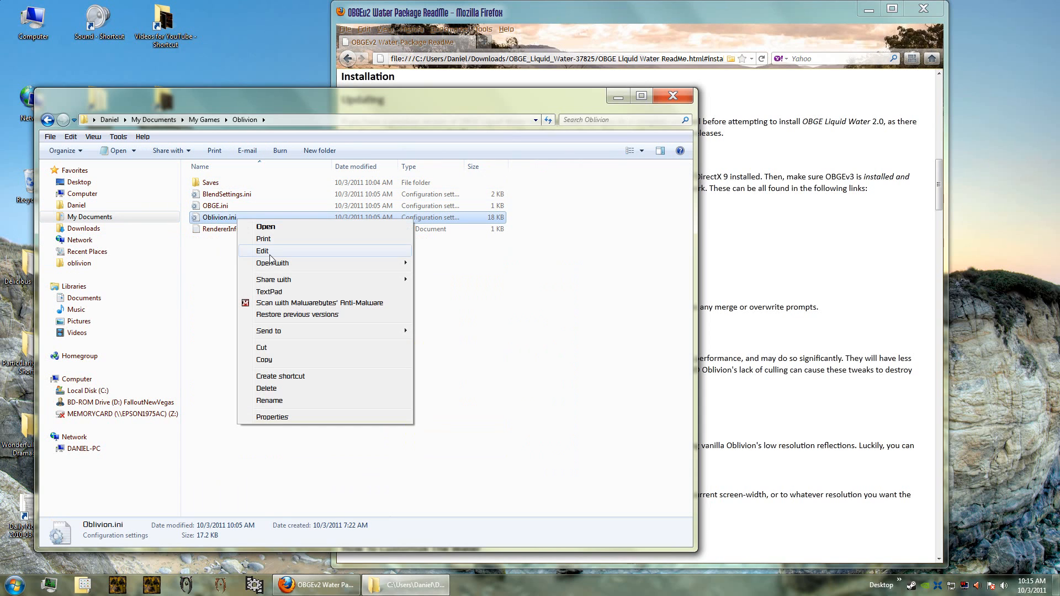
pyautogui.click(263, 251)
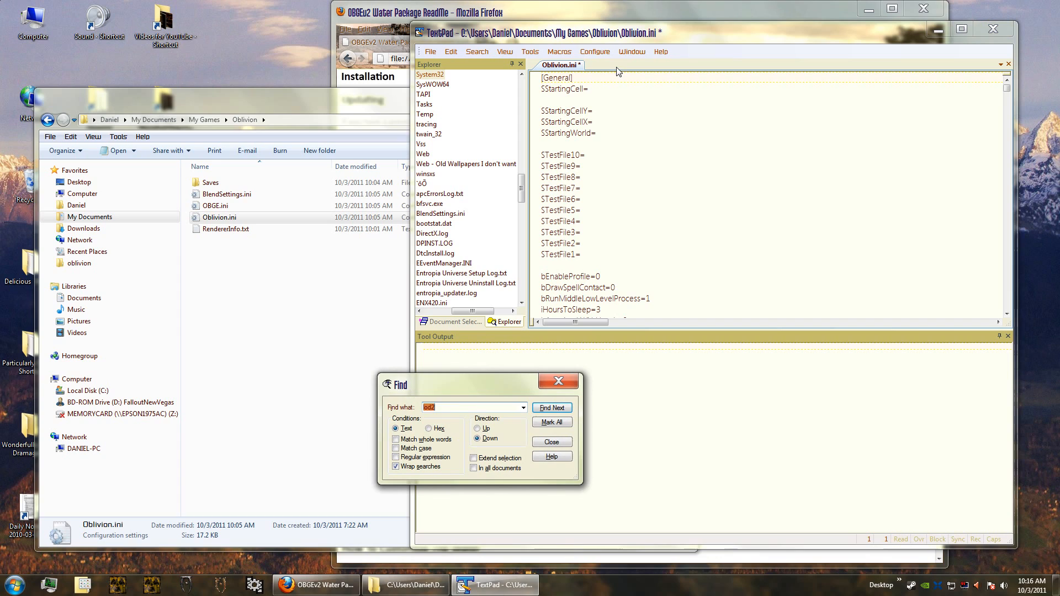
# Find 'usewaterrefle' in Oblivion.ini and set the bUseWaterReflections entries to 1
pyautogui.write('usewaterreflections')
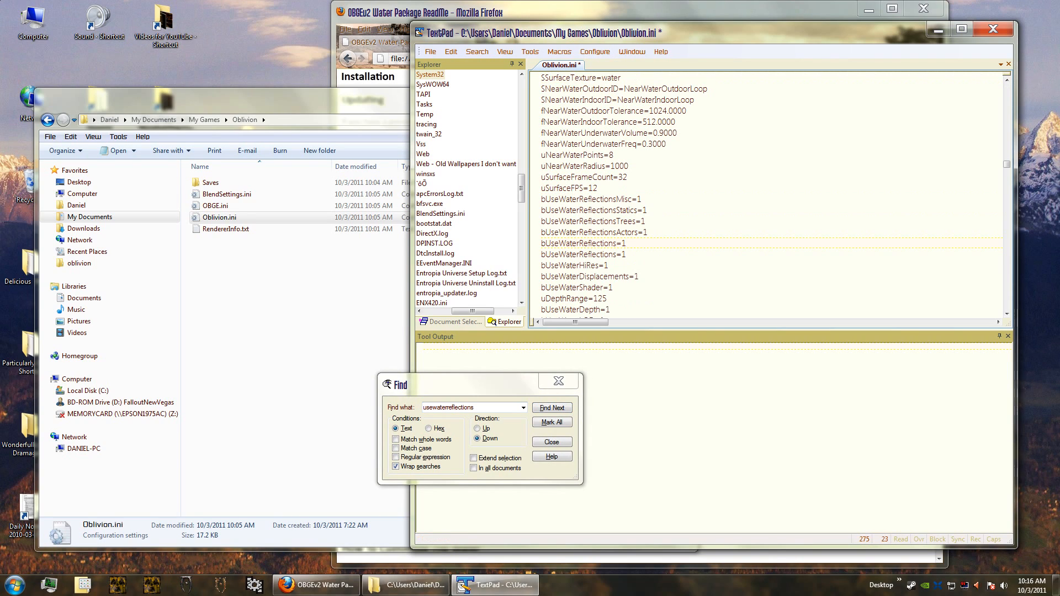
pyautogui.click(552, 407)
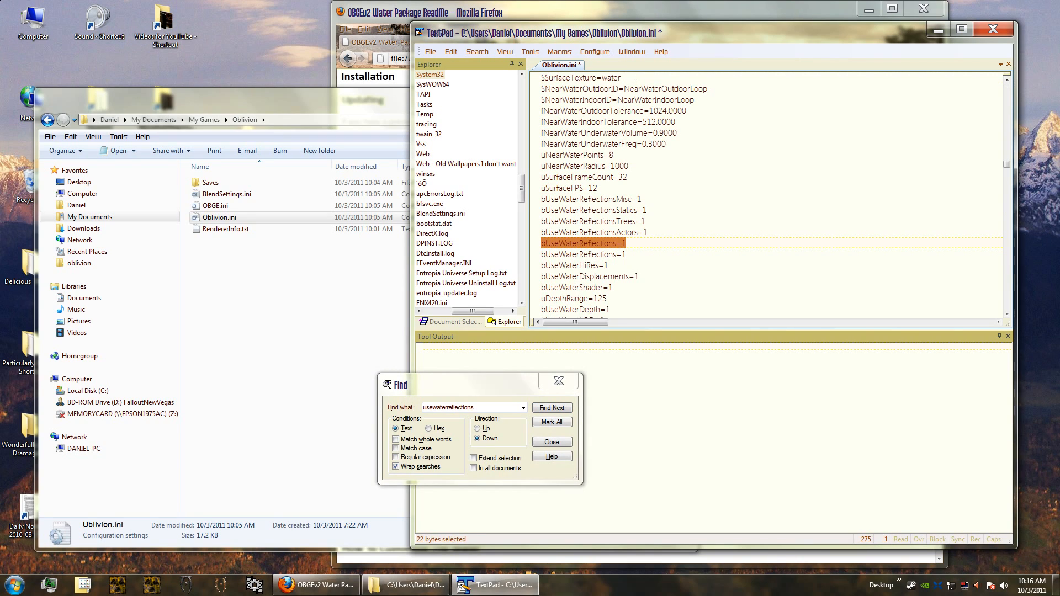
pyautogui.click(552, 407)
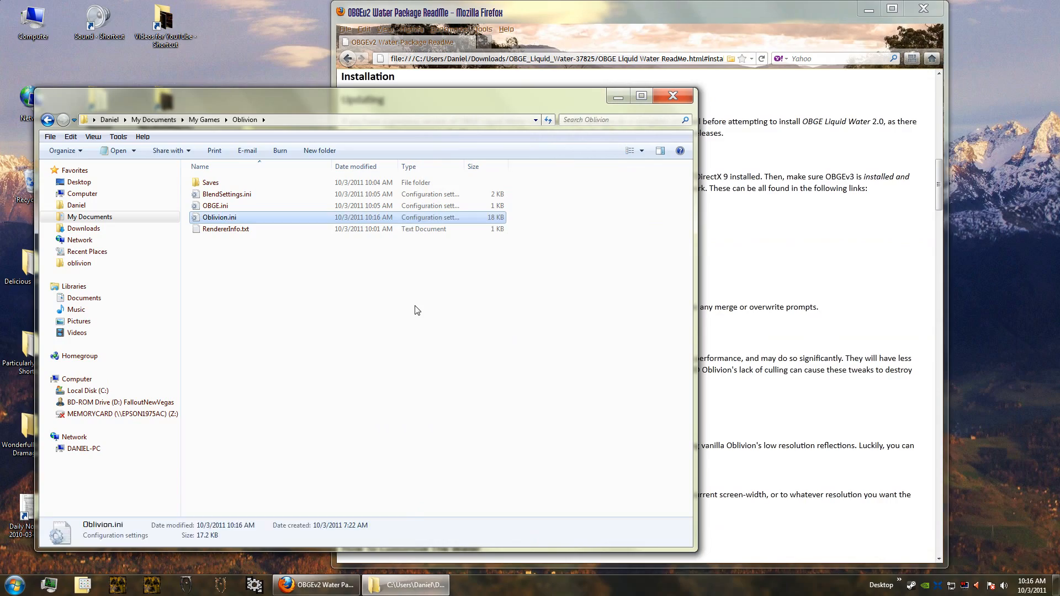
pyautogui.click(406, 316)
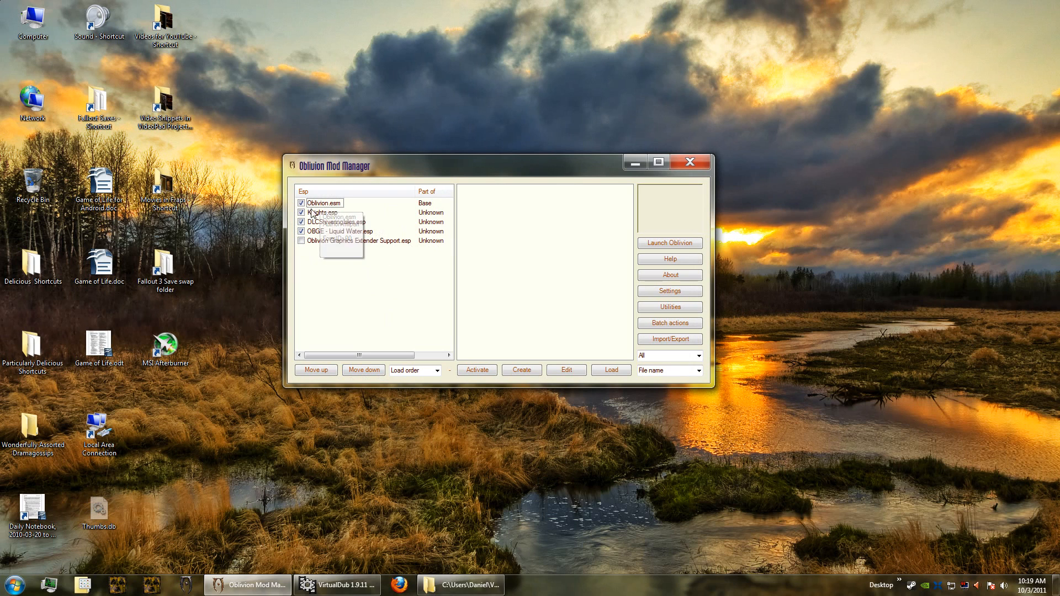
pyautogui.moveTo(314, 241)
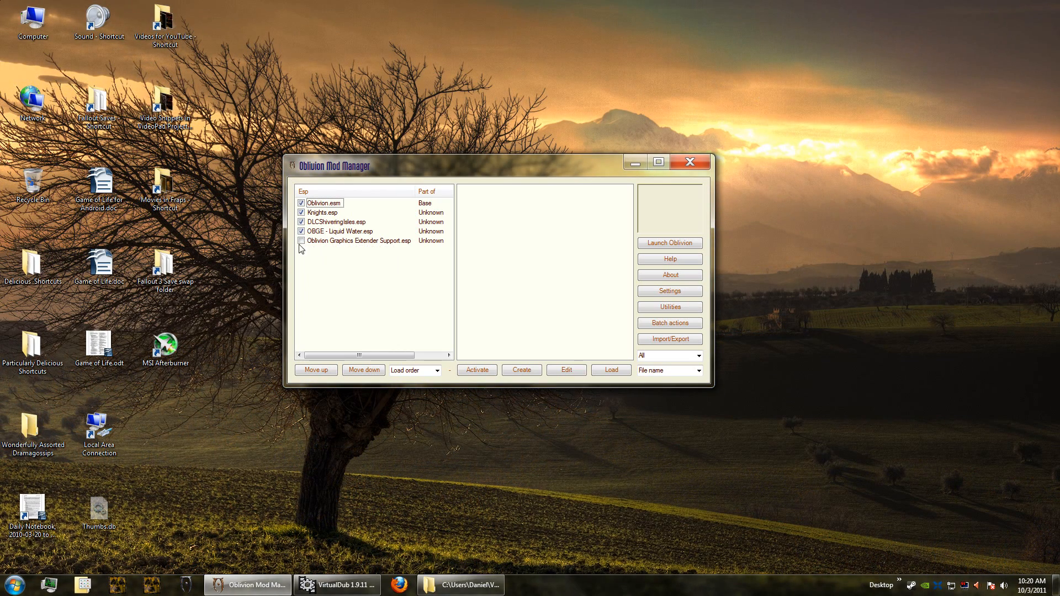
pyautogui.moveTo(317, 244)
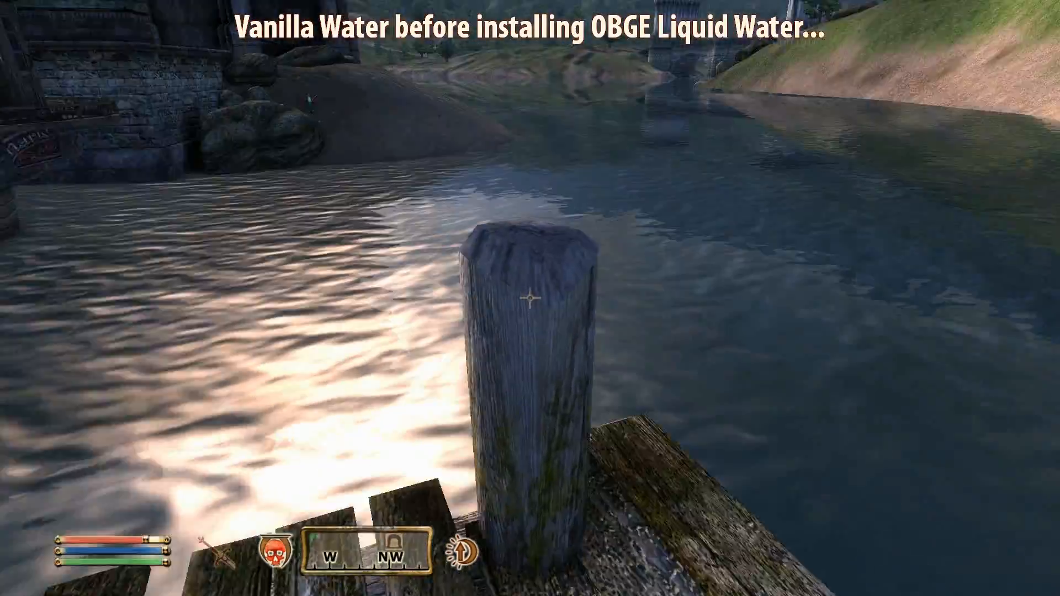
pyautogui.moveTo(528, 304)
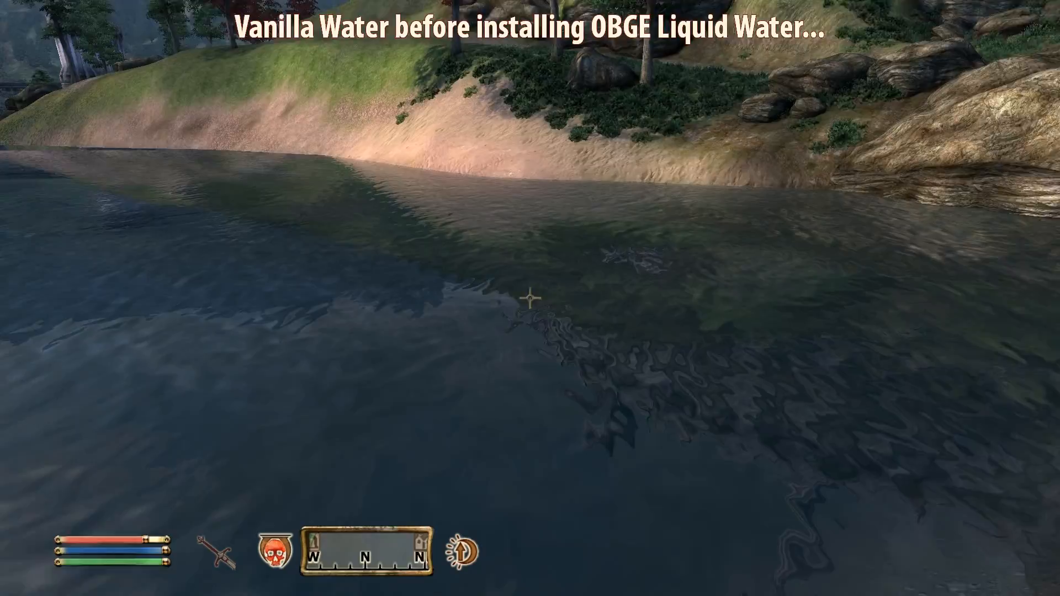
pyautogui.moveTo(531, 301)
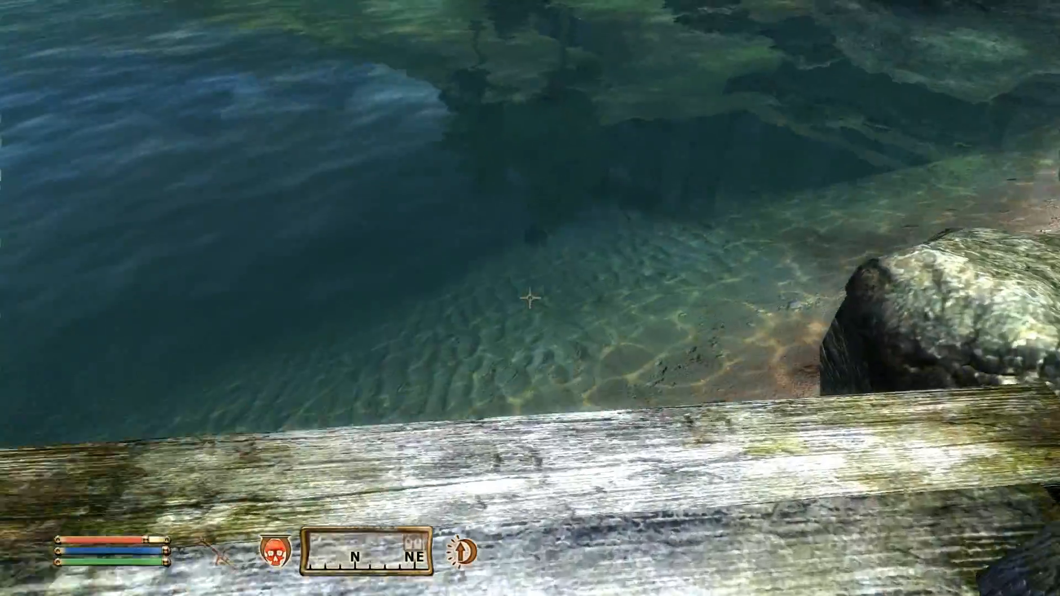
pyautogui.moveTo(524, 308)
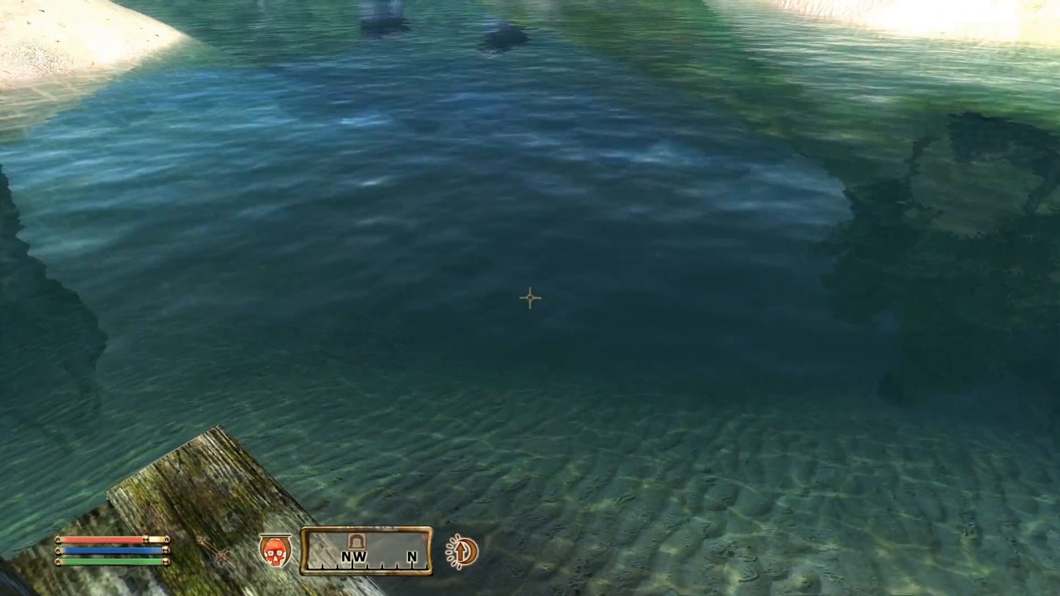
pyautogui.moveTo(530, 301)
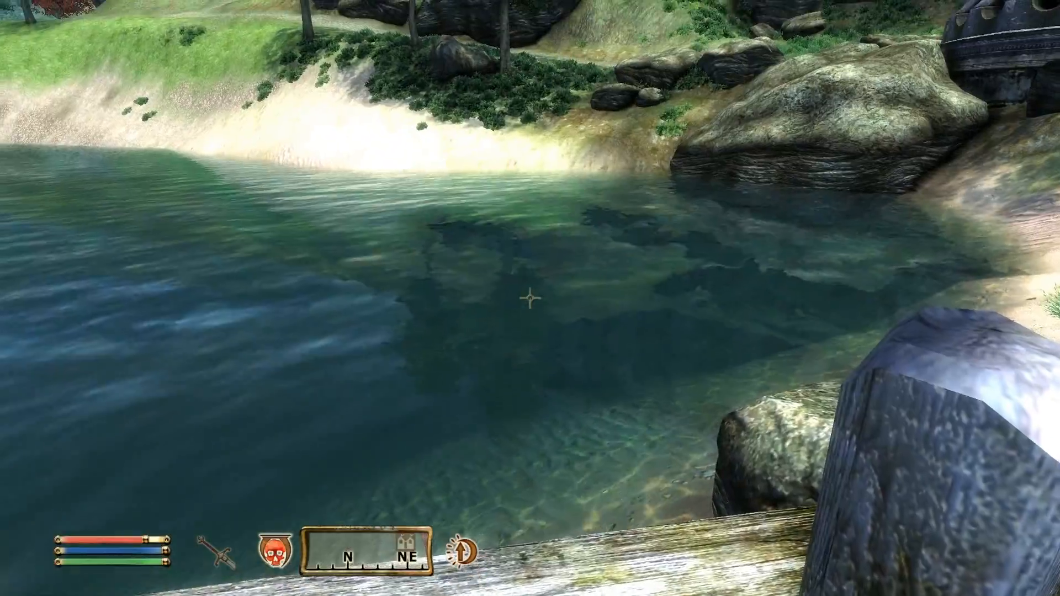
pyautogui.moveTo(530, 300)
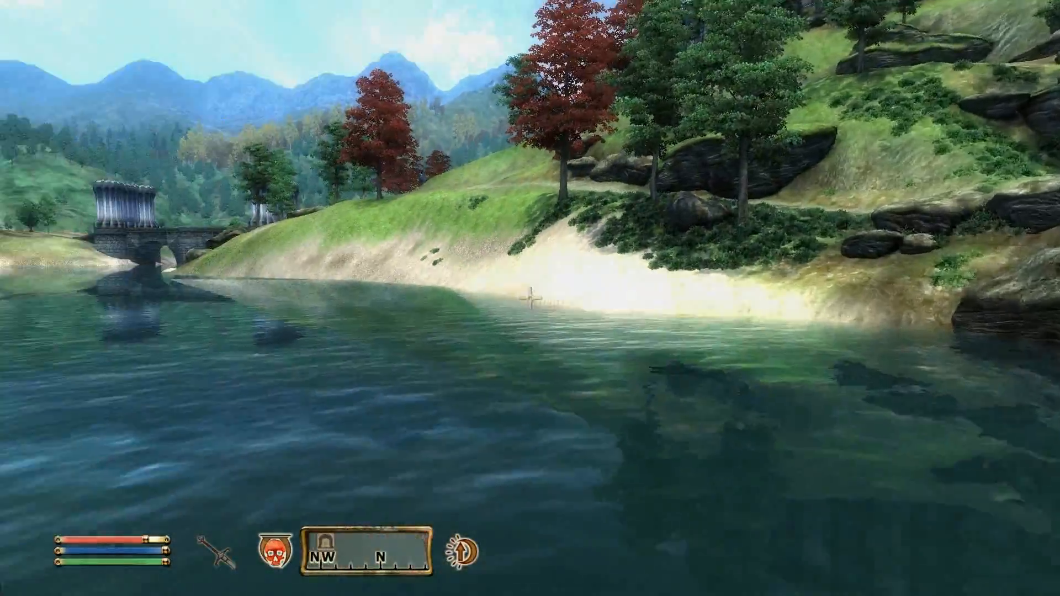